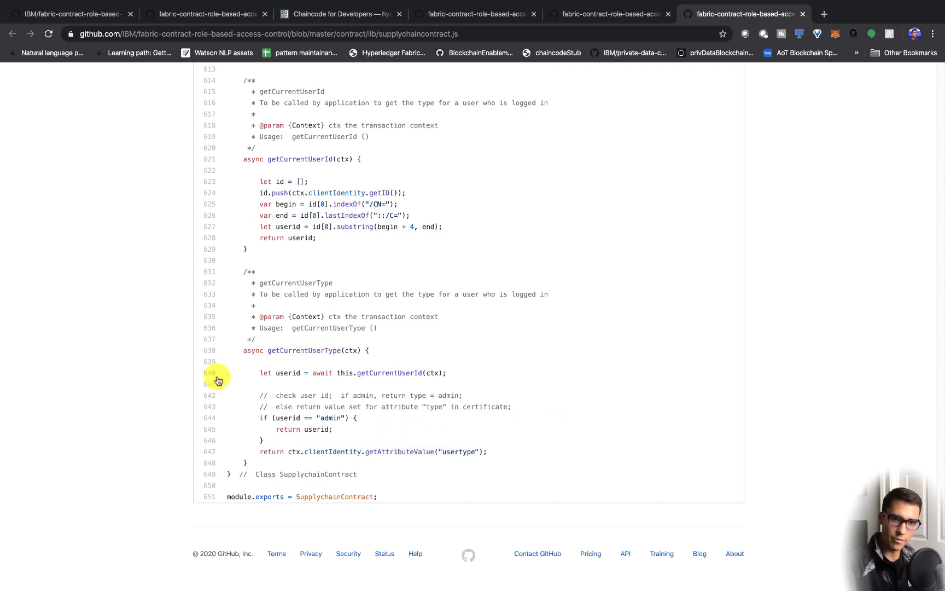
Scroll up supplychaincontract.js, then open the fabric-contract-role-based-access-control repository home page.
scroll(up, 3)
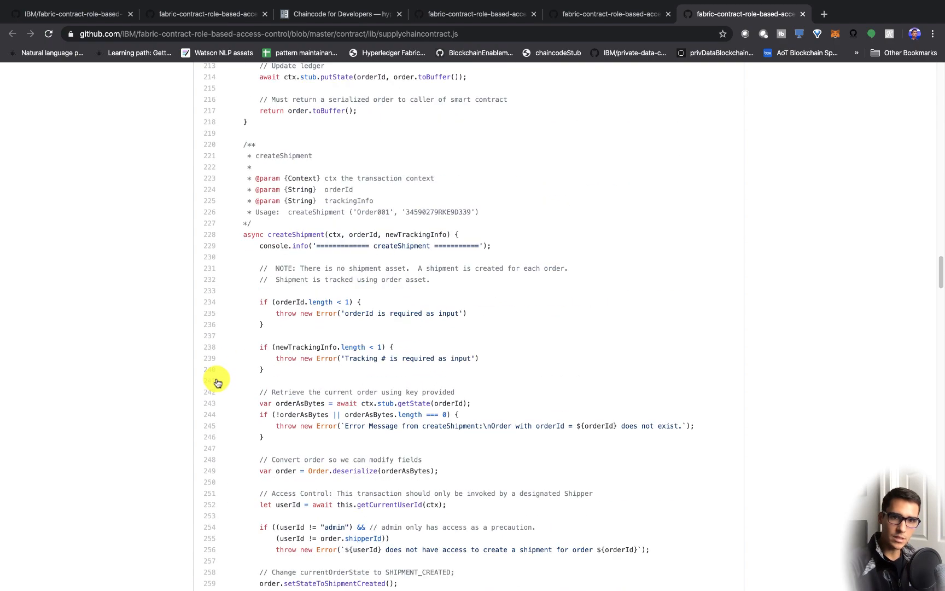
scroll(up, 3)
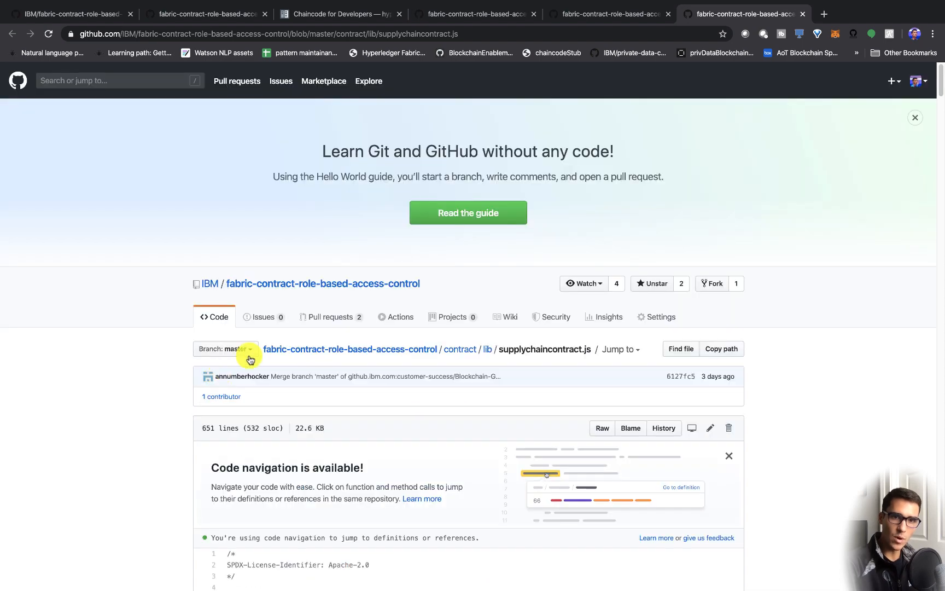
click(322, 283)
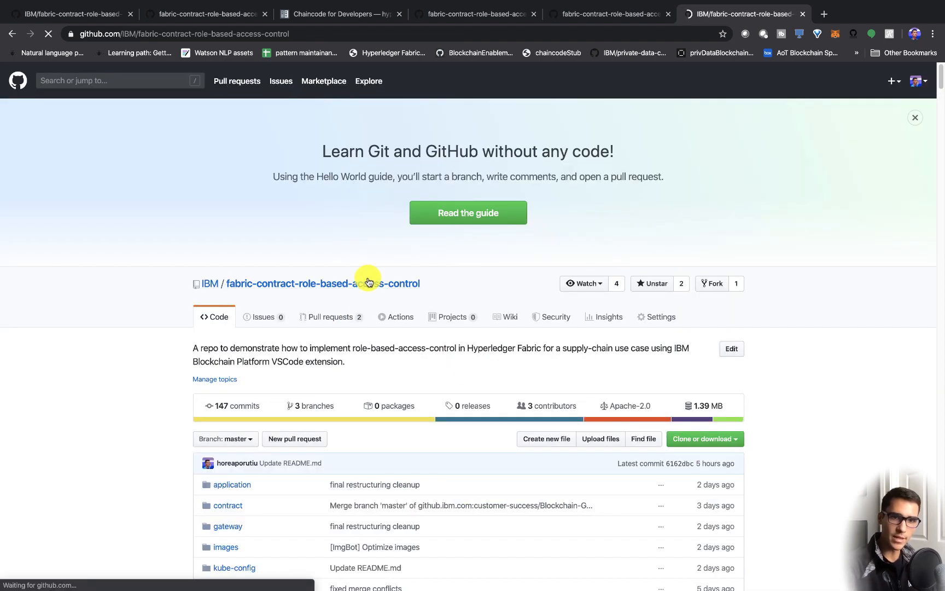
mouse_move(824, 415)
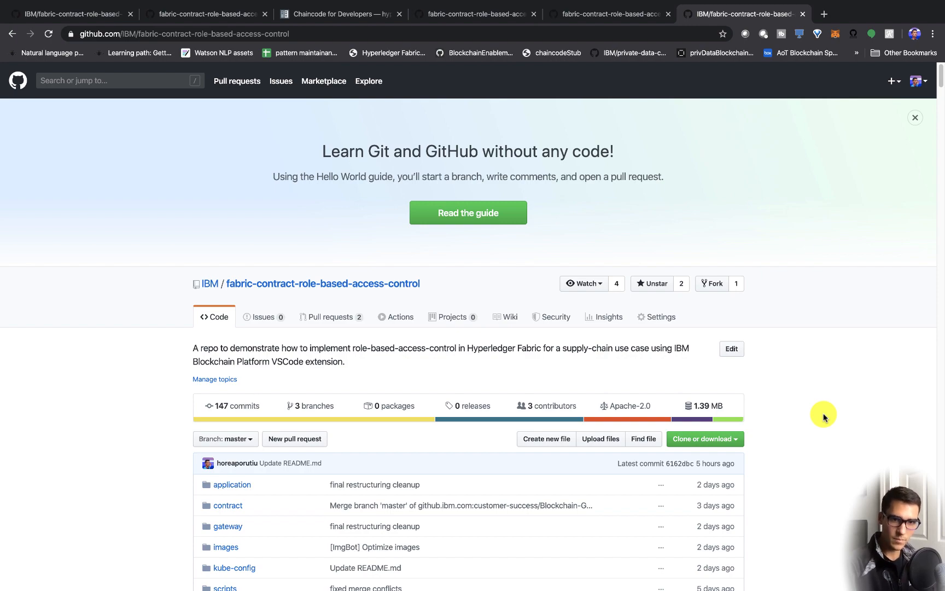
mouse_move(824, 412)
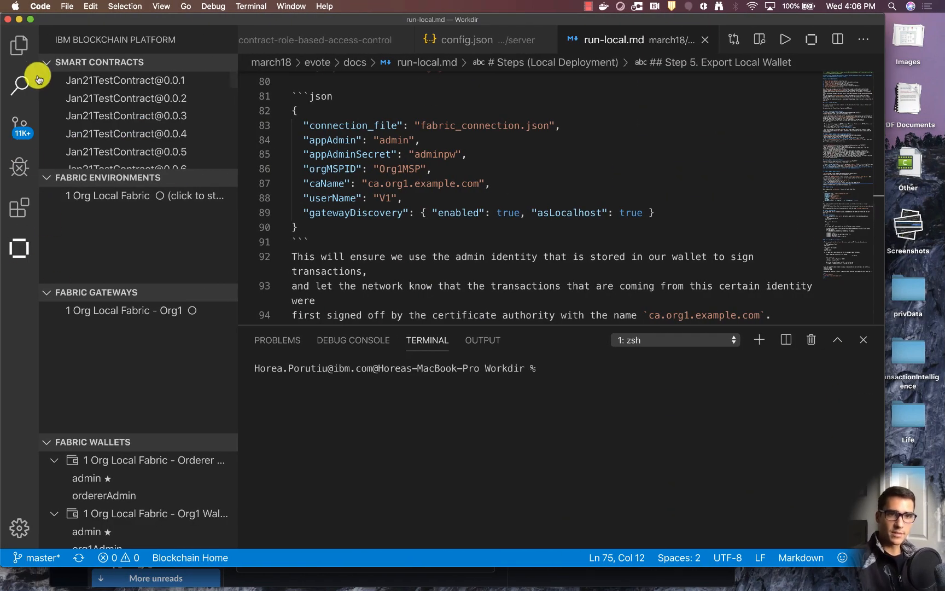
Open About Visual Studio Code from the Code menu to show version 1.39.2.
click(29, 19)
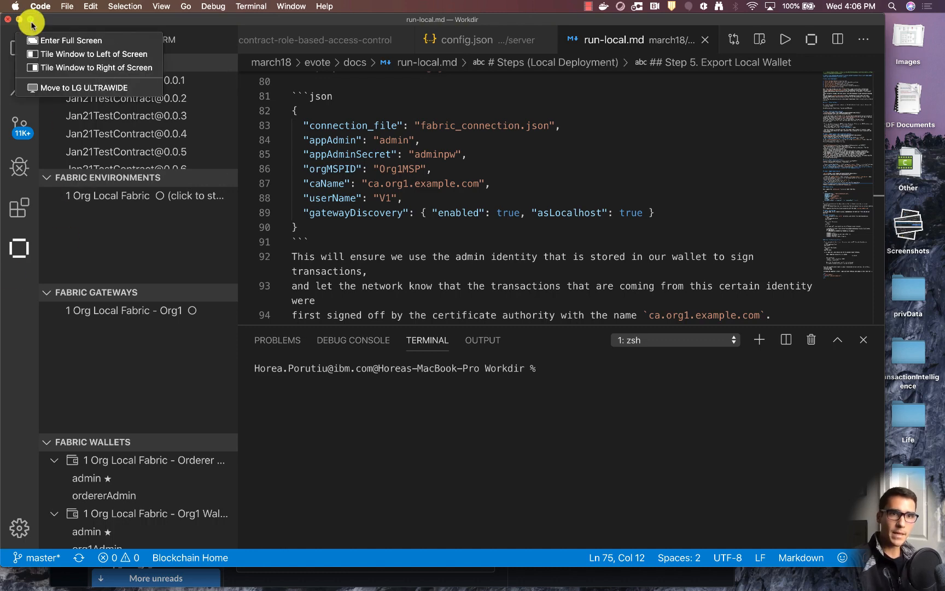
click(40, 6)
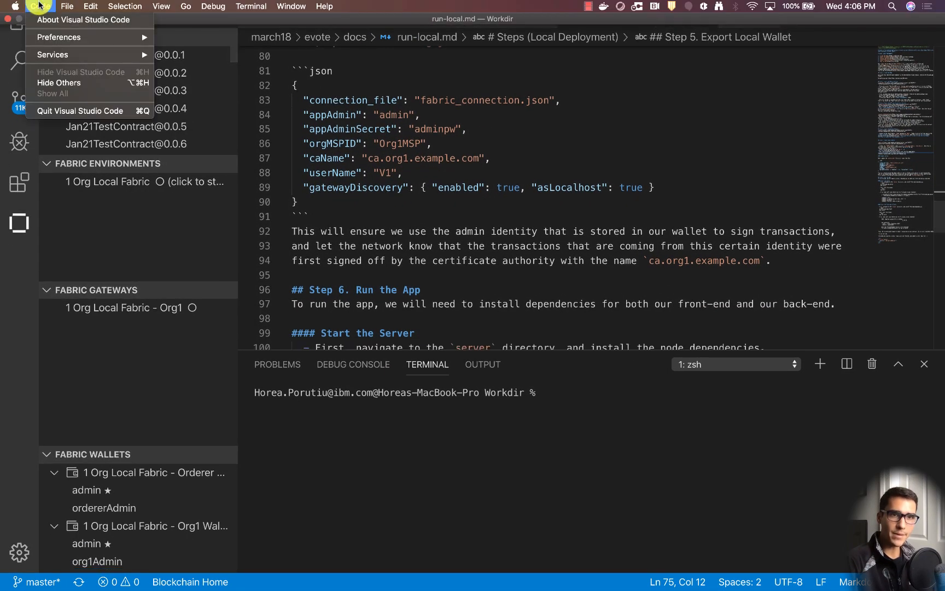
mouse_move(83, 19)
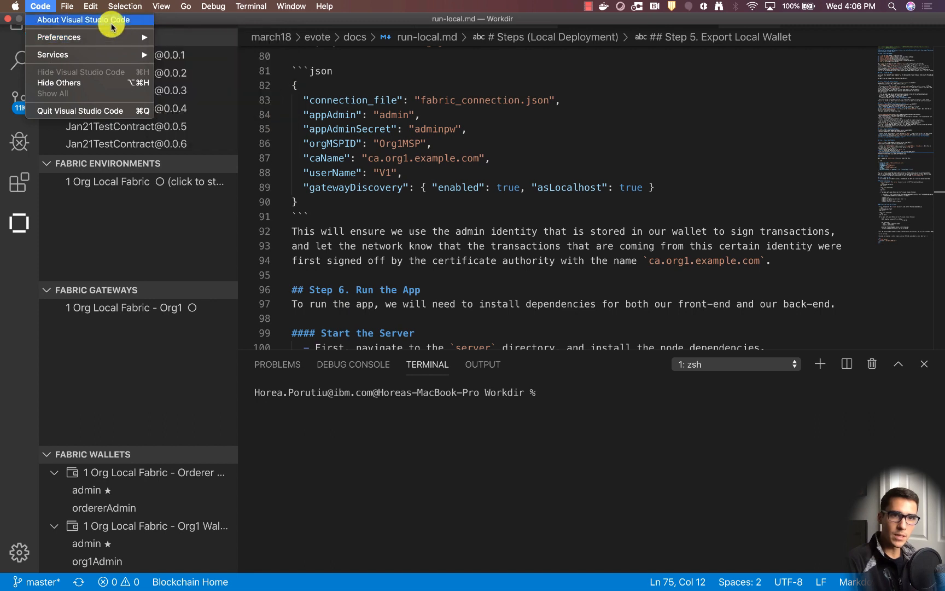
click(82, 19)
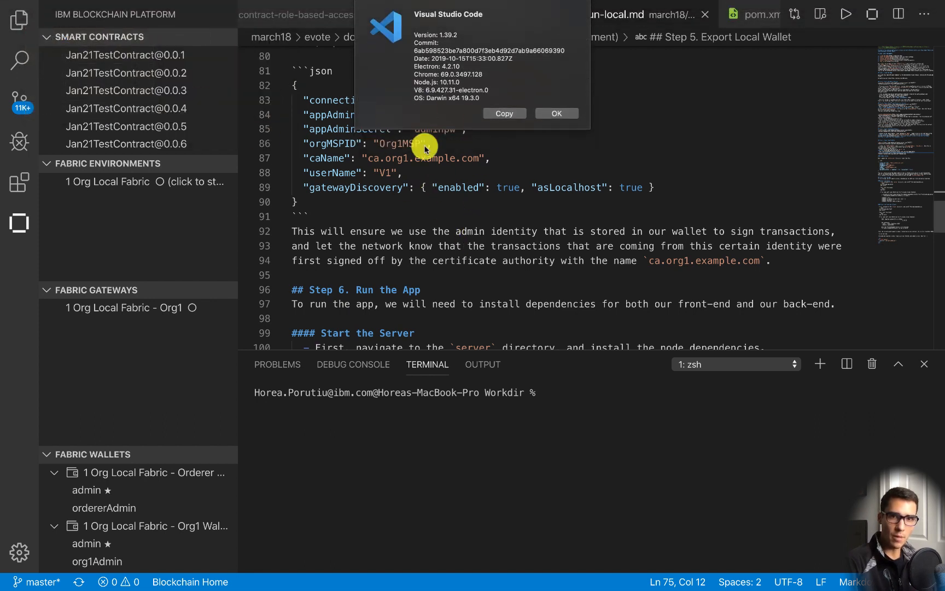
mouse_move(473, 47)
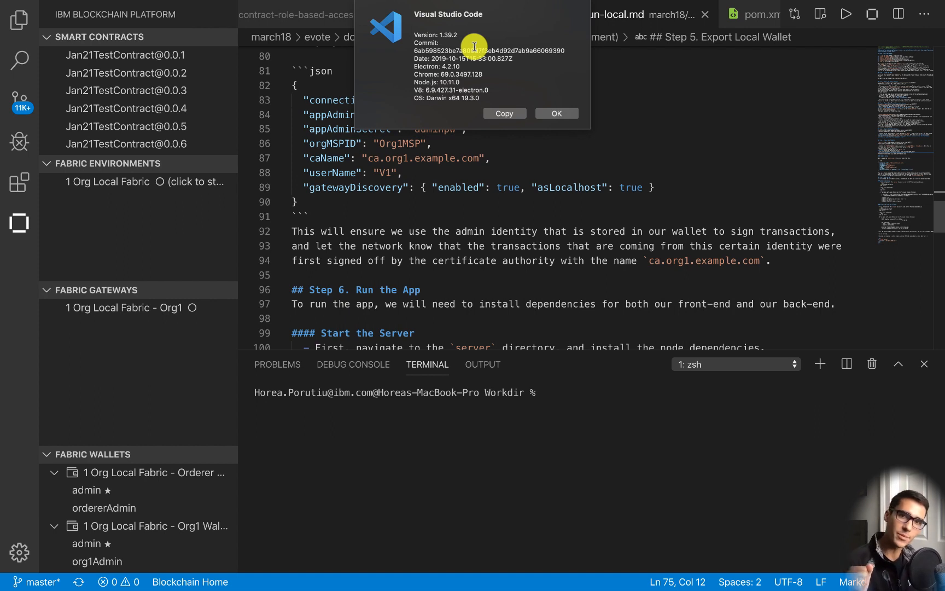
mouse_move(458, 36)
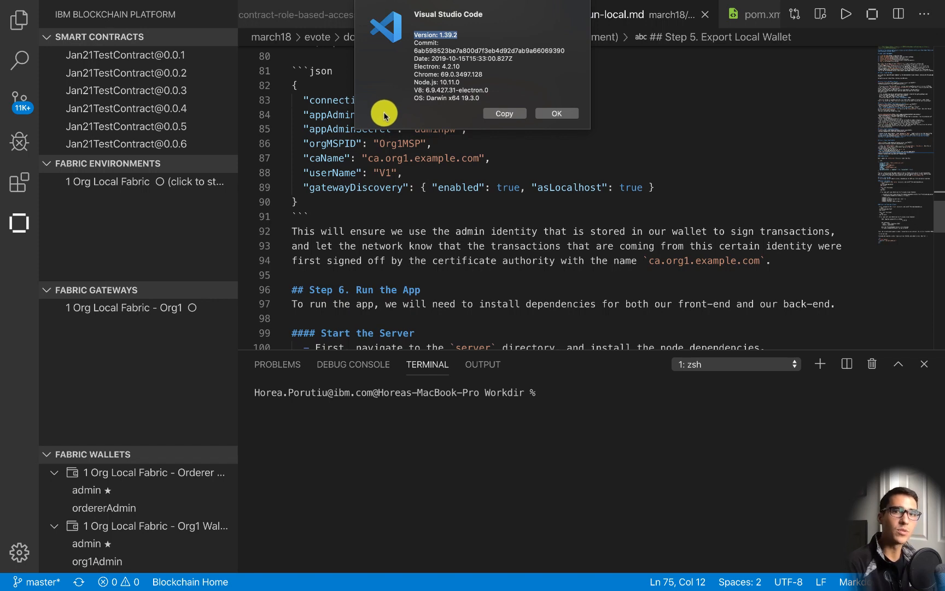
mouse_move(245, 574)
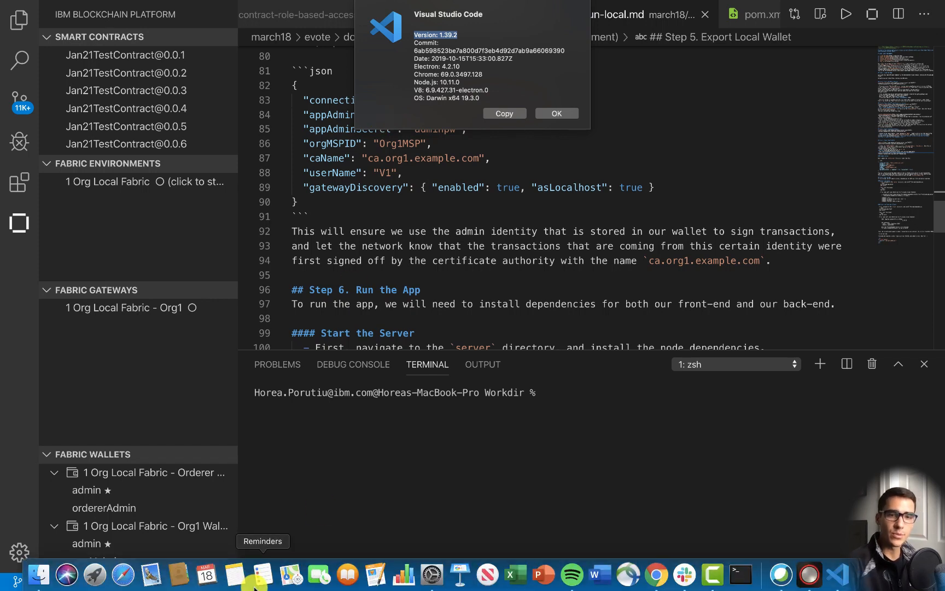
mouse_move(39, 573)
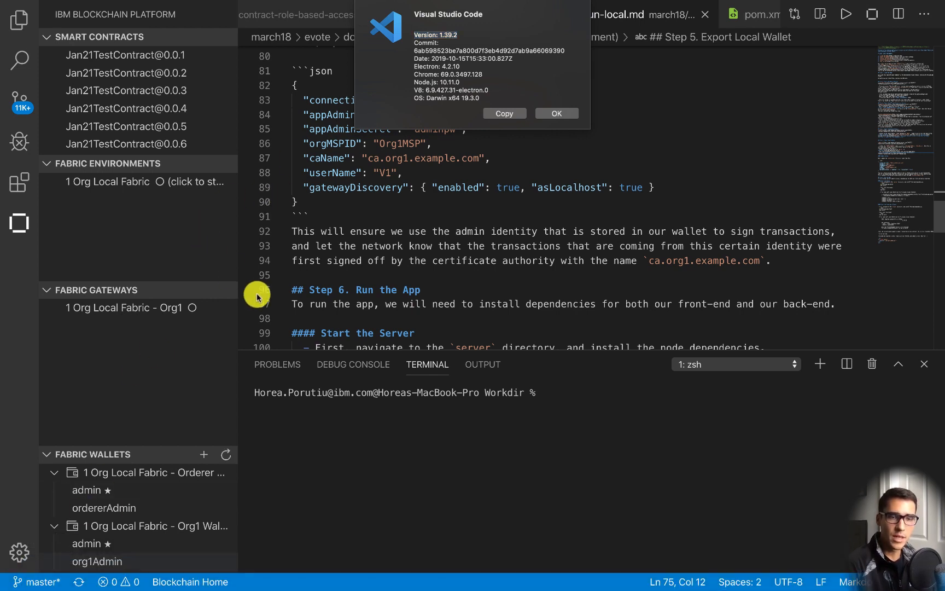
mouse_move(391, 202)
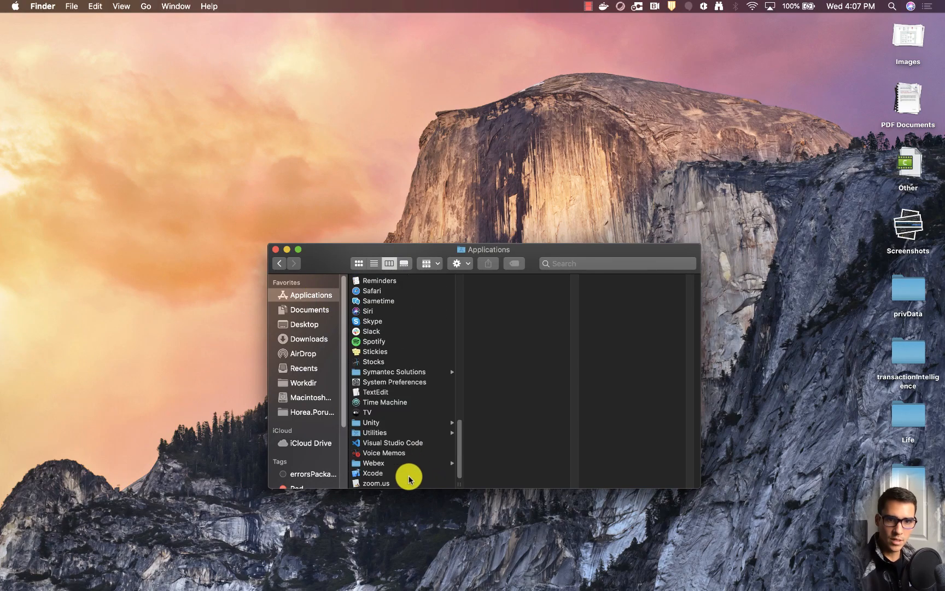
Select Visual Studio Code in Finder's Applications and scroll its preview to version 1.39.2.
click(396, 442)
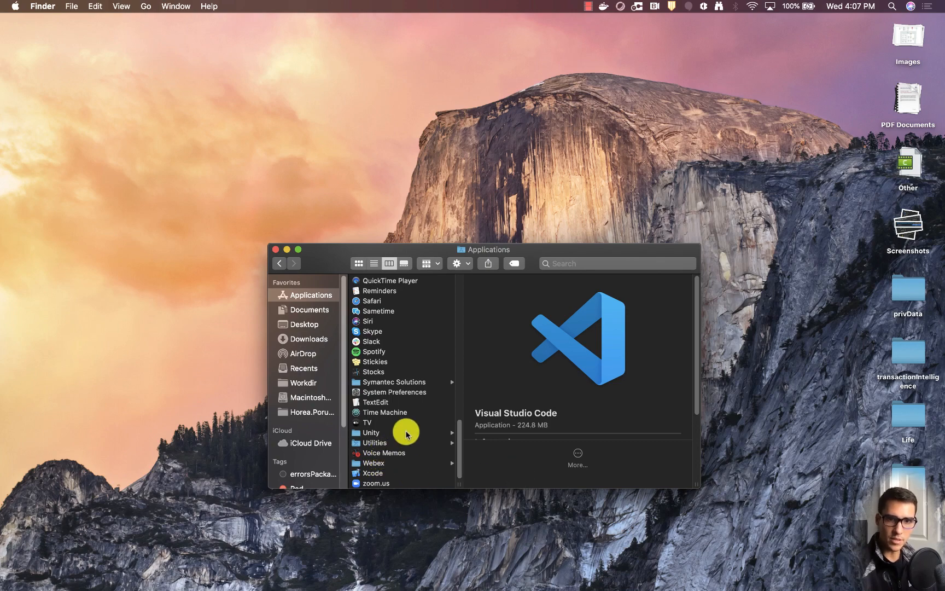
scroll(down, 3)
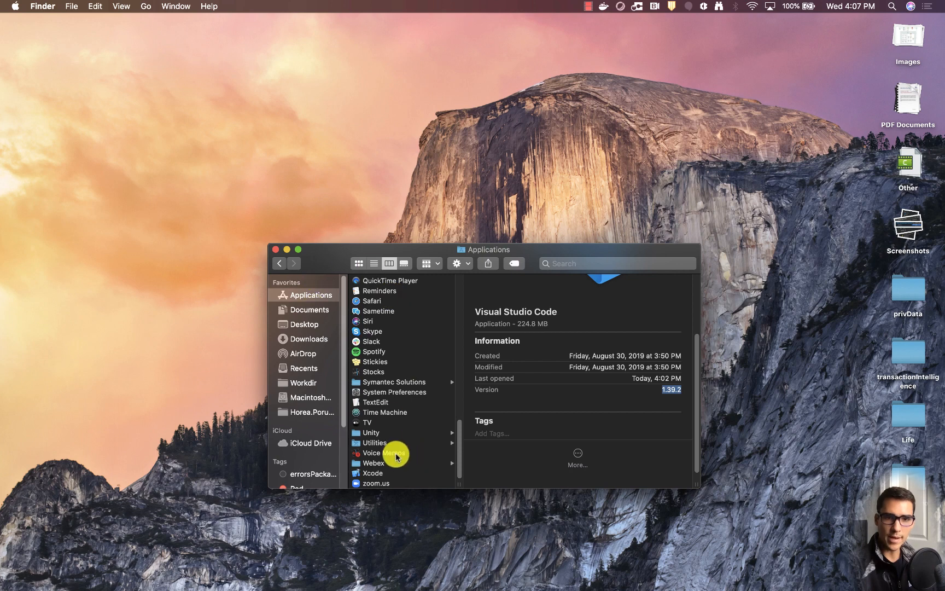
scroll(up, 3)
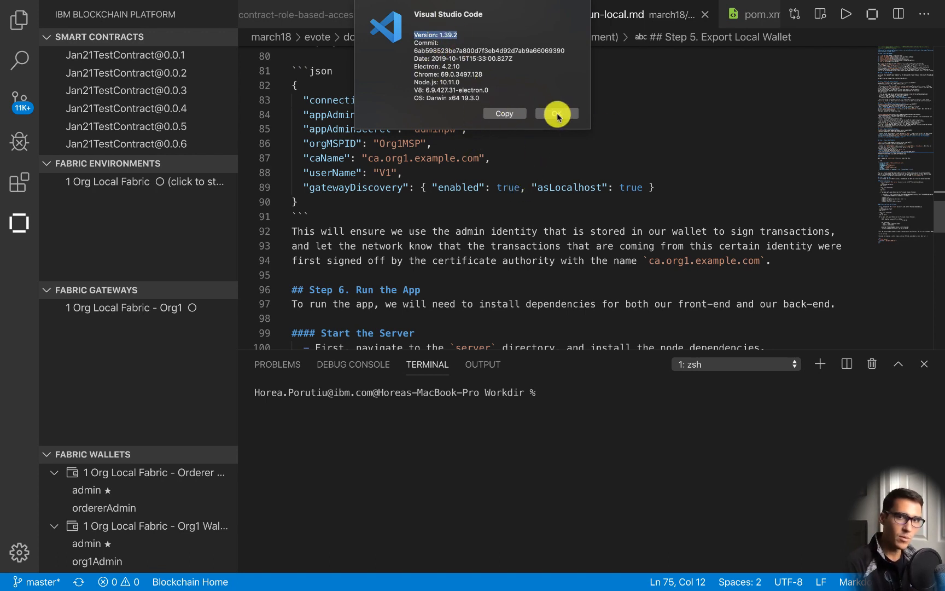
Dismiss the About dialog and start the 1 Org Local Fabric runtime.
click(555, 113)
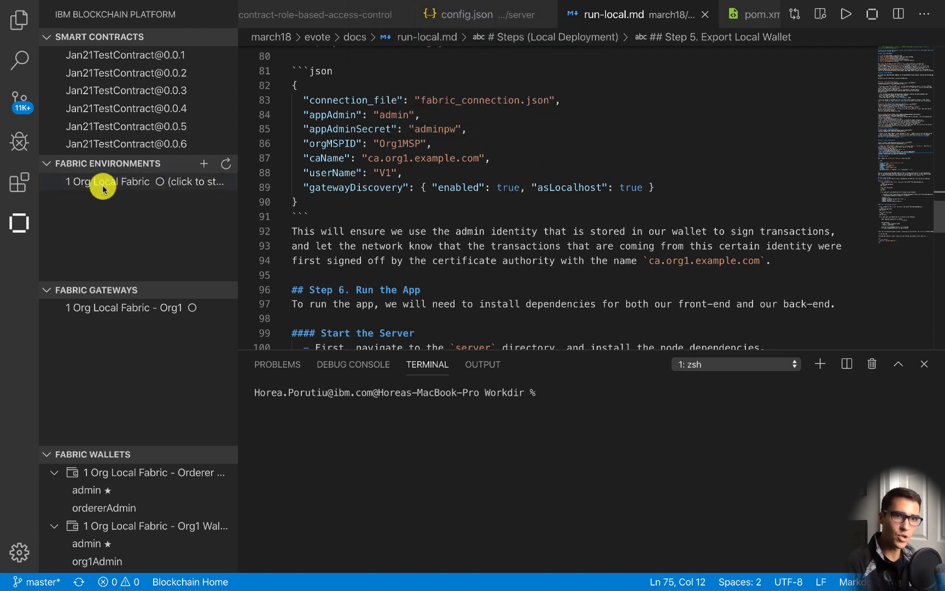
click(138, 181)
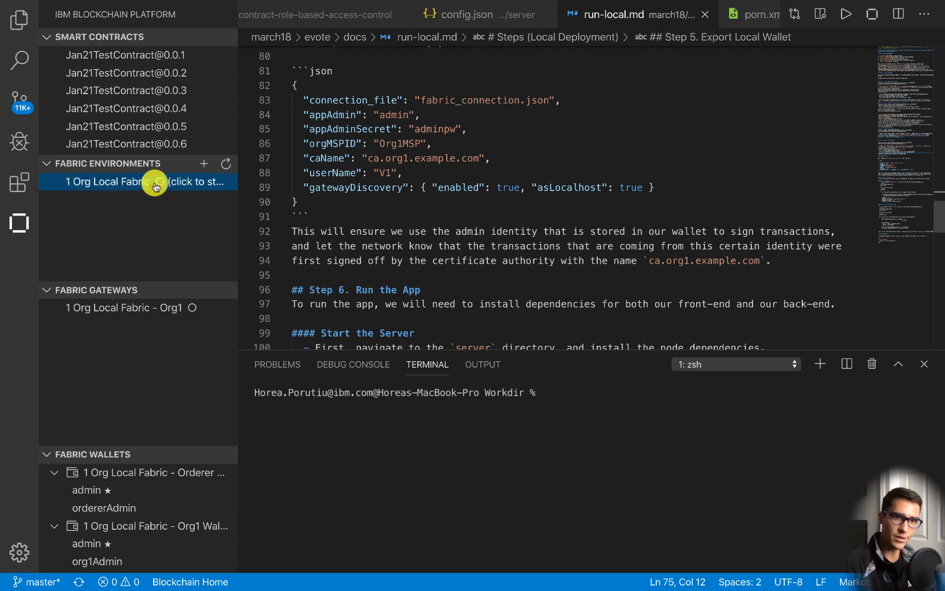
click(137, 181)
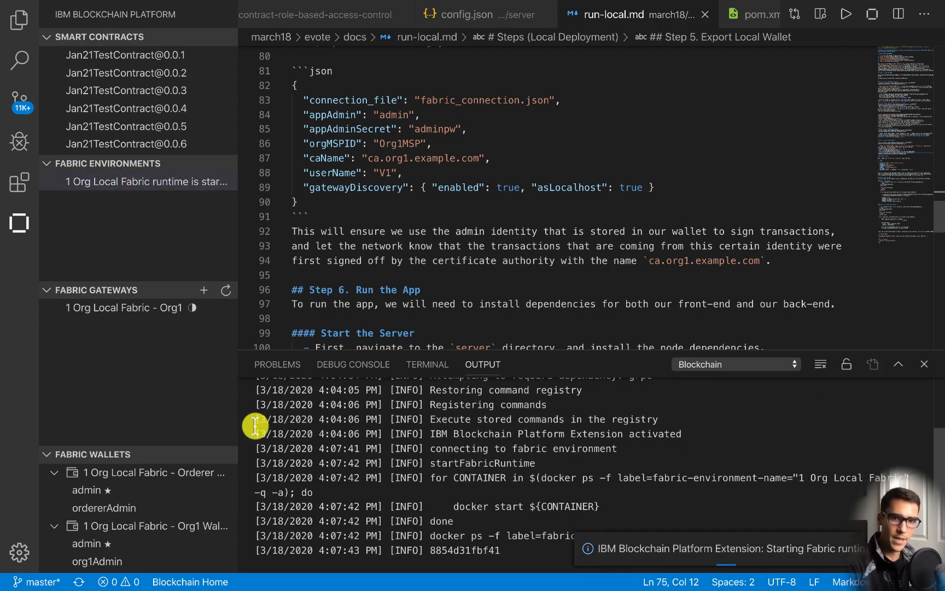
Create the youTubeDemo folder with mkdir in the terminal.
click(427, 364)
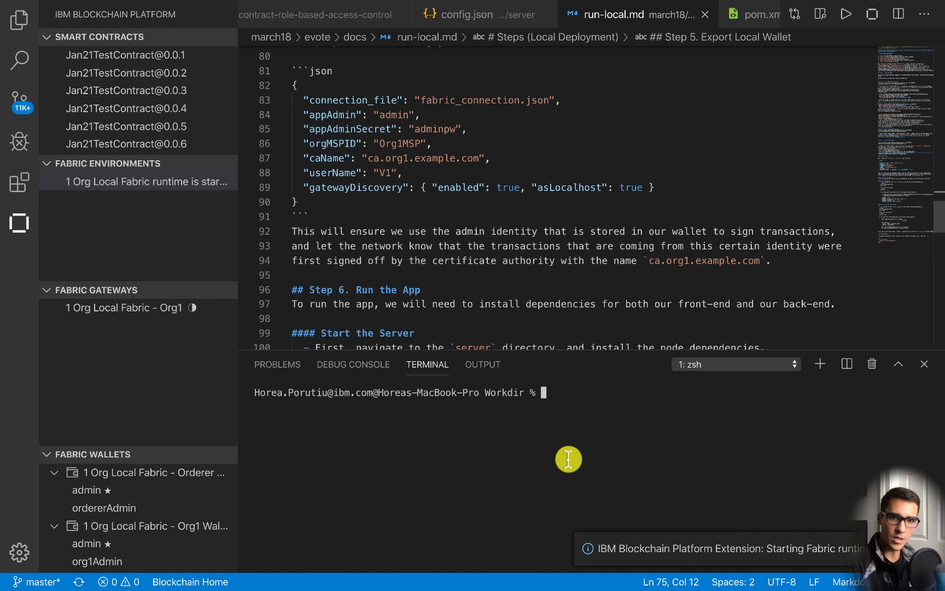
text(mkdir)
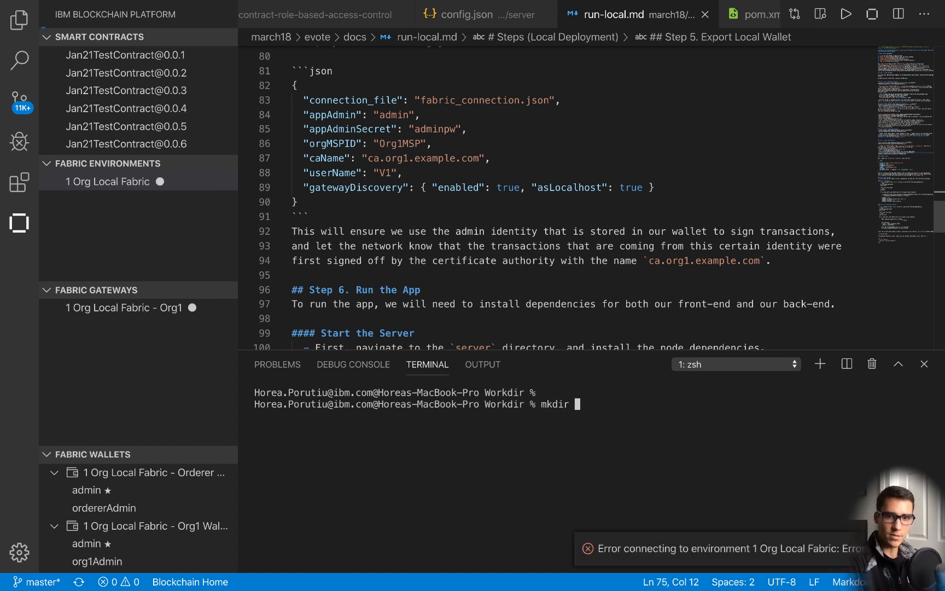
text(youTube de)
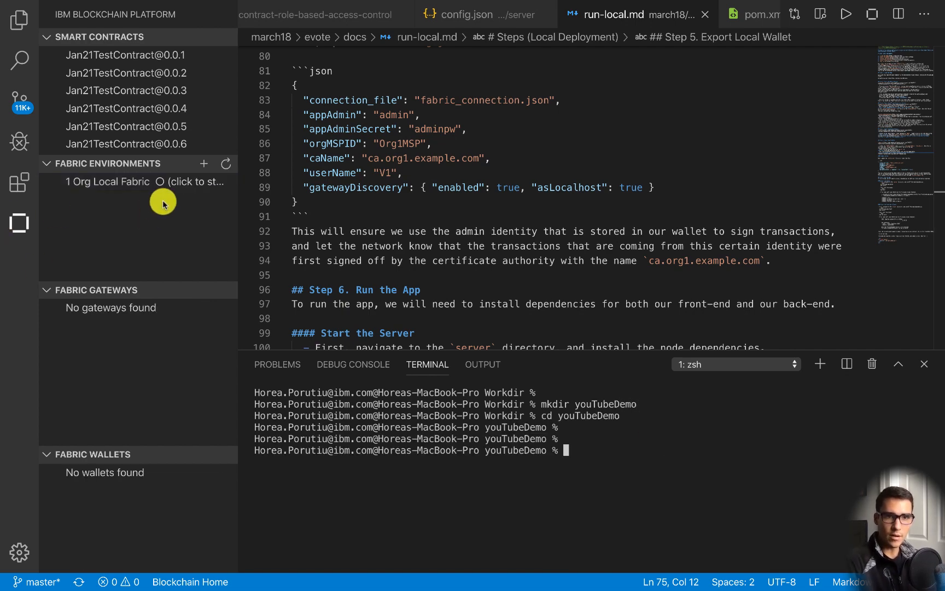
Start the local Fabric runtime again and run git clone in the terminal.
click(147, 182)
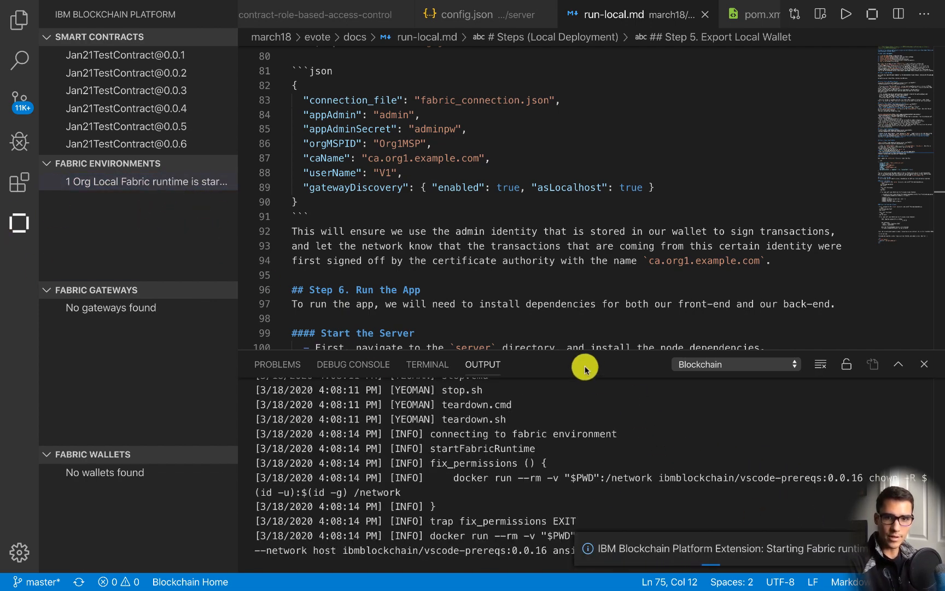
click(427, 364)
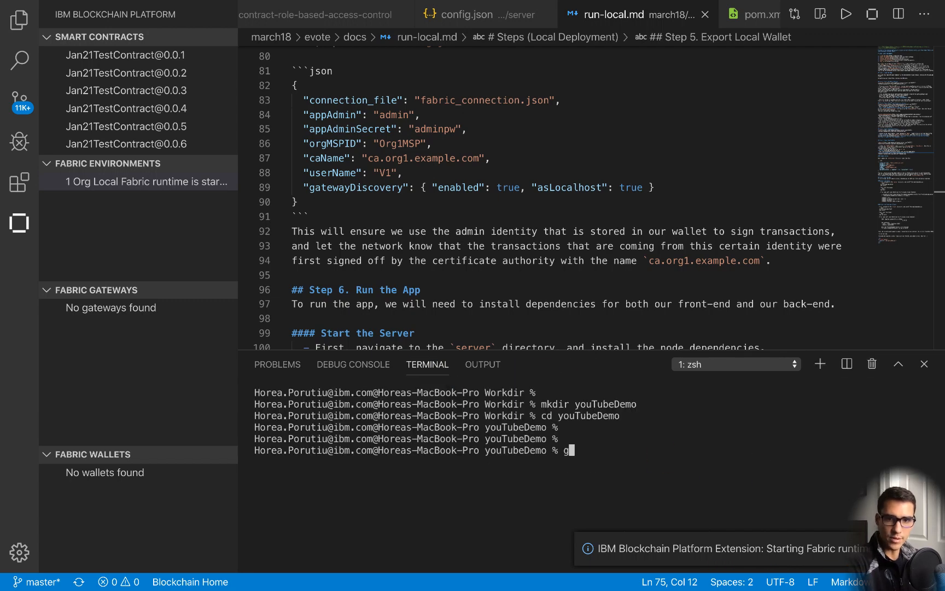
text(it clone)
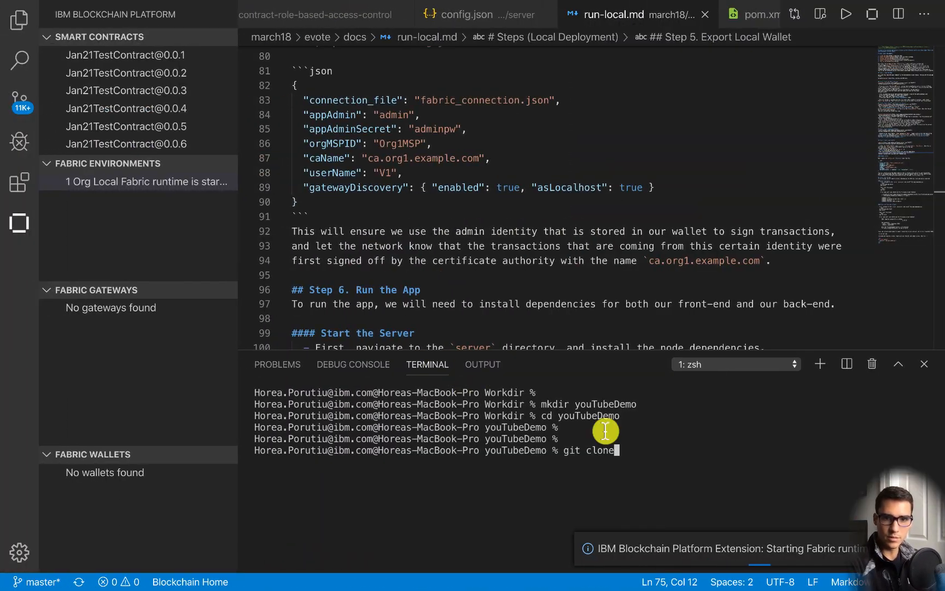
key(Return)
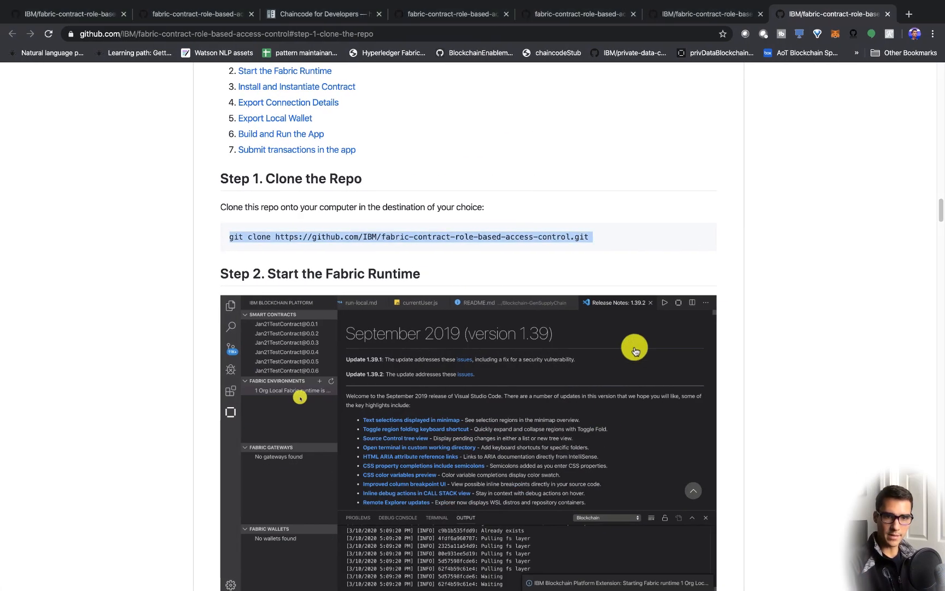
Scroll the README to Step 3, Install and Instantiate Contract.
scroll(down, 3)
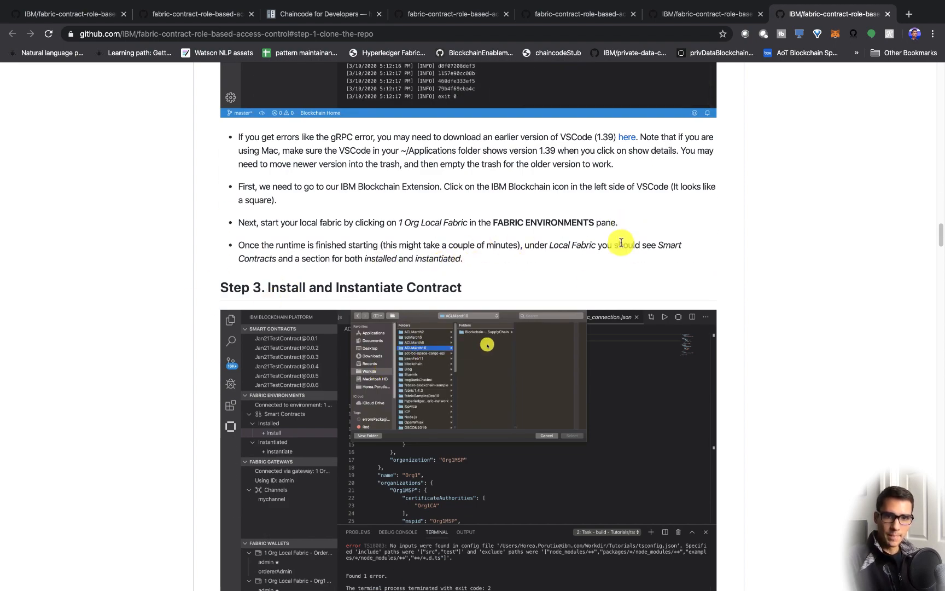
scroll(down, 3)
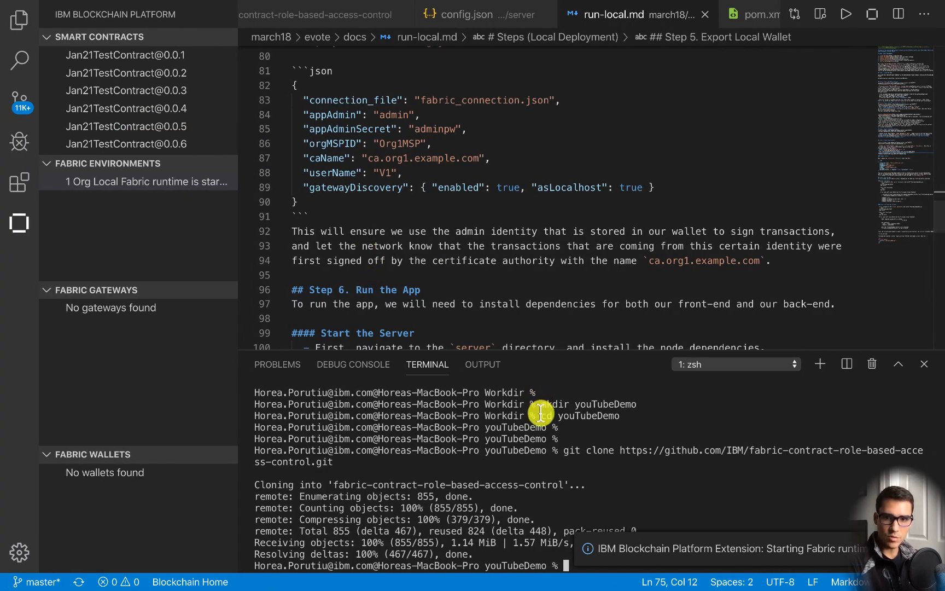
key(cmd+space)
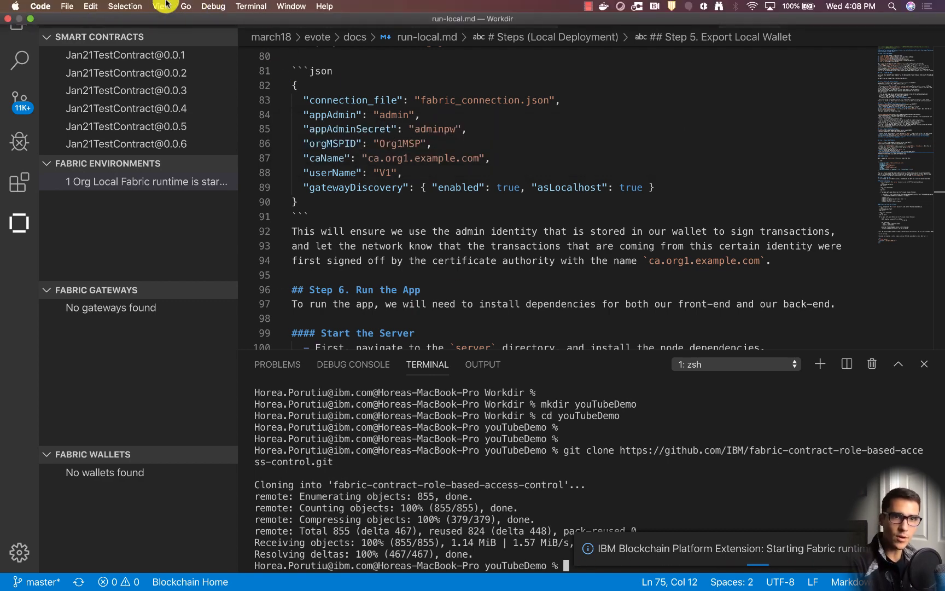
click(161, 6)
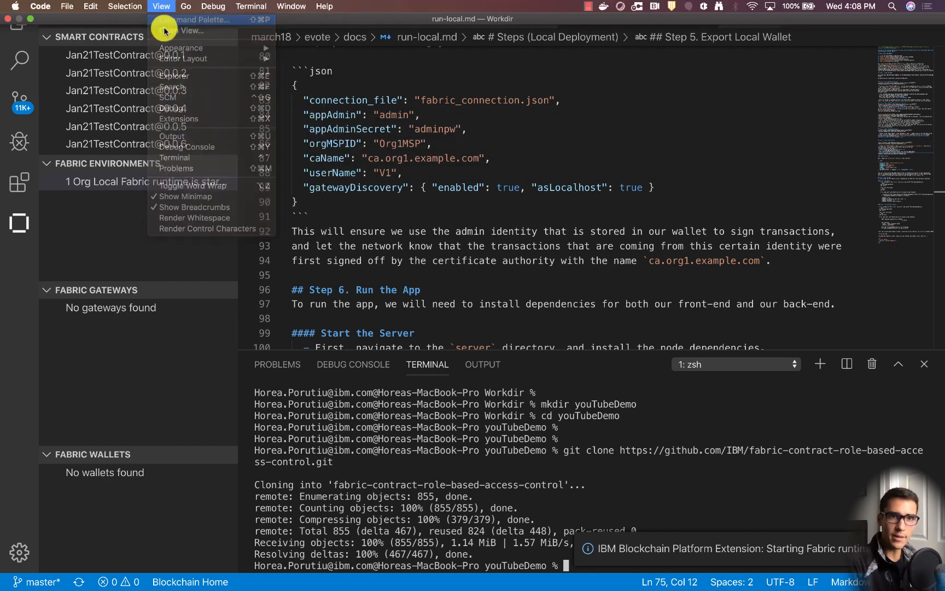
click(199, 19)
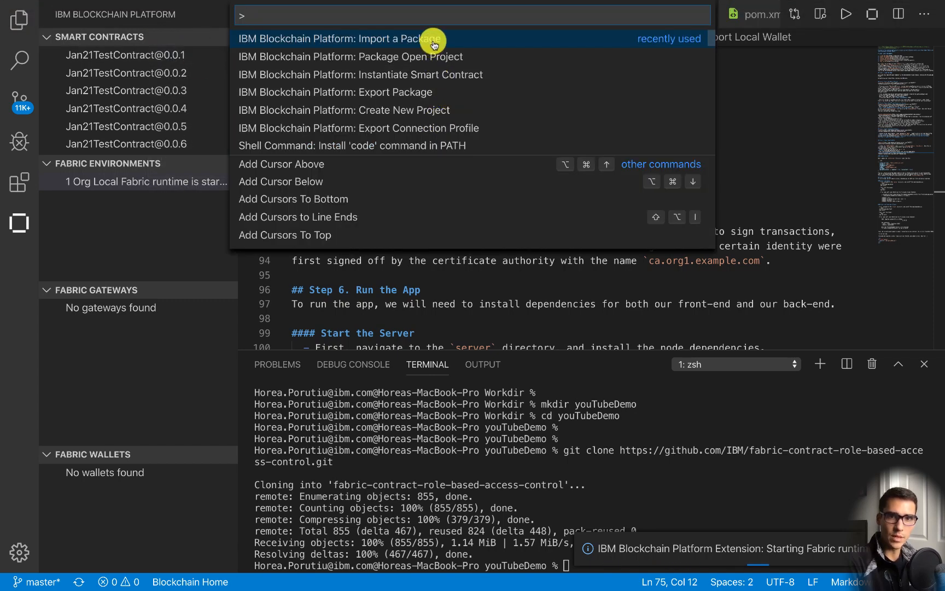
key(Escape)
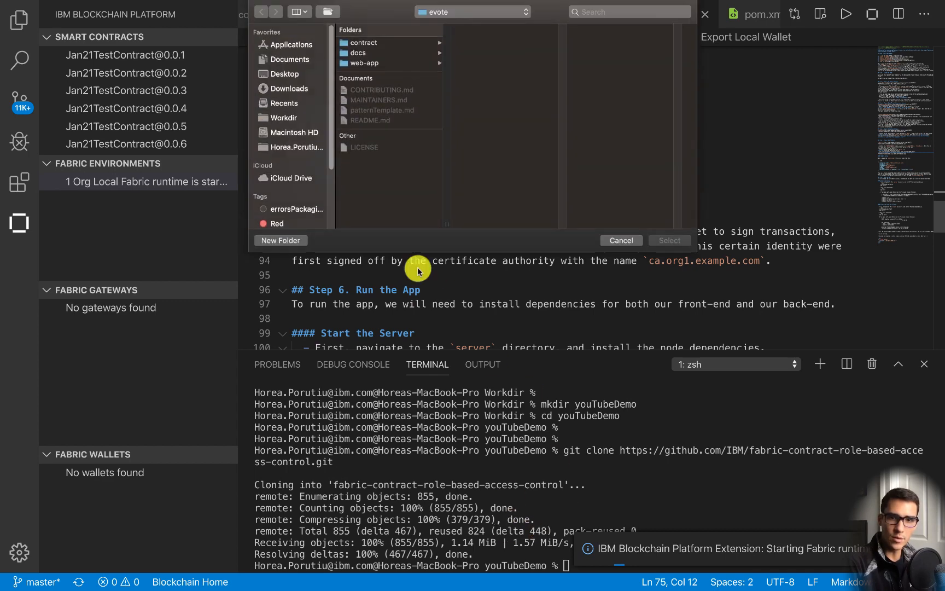
mouse_move(284, 117)
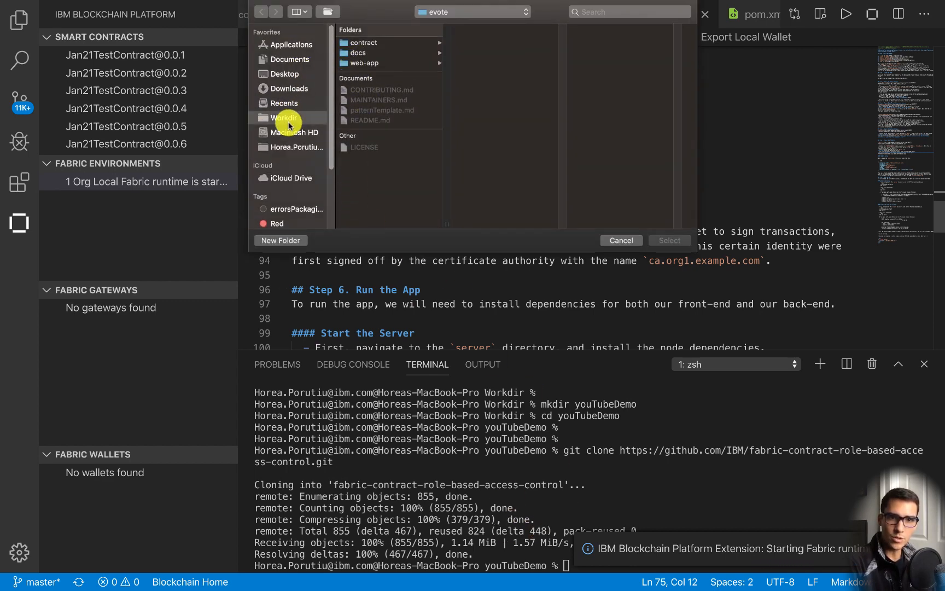
click(373, 171)
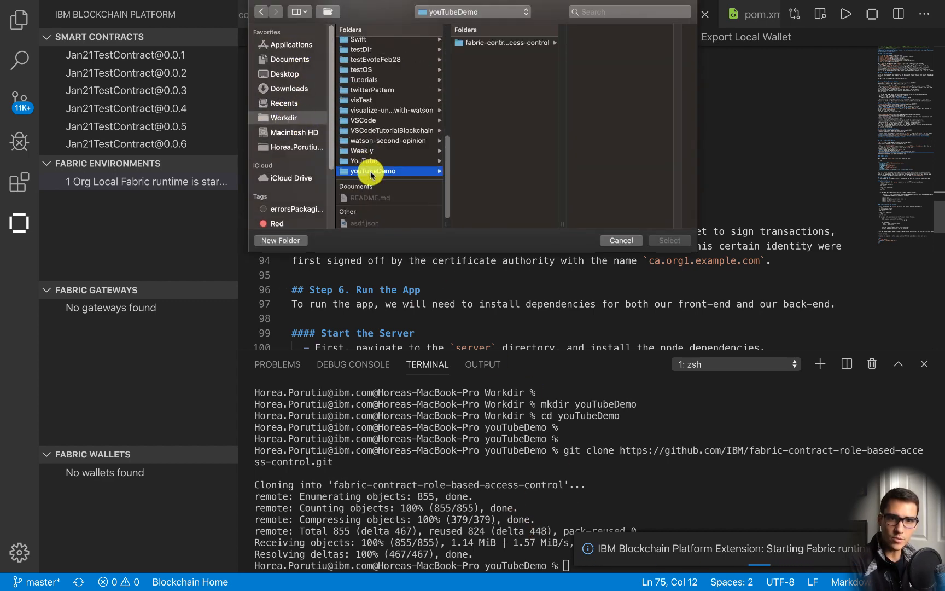
click(503, 42)
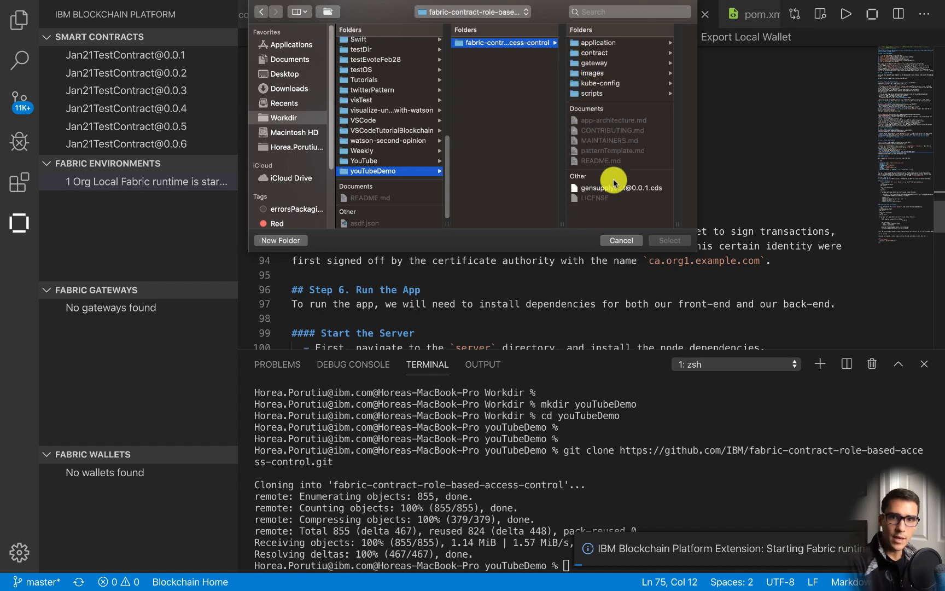
click(621, 241)
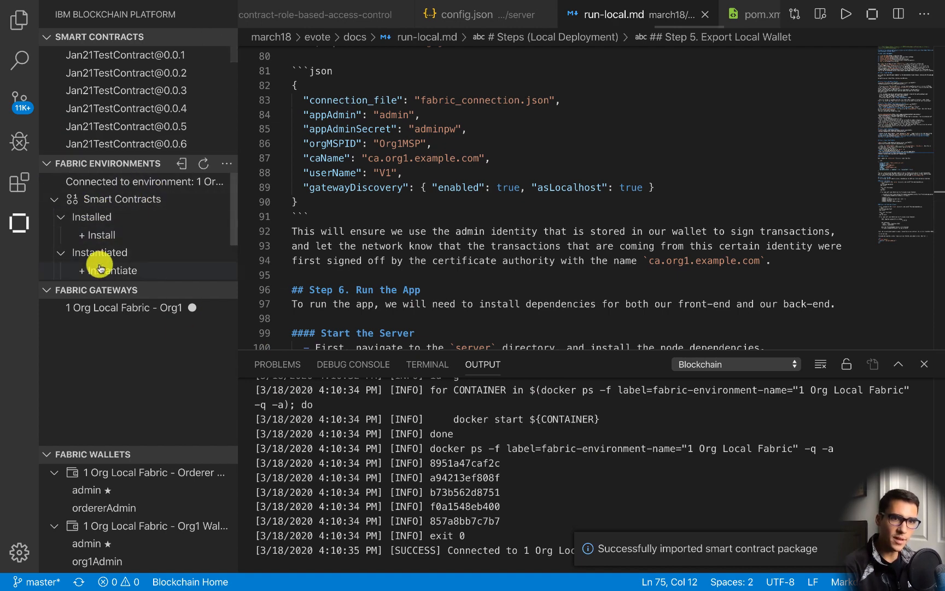
mouse_move(126, 270)
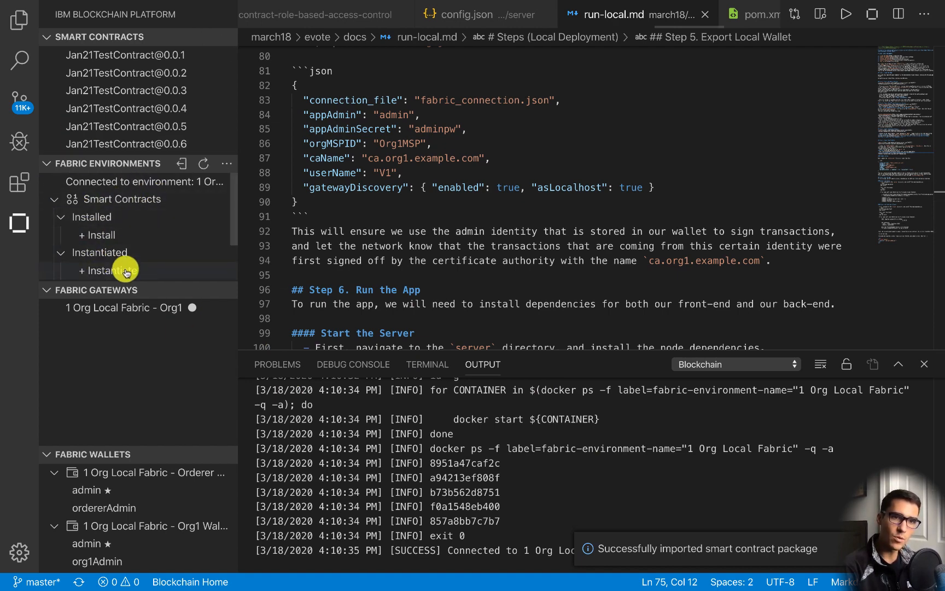
mouse_move(131, 230)
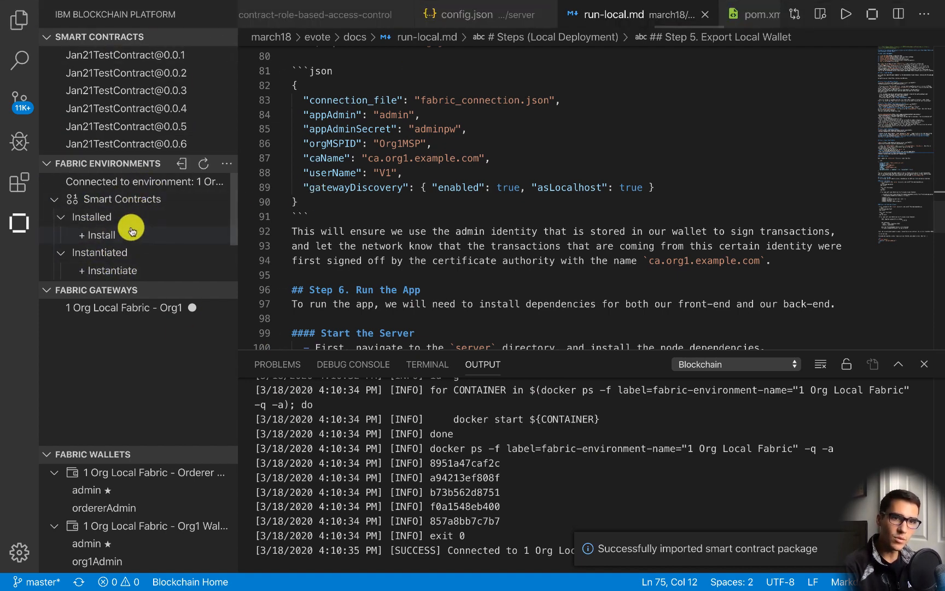
click(96, 234)
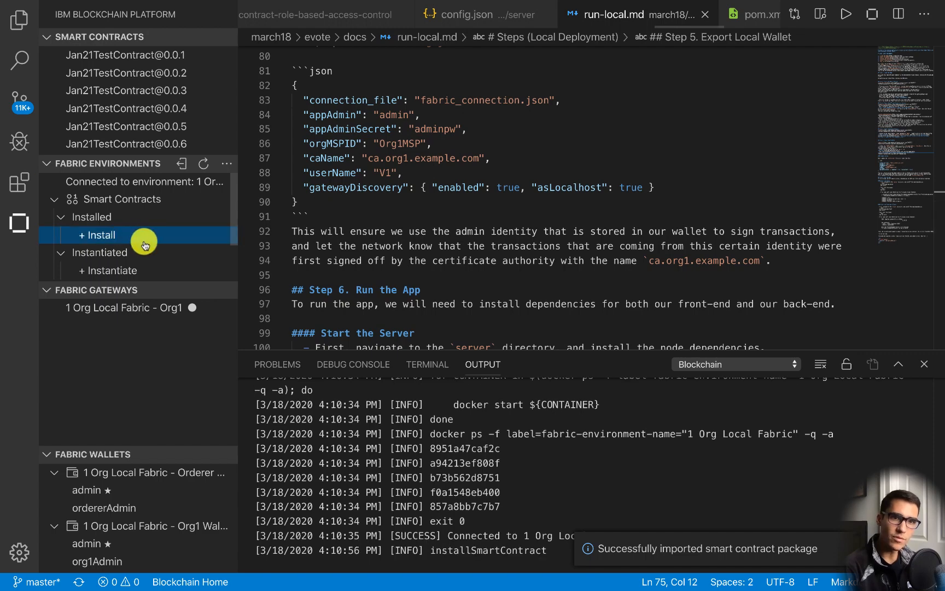
click(96, 235)
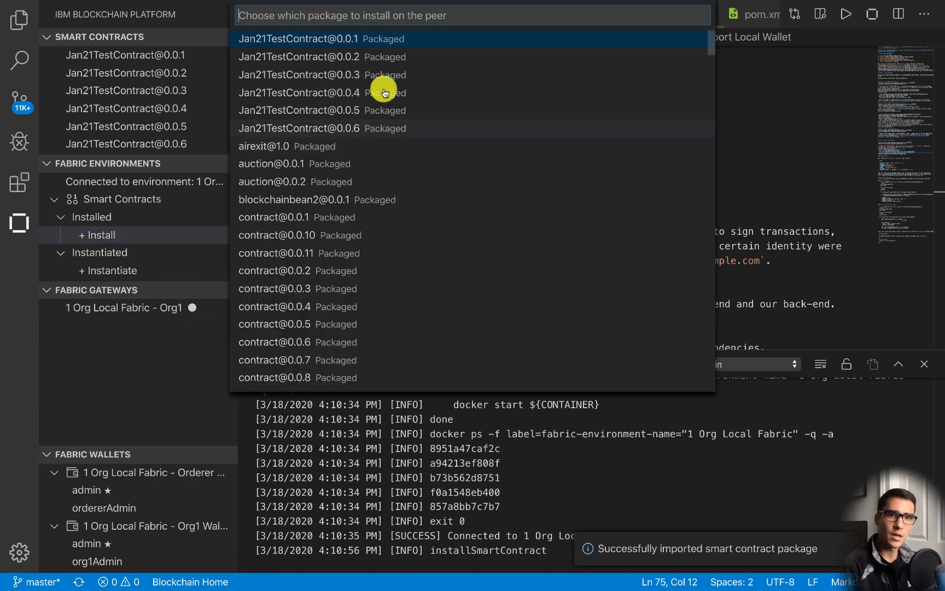
text(gen)
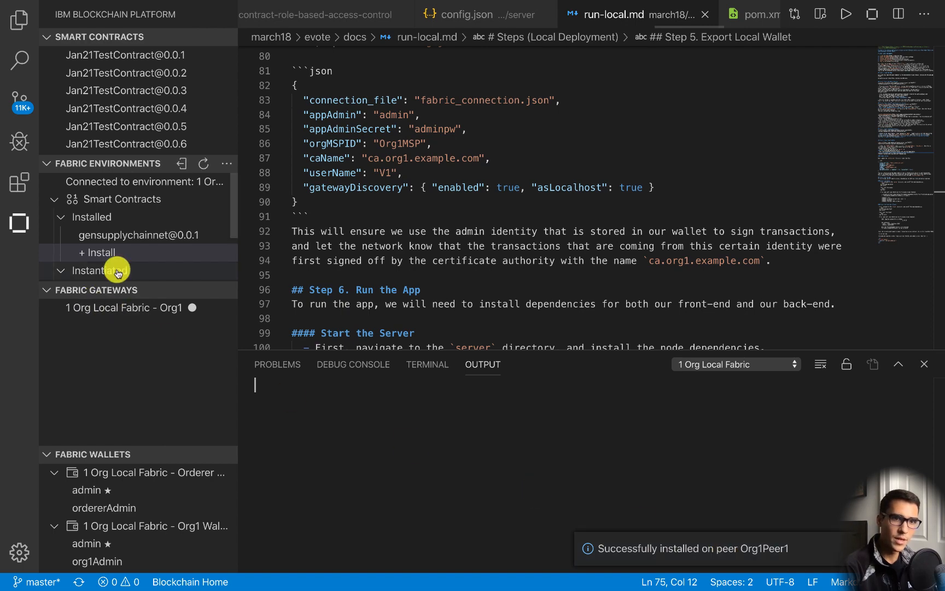
click(88, 216)
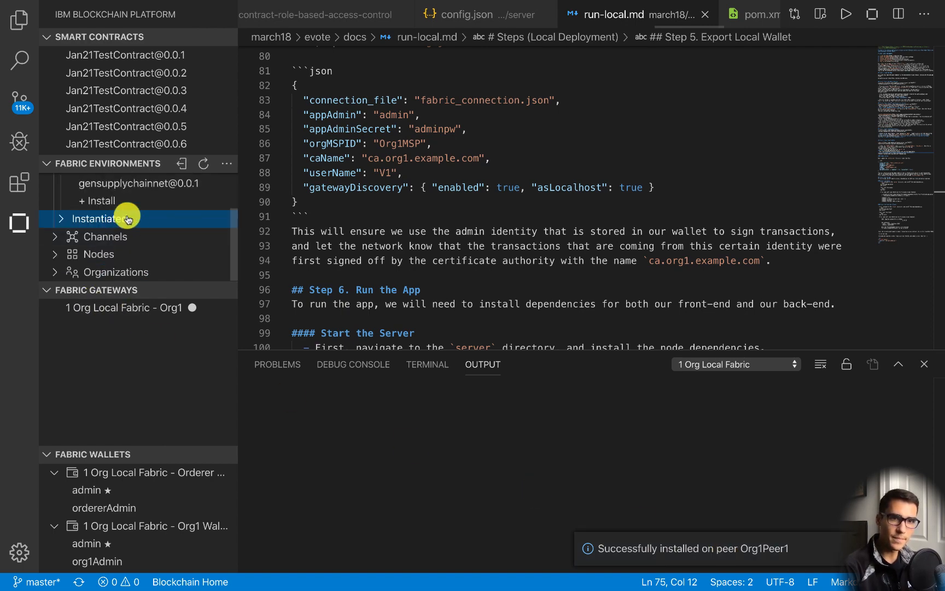
click(106, 236)
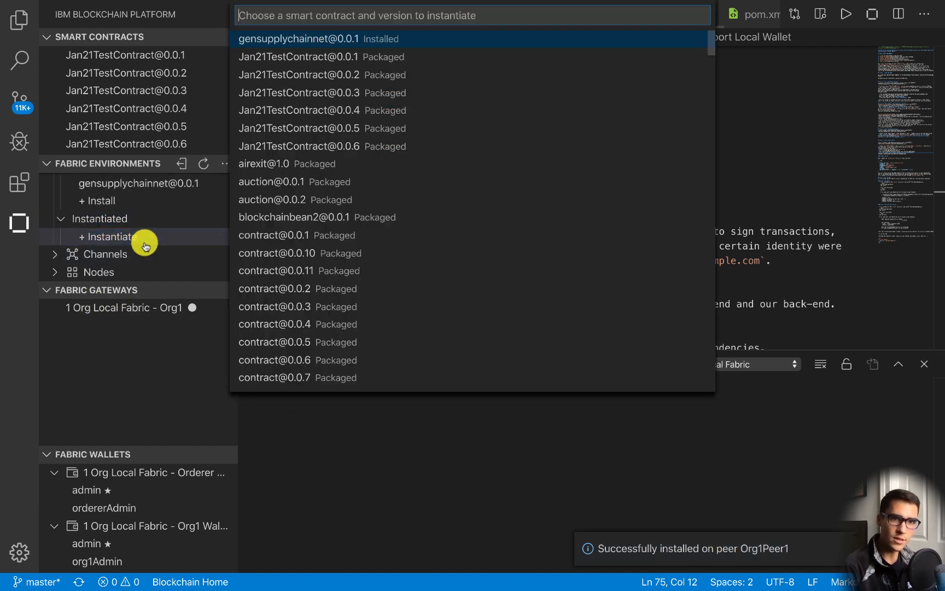
click(296, 39)
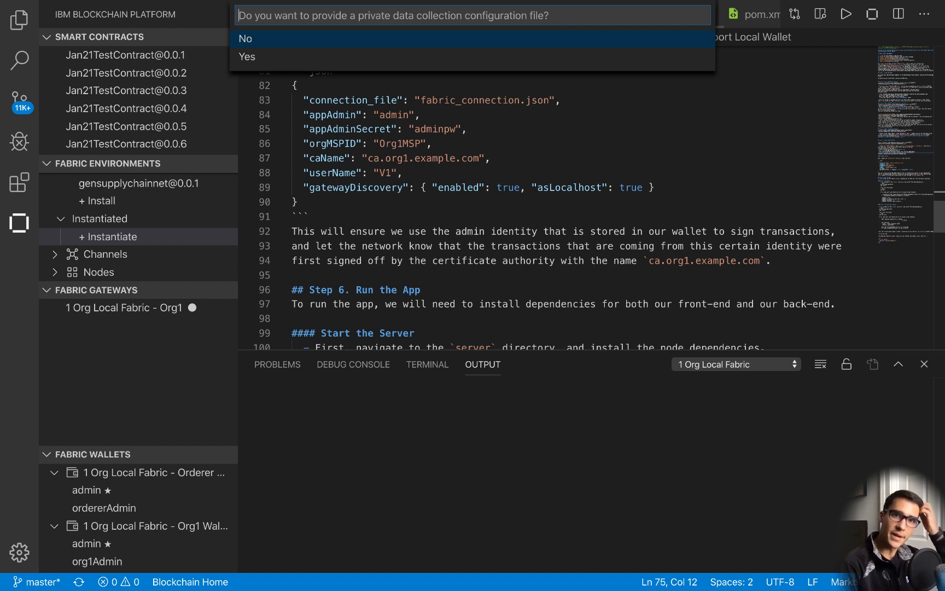
click(245, 39)
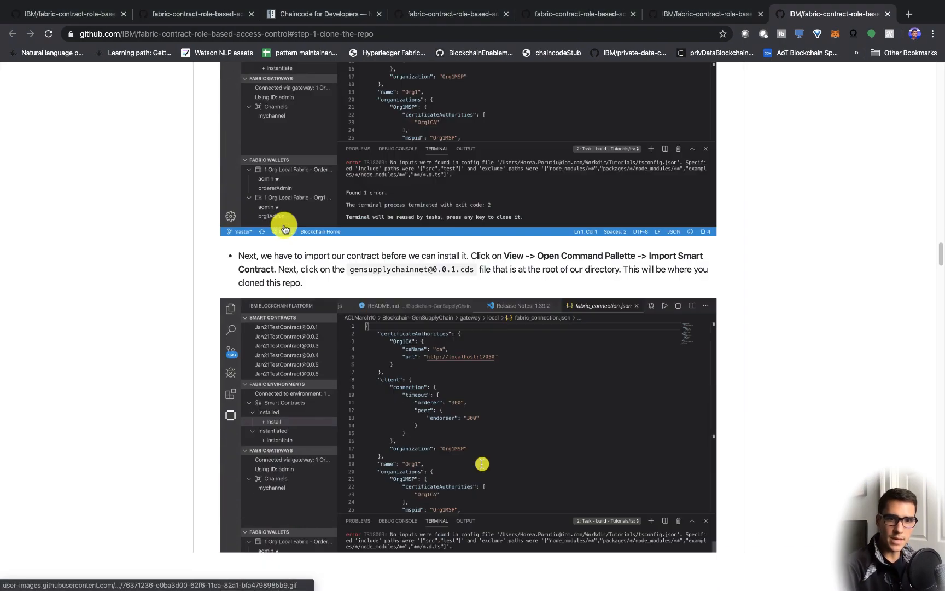
Scroll the README to Step 4, Export Connection Details.
scroll(down, 3)
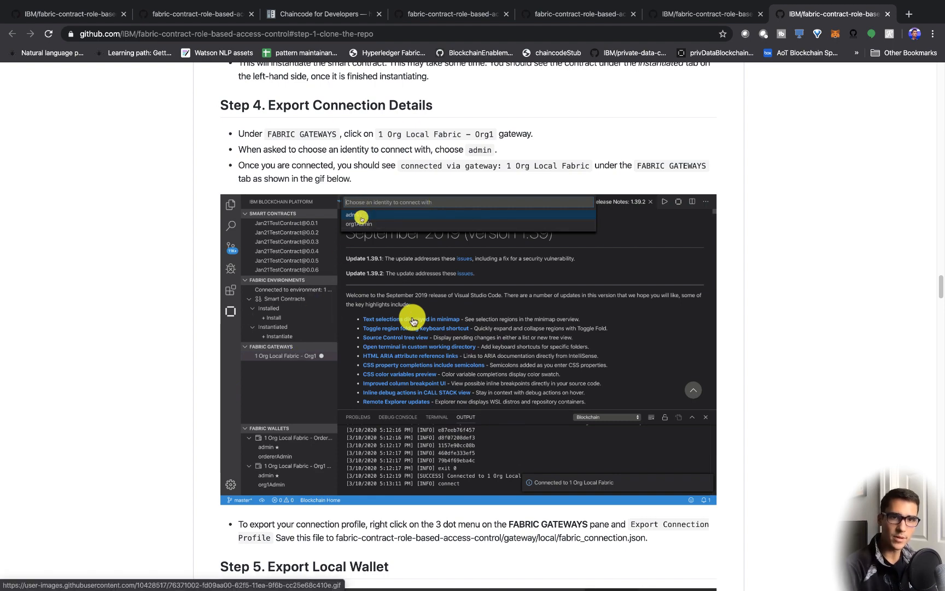
scroll(down, 3)
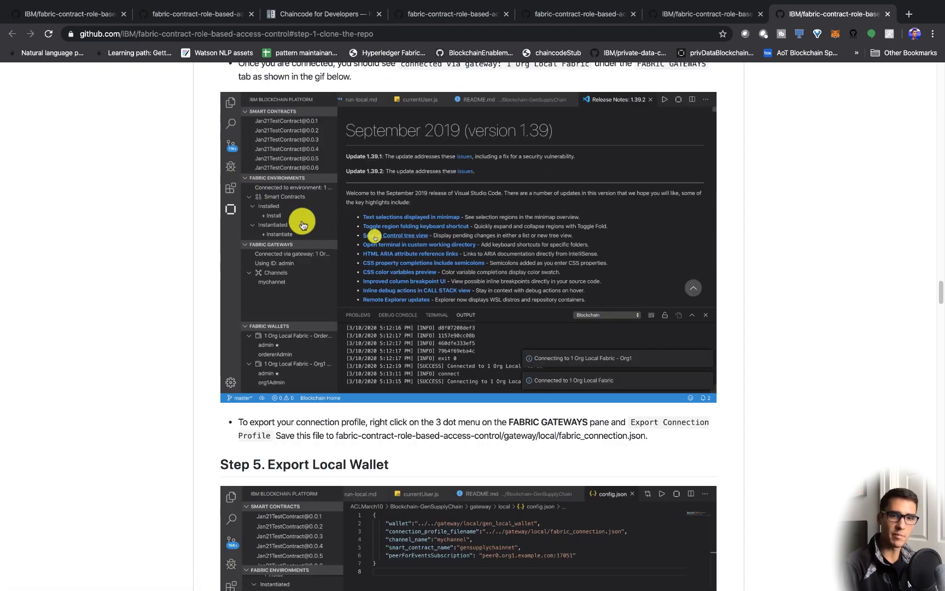
scroll(up, 3)
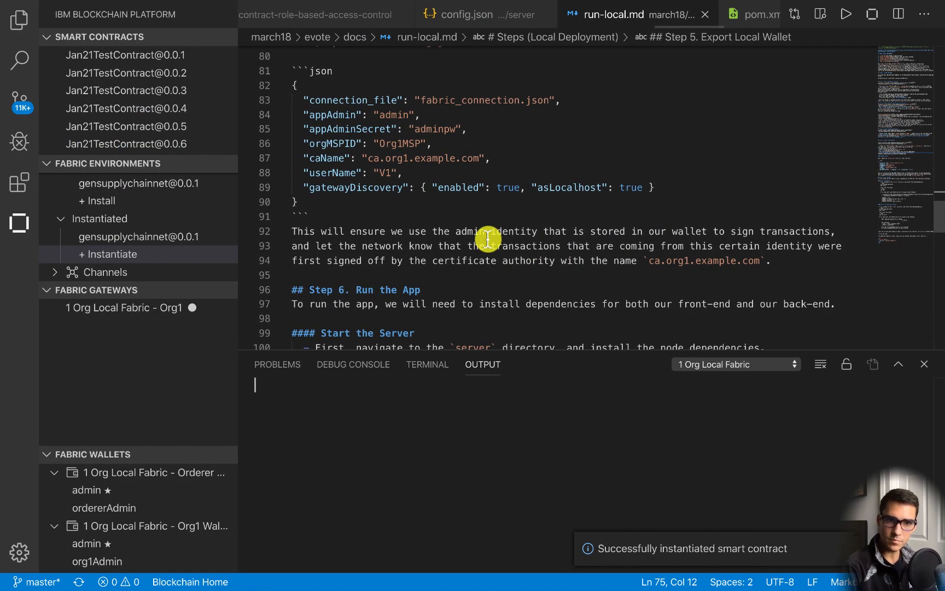
mouse_move(178, 319)
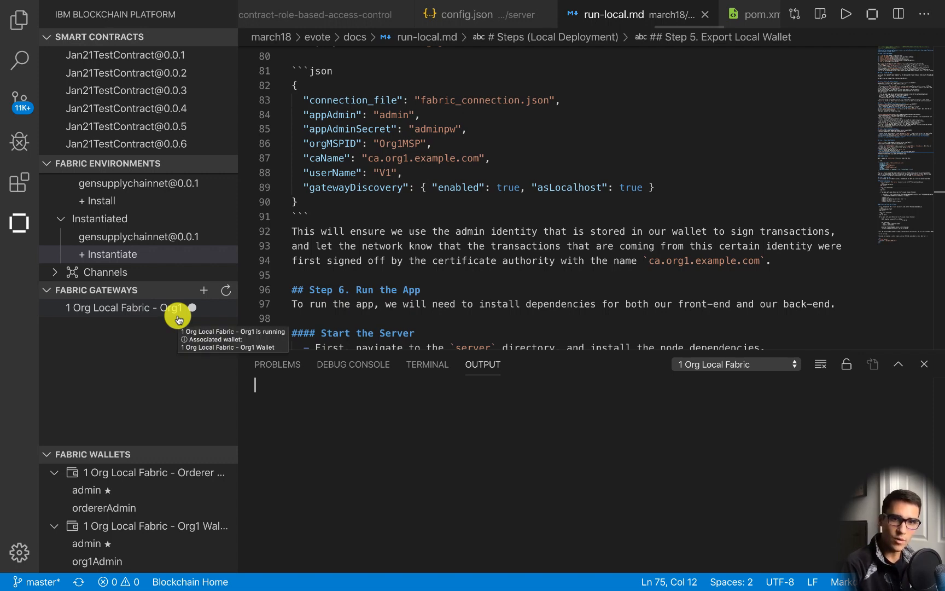
mouse_move(94, 312)
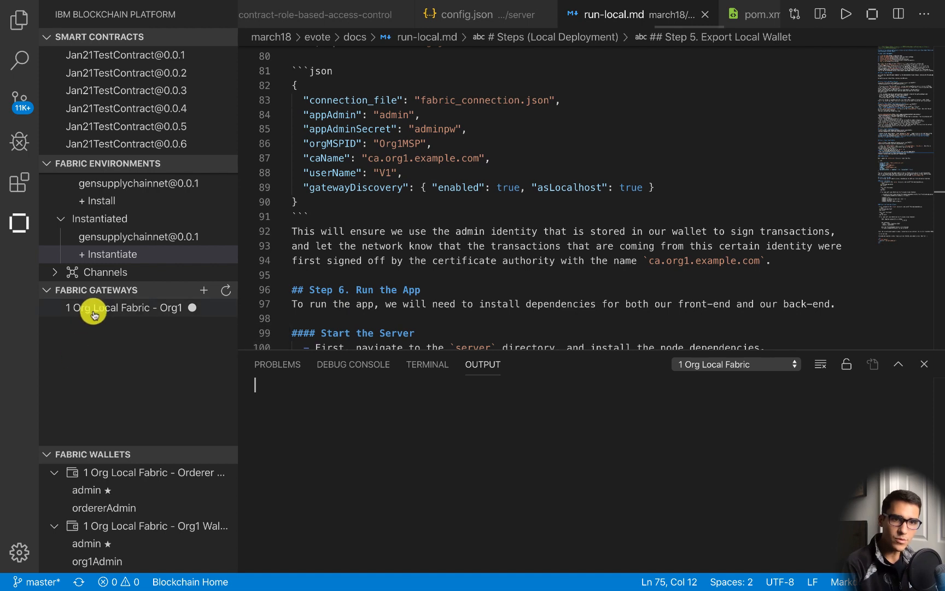
mouse_move(103, 336)
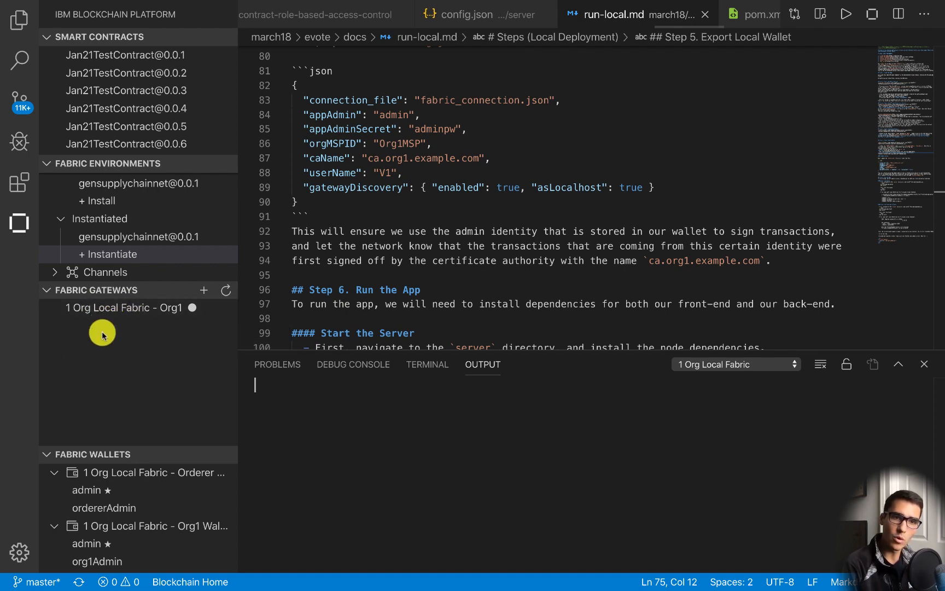
mouse_move(129, 308)
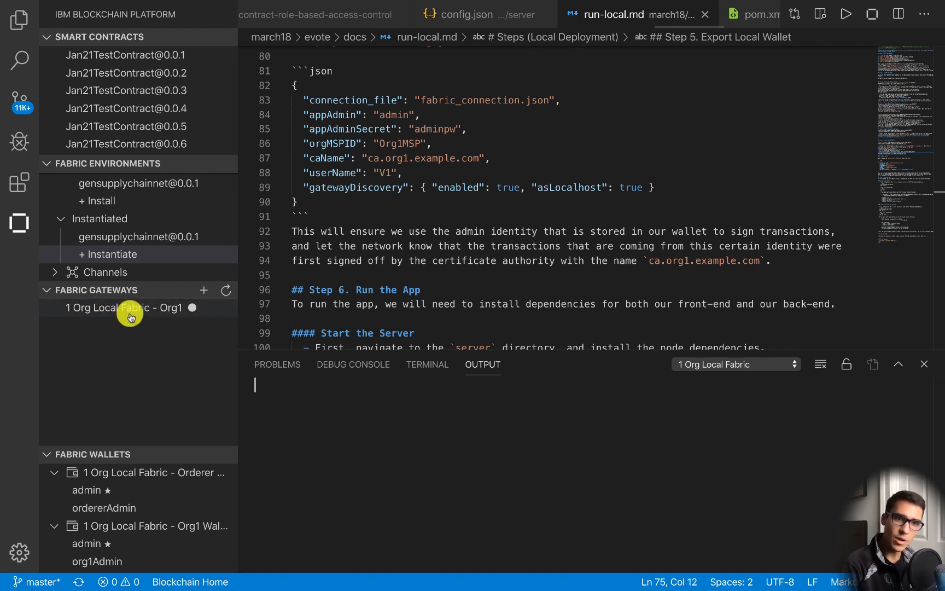
click(120, 307)
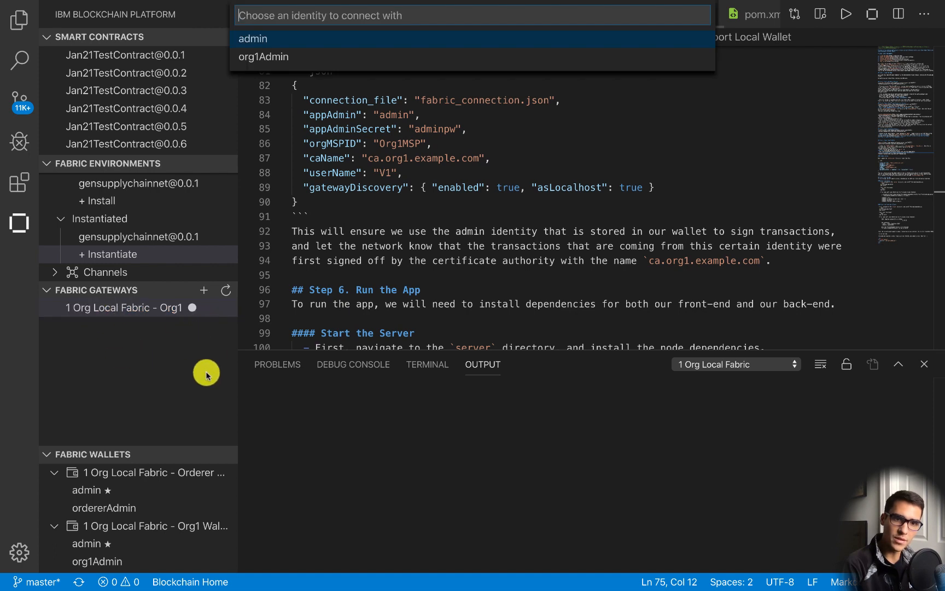
mouse_move(301, 15)
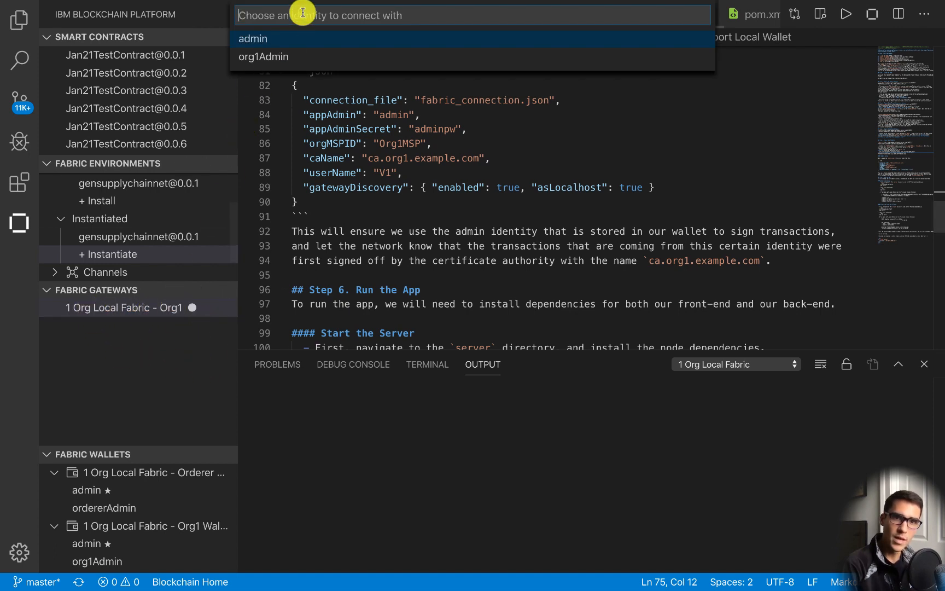
click(253, 39)
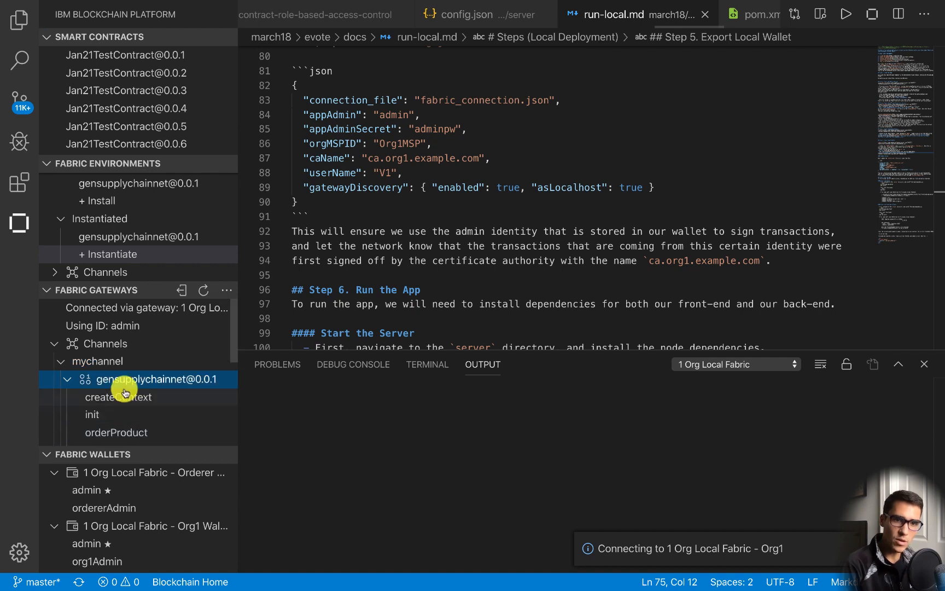
mouse_move(165, 392)
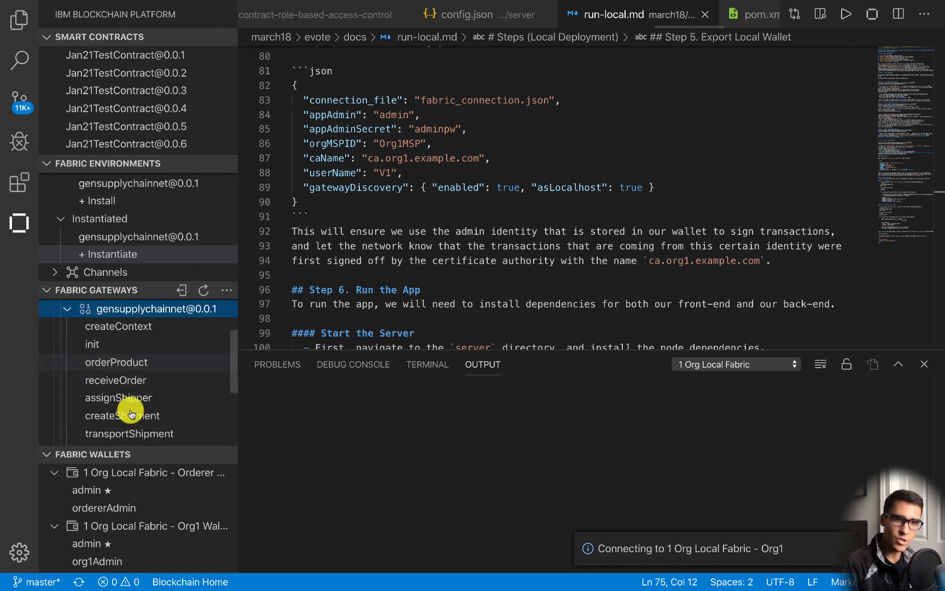
click(159, 308)
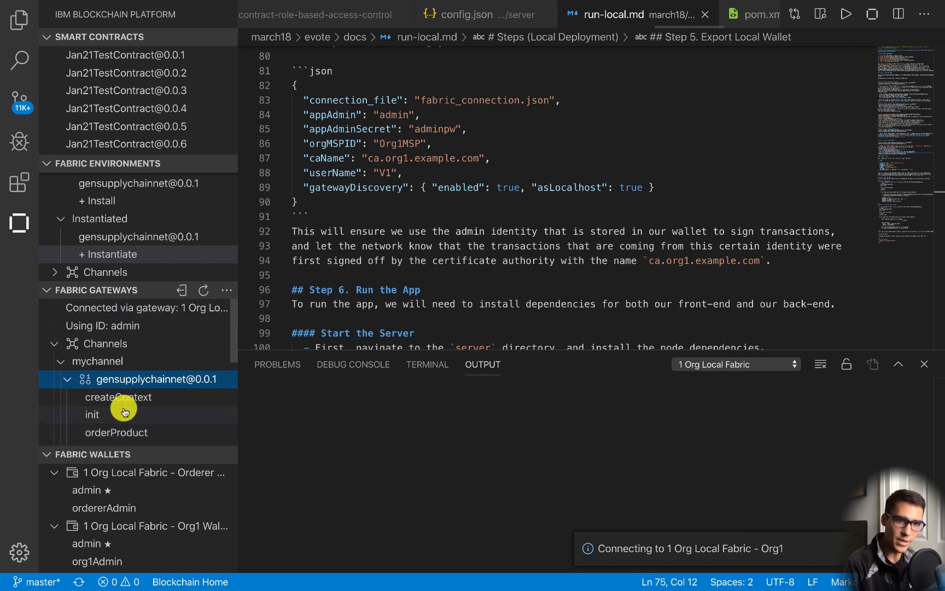
mouse_move(249, 304)
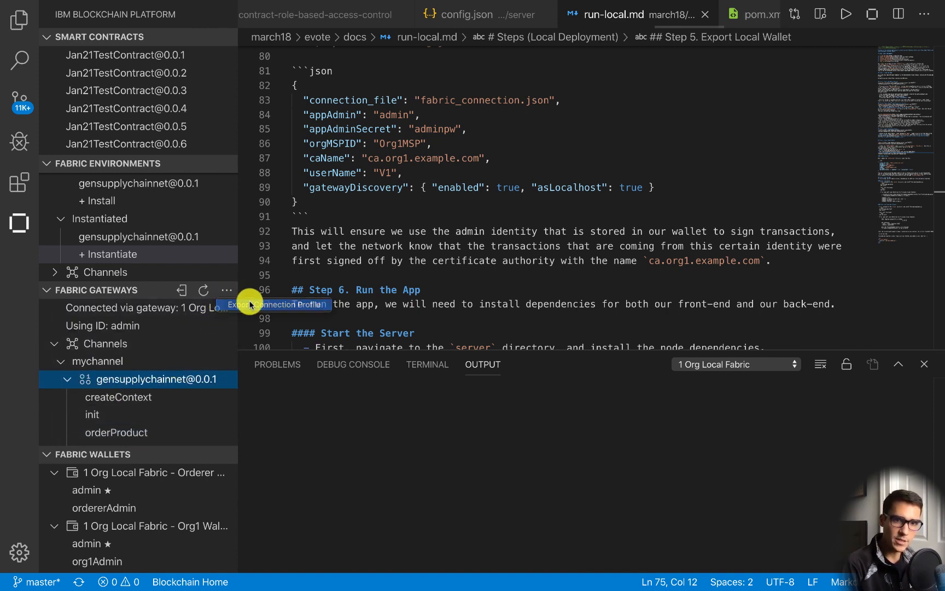
Export the gateway connection profile as fabric_connection.json into the gateway/local folder.
click(276, 304)
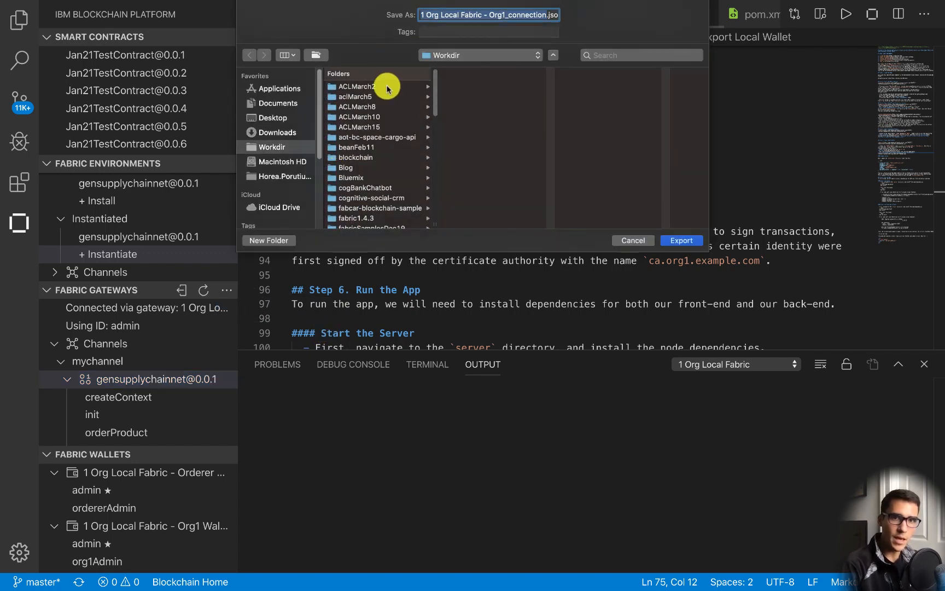
text(fabri.json)
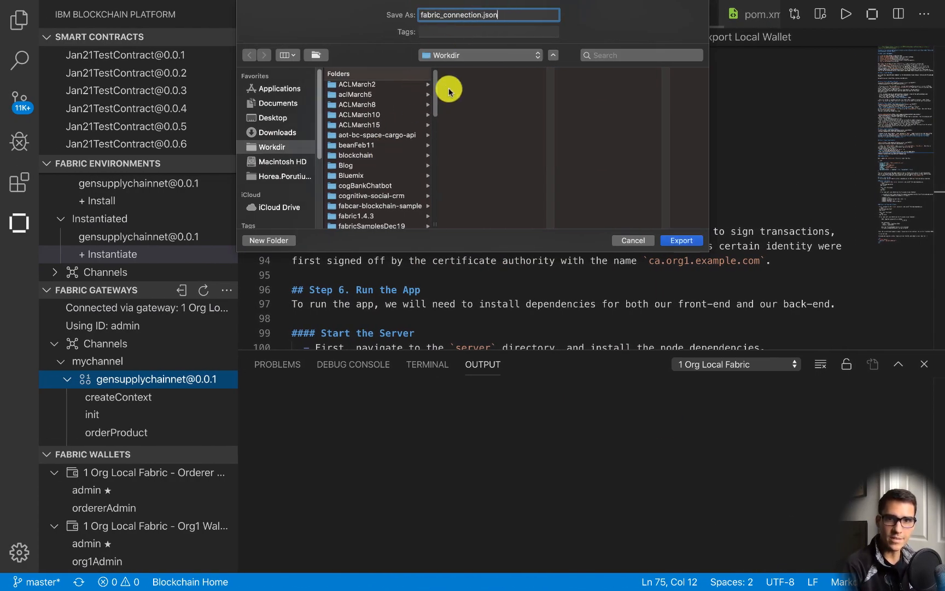
mouse_move(378, 169)
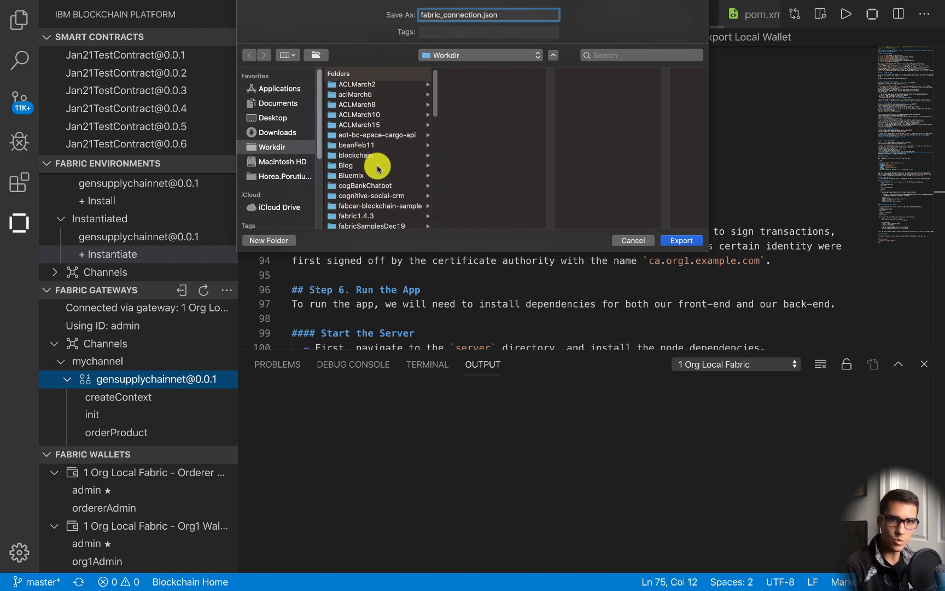
scroll(down, 3)
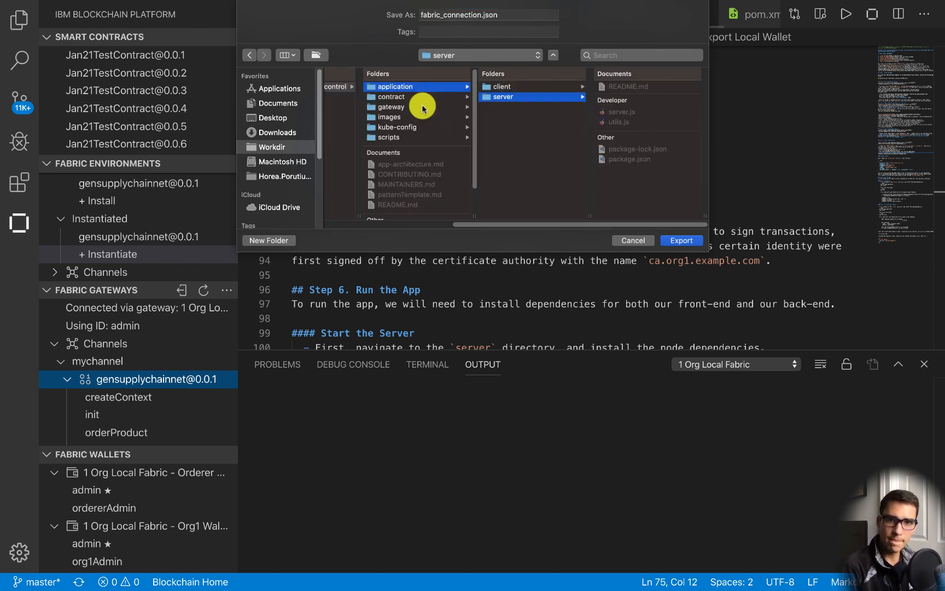
click(390, 107)
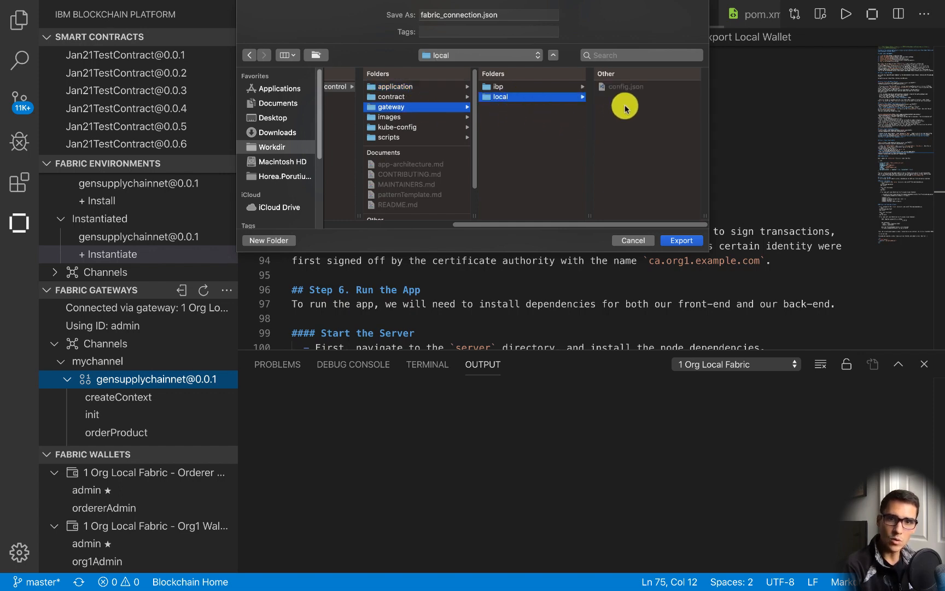
click(680, 241)
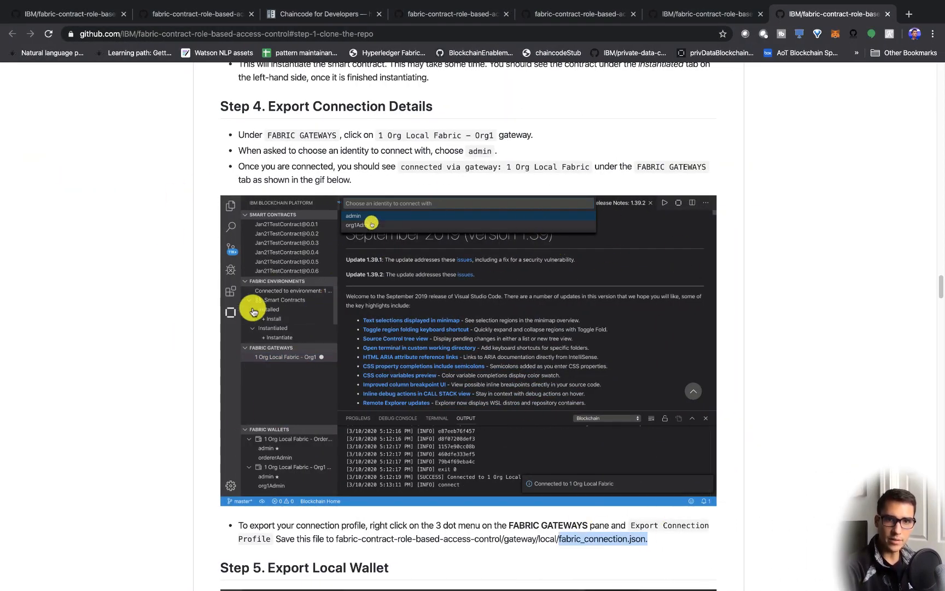
scroll(down, 3)
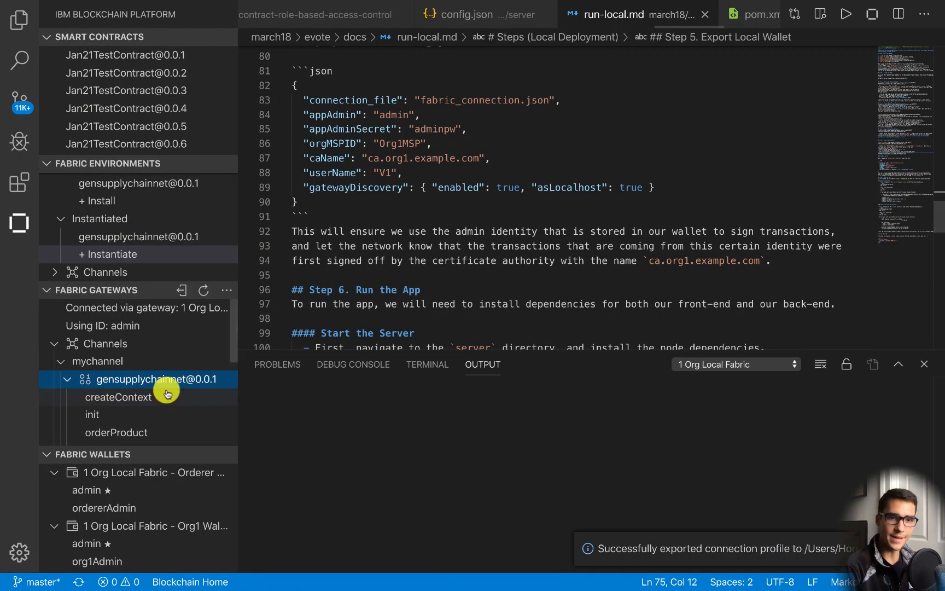
mouse_move(150, 489)
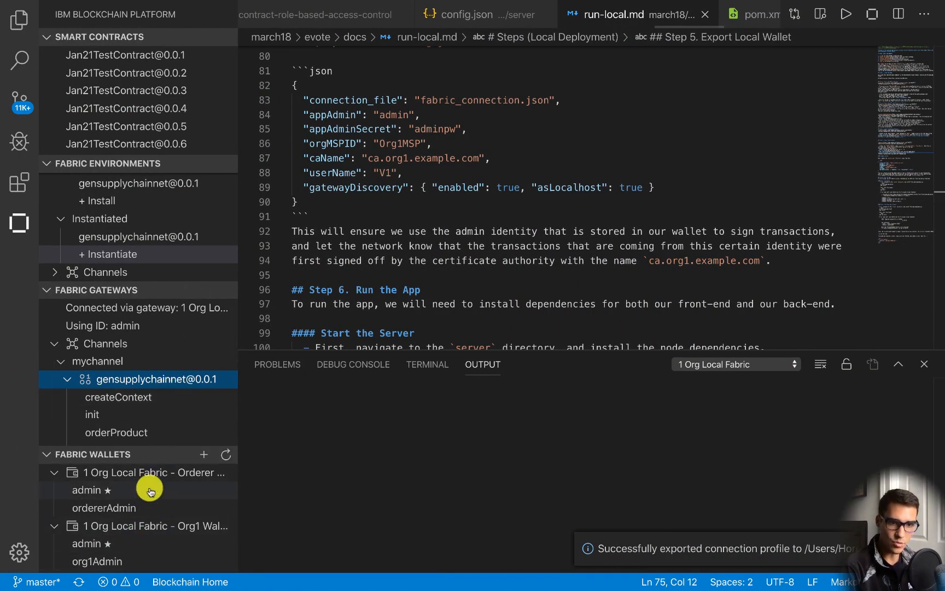
Select the 1 Org Local Fabric - Org1 Wallet, then switch to the Explorer view.
click(54, 472)
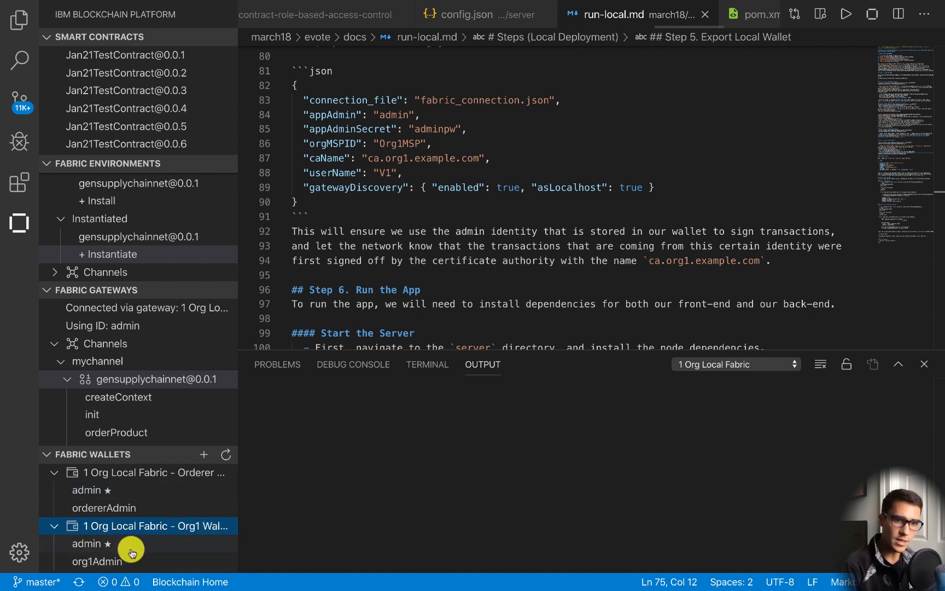
mouse_move(188, 525)
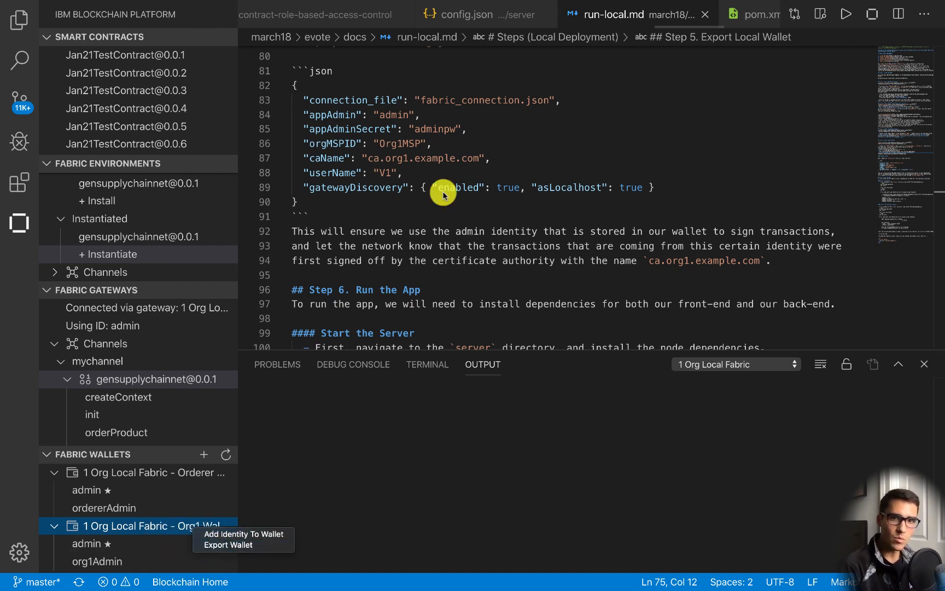
mouse_move(450, 114)
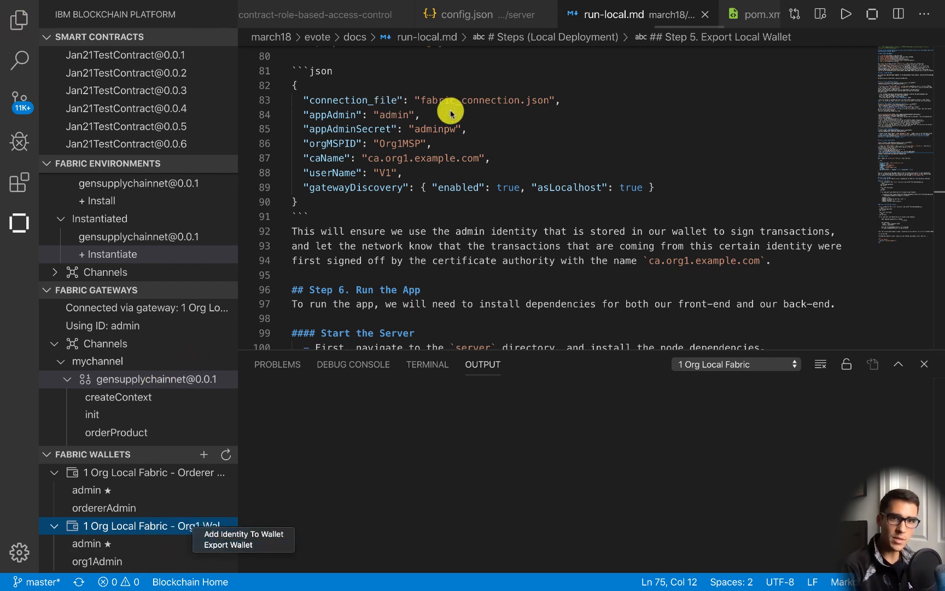
click(20, 59)
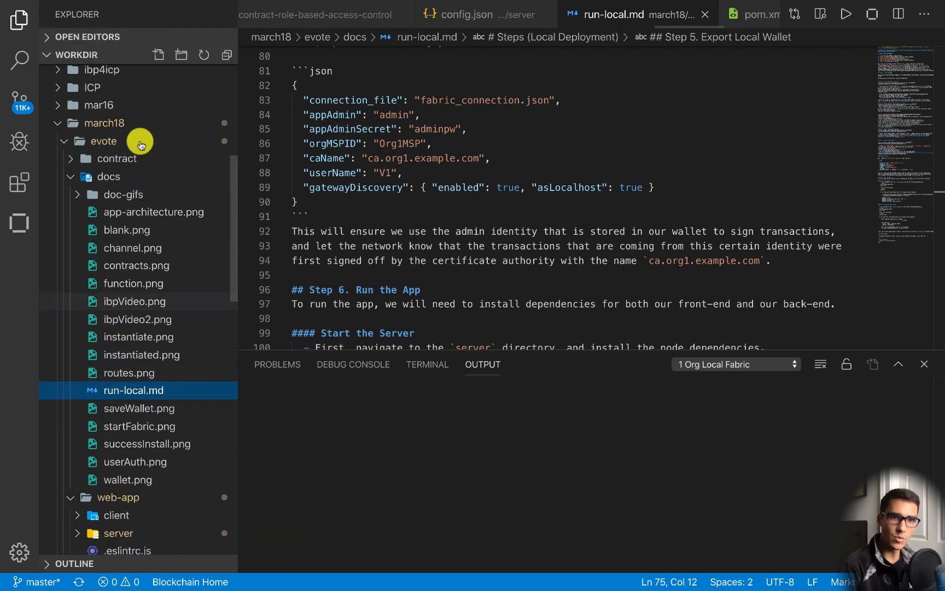
Expand youTubeDemo, gateway and local in the Explorer and open config.json.
click(104, 141)
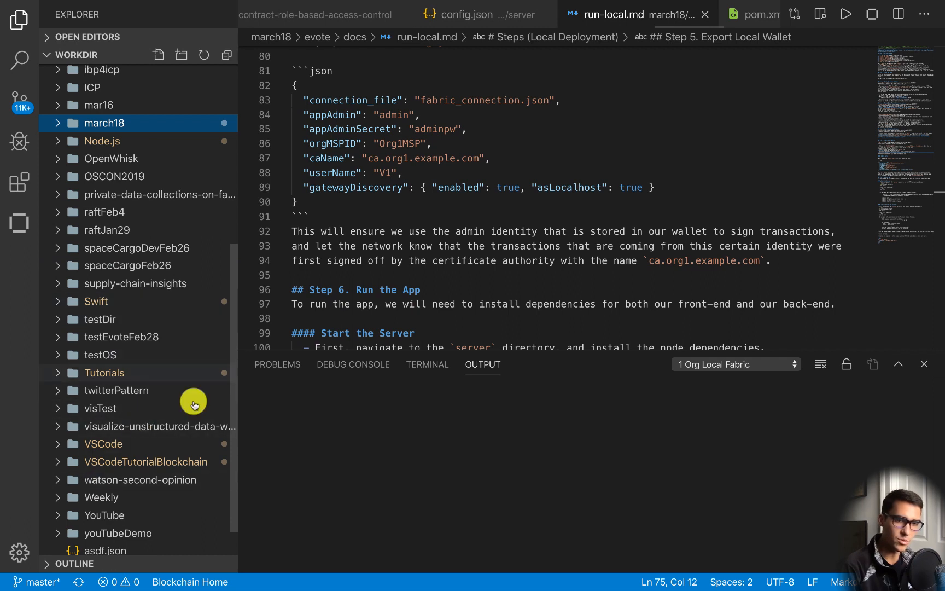
scroll(down, 3)
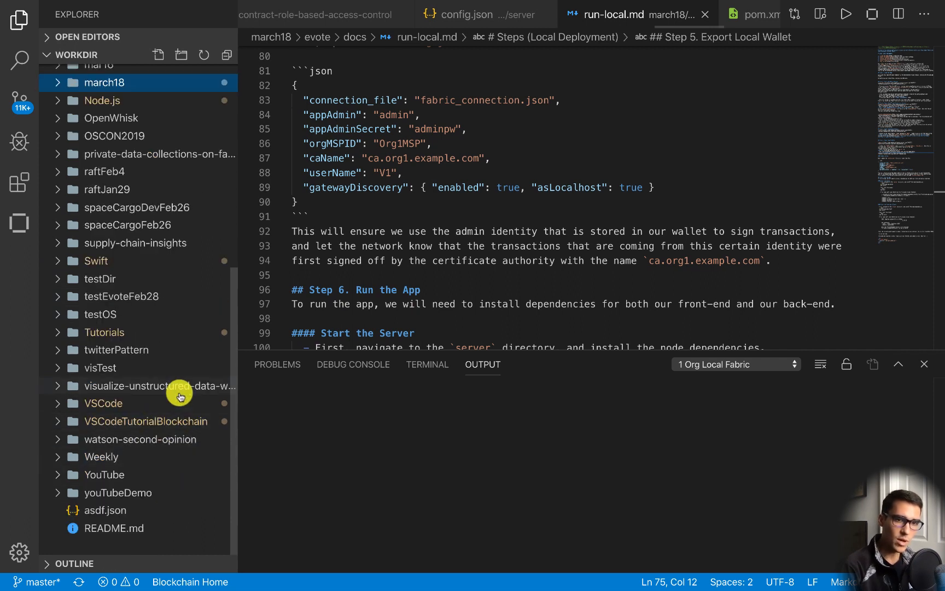
mouse_move(179, 385)
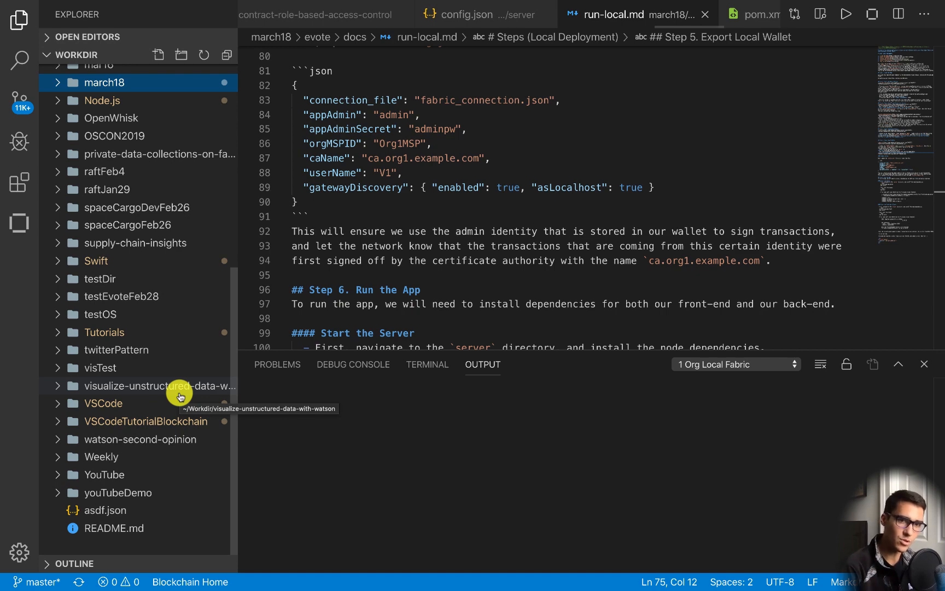
mouse_move(131, 486)
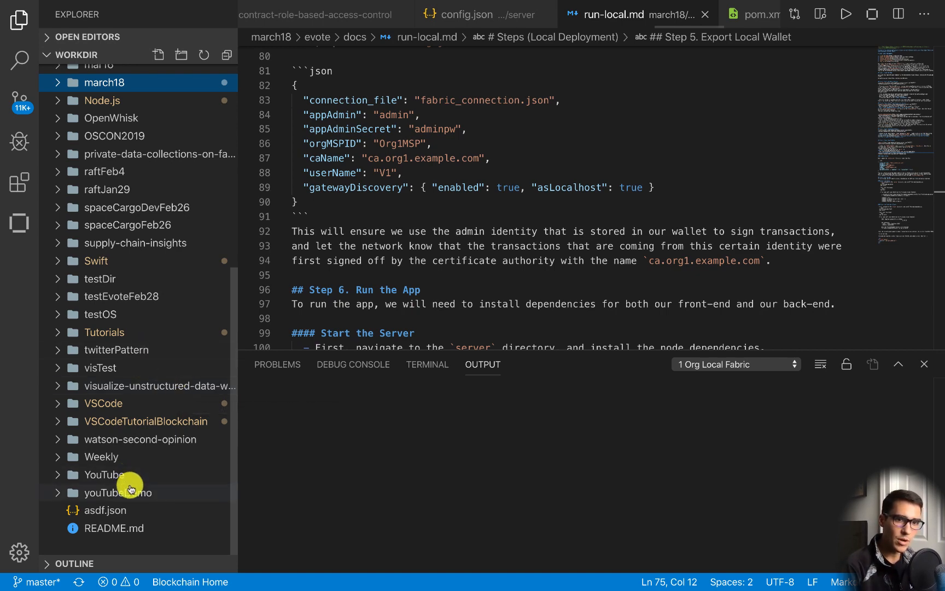
click(118, 492)
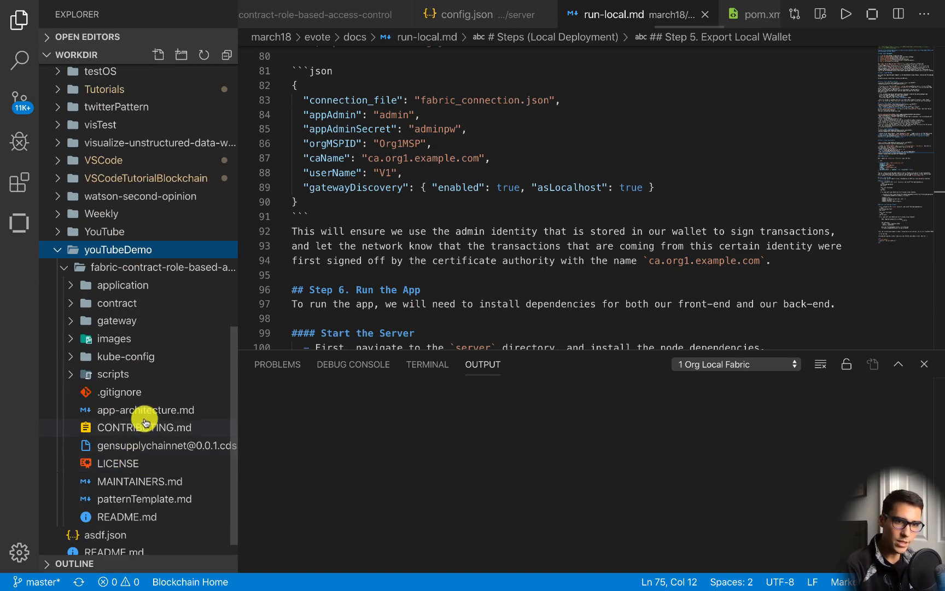
mouse_move(145, 355)
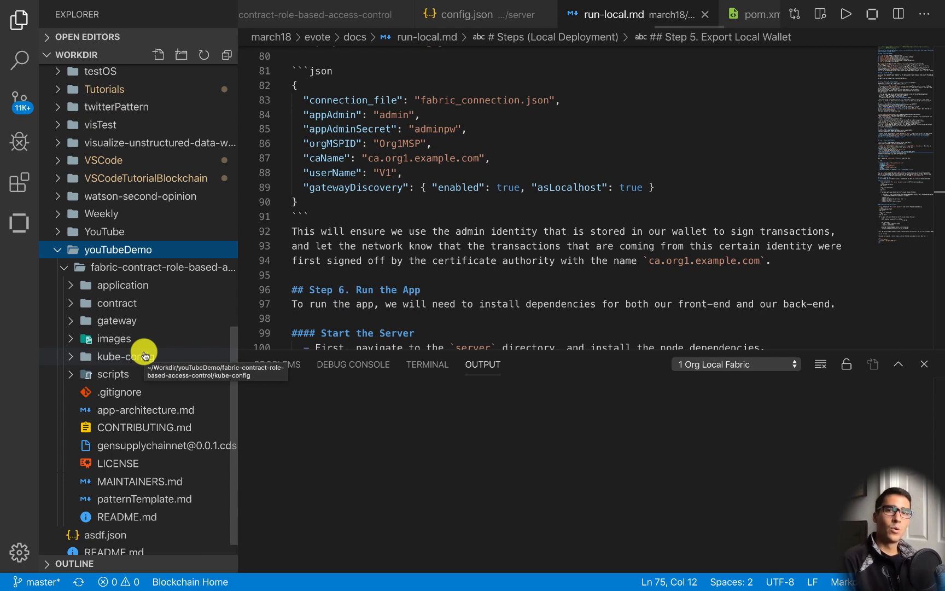
mouse_move(147, 231)
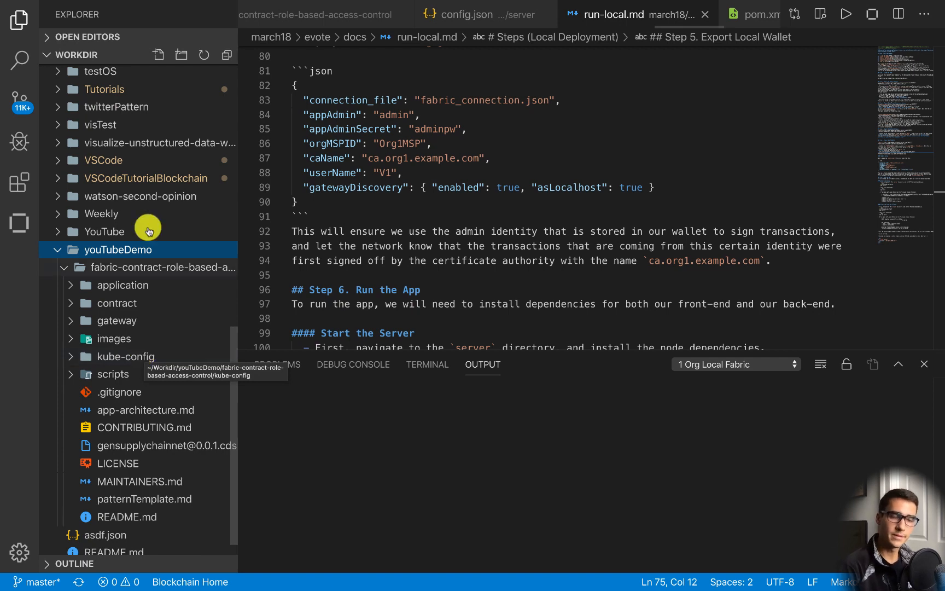
mouse_move(198, 352)
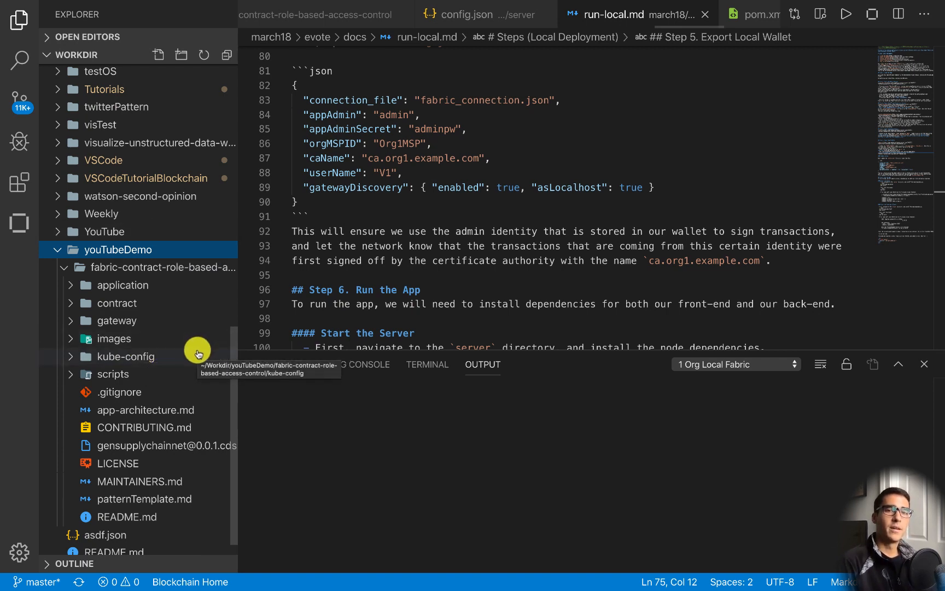
mouse_move(157, 361)
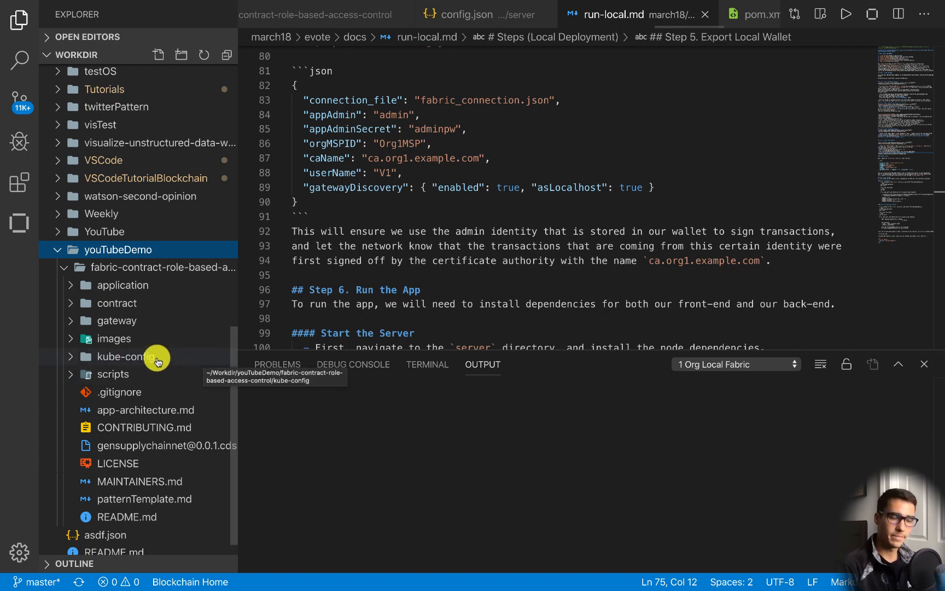
mouse_move(149, 329)
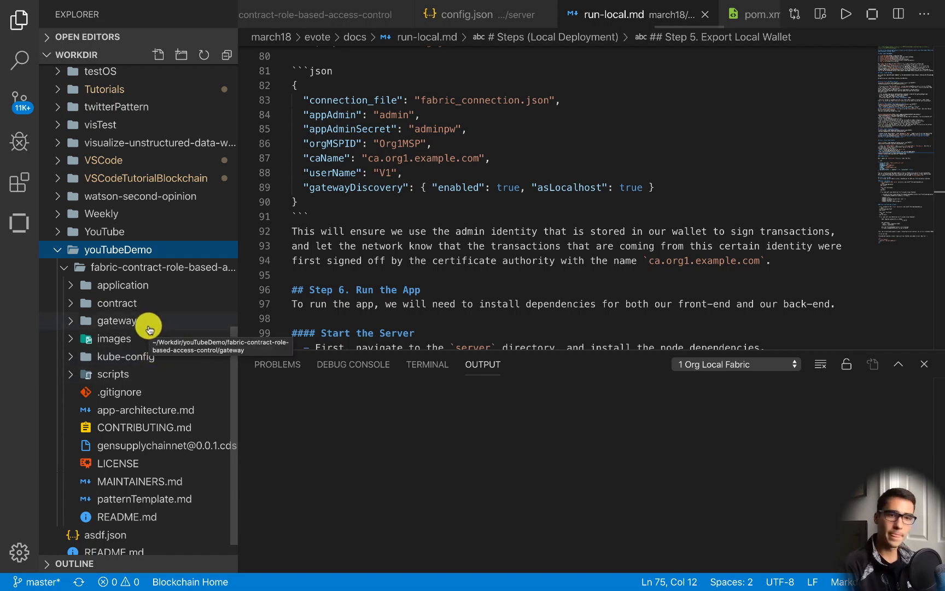
mouse_move(161, 351)
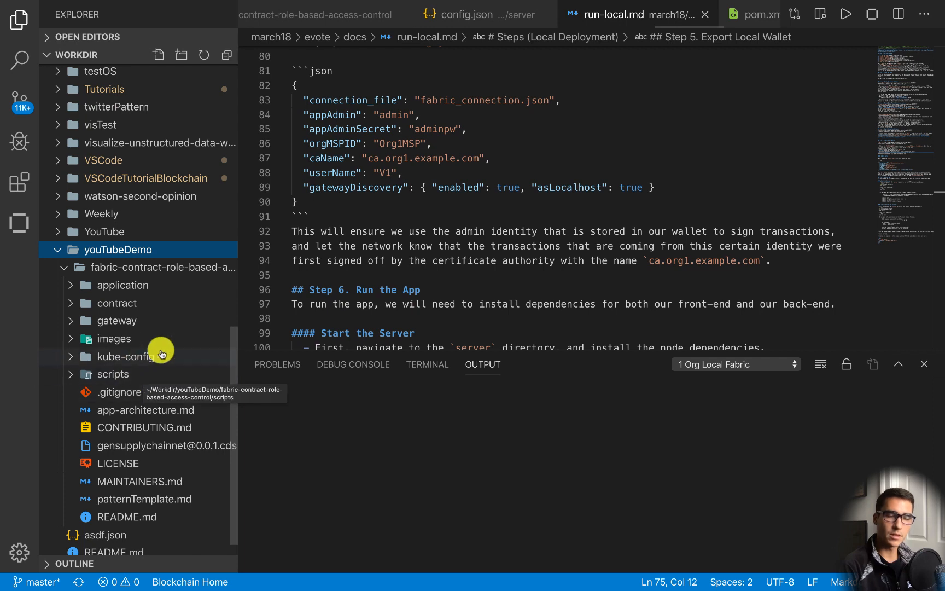
mouse_move(145, 310)
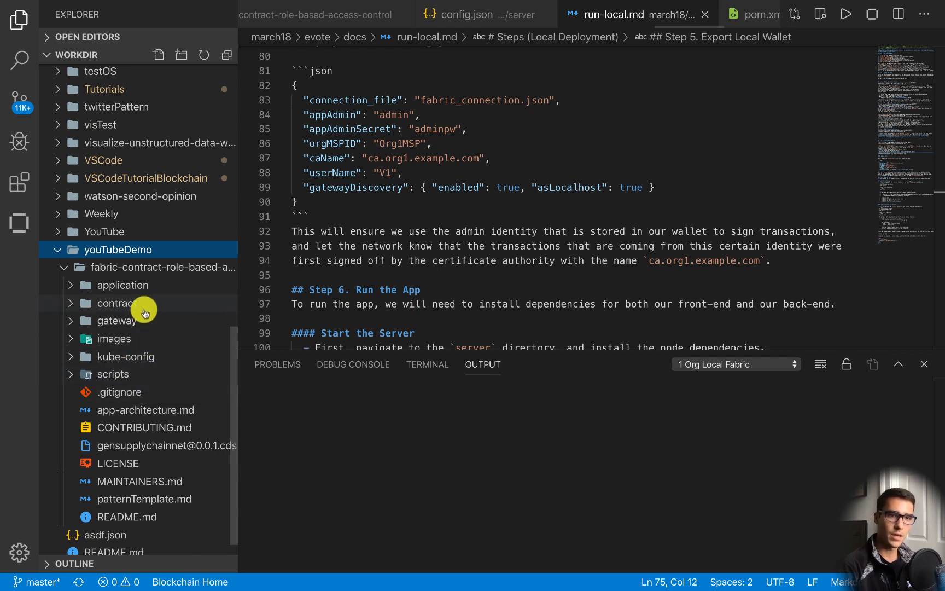
click(115, 302)
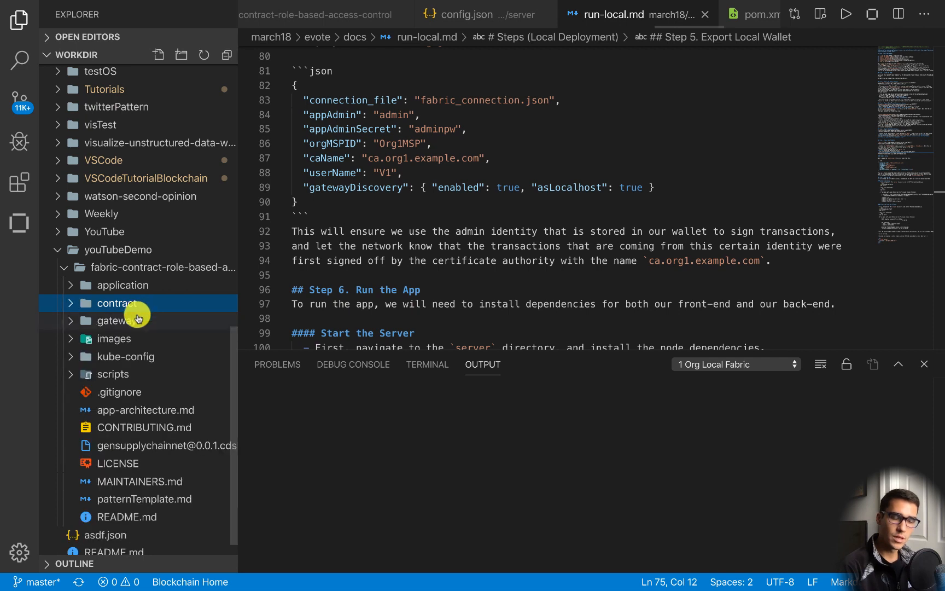
click(111, 320)
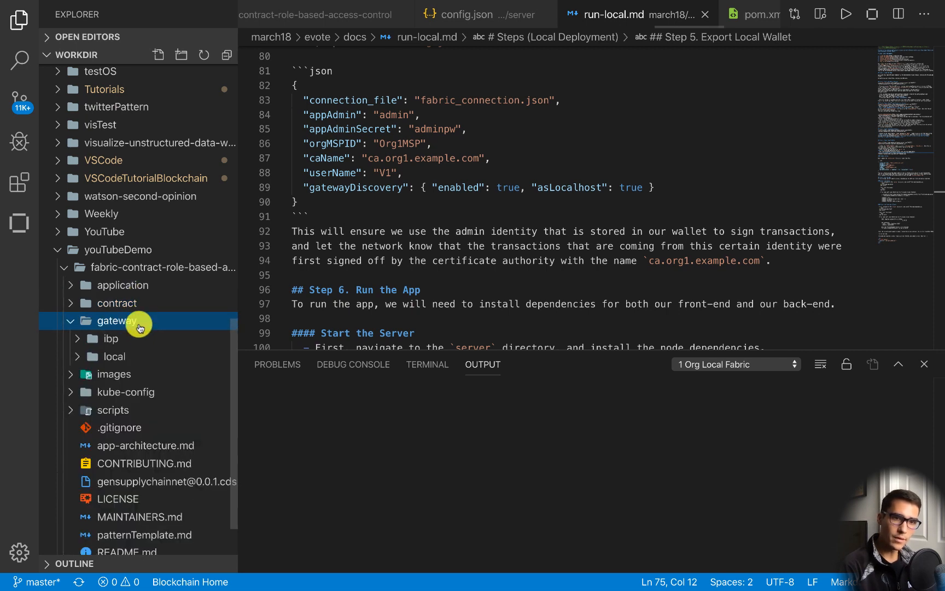
click(113, 356)
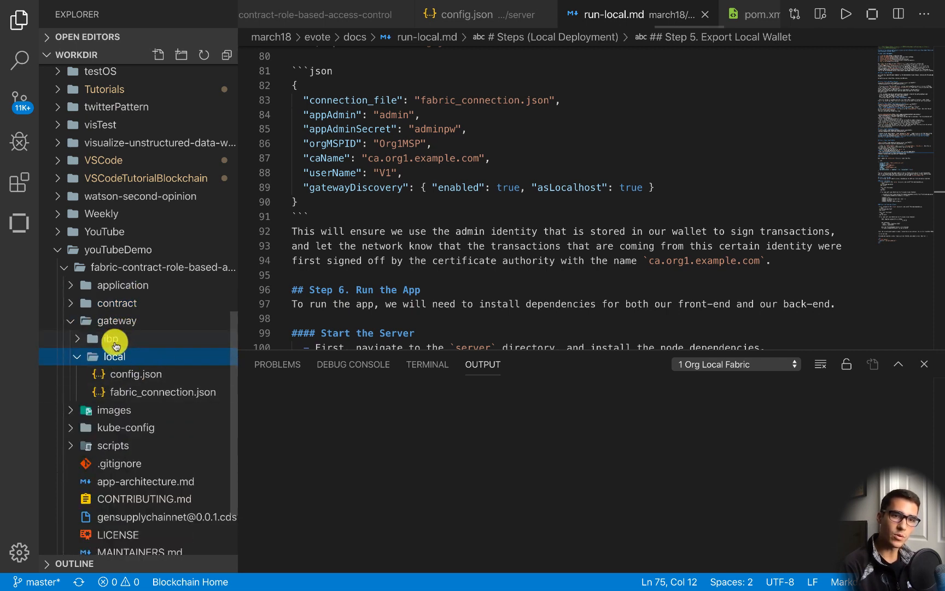
mouse_move(135, 374)
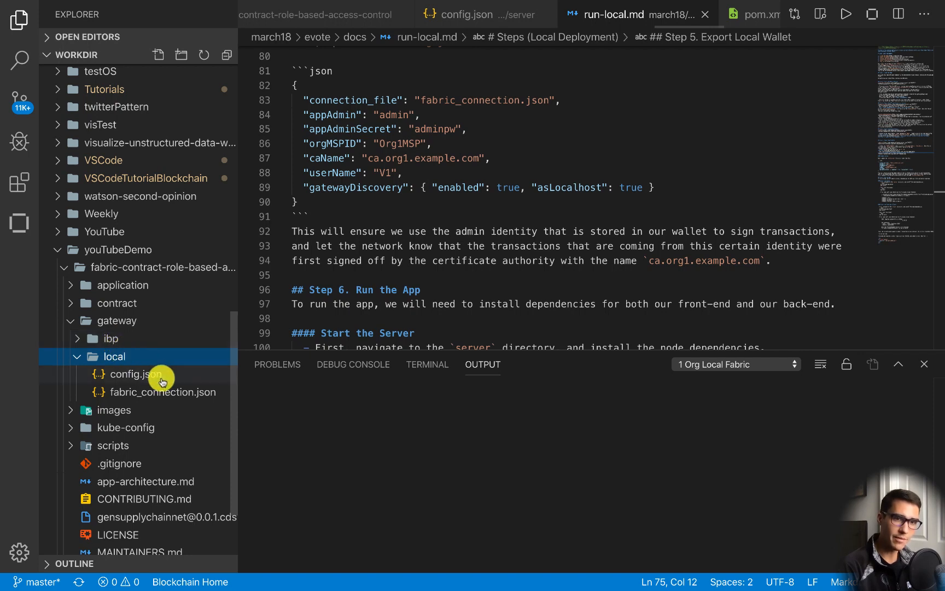
click(133, 373)
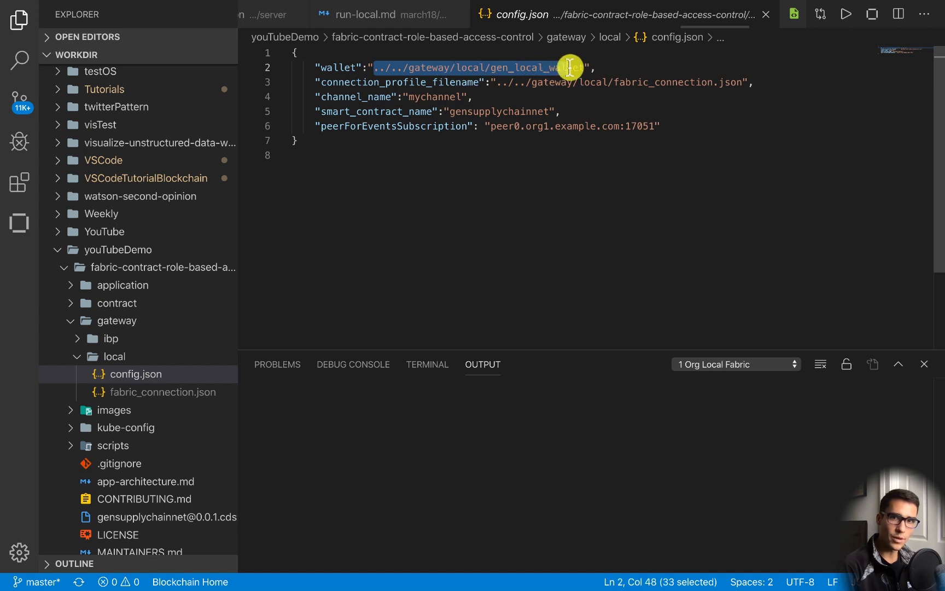
Highlight config.json's wallet path and profile filename, then open fabric_connection.json and scroll down.
click(494, 67)
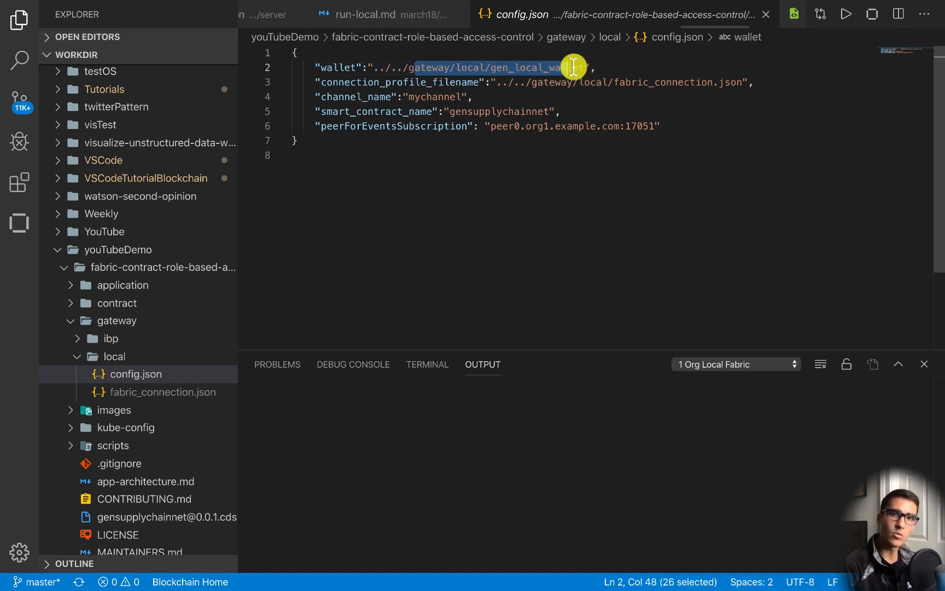
click(489, 67)
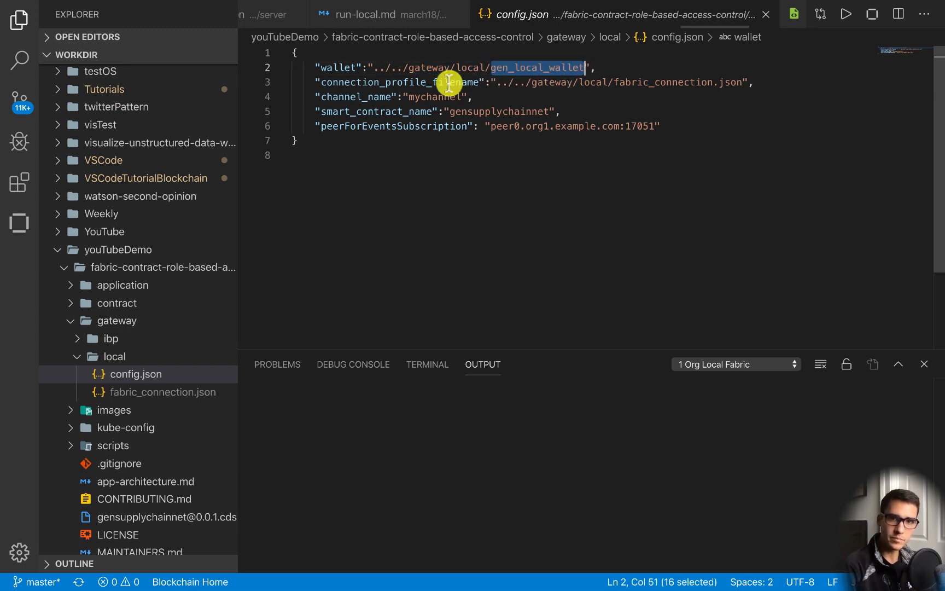
click(613, 82)
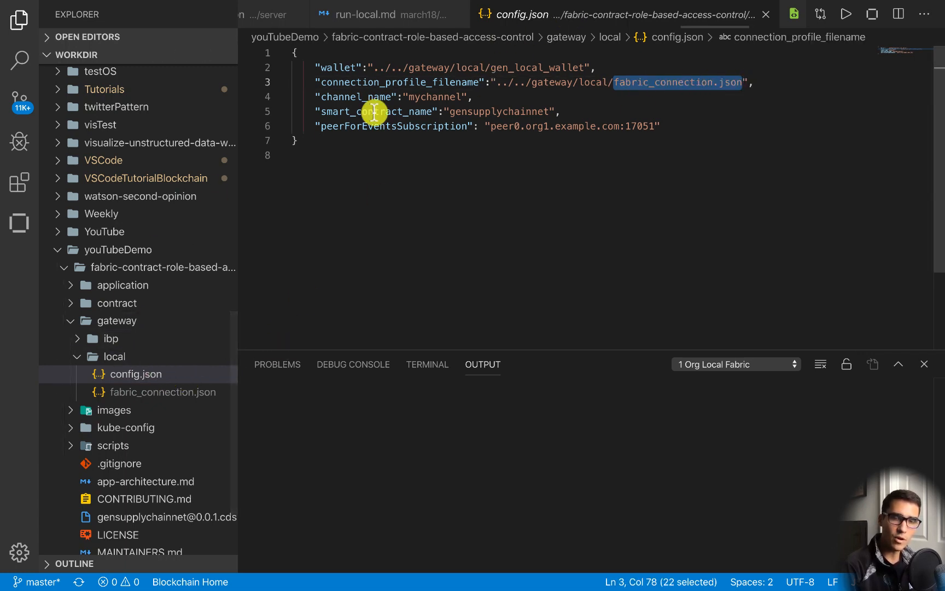
mouse_move(133, 374)
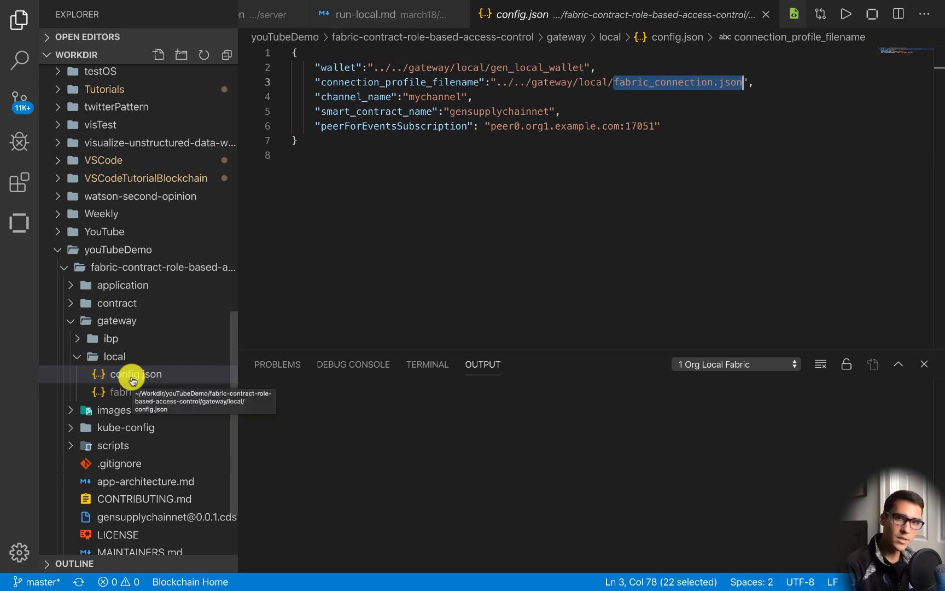
mouse_move(217, 166)
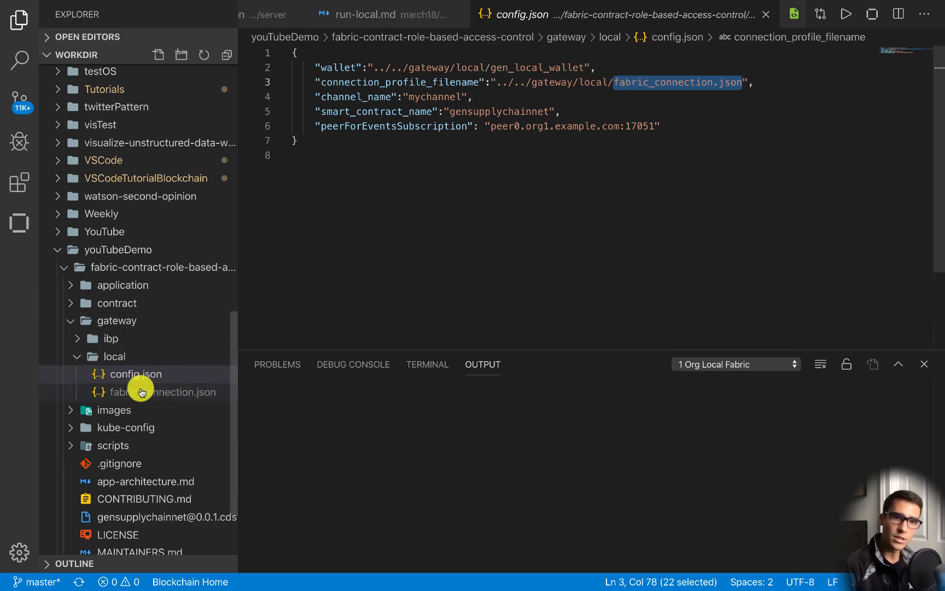
click(165, 391)
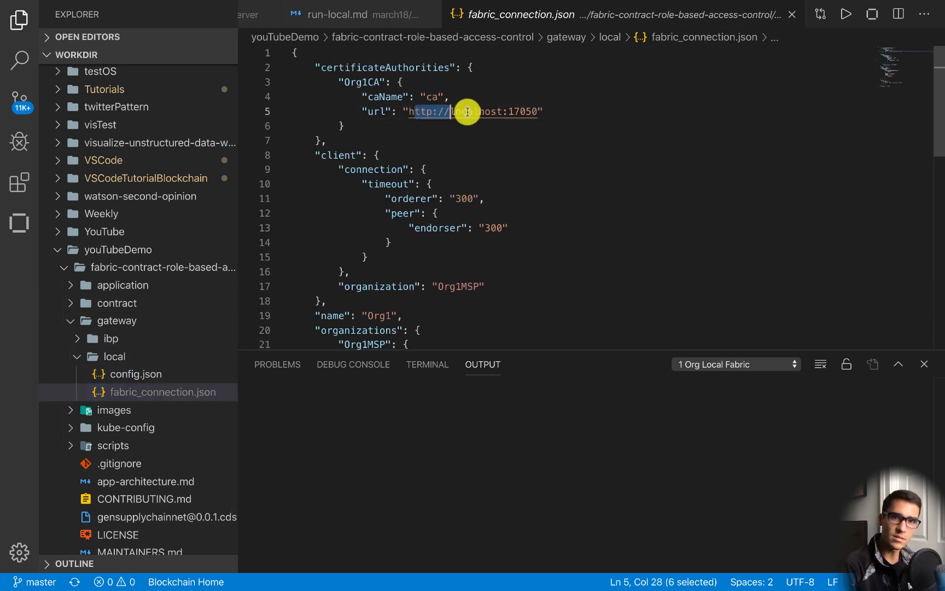
scroll(down, 3)
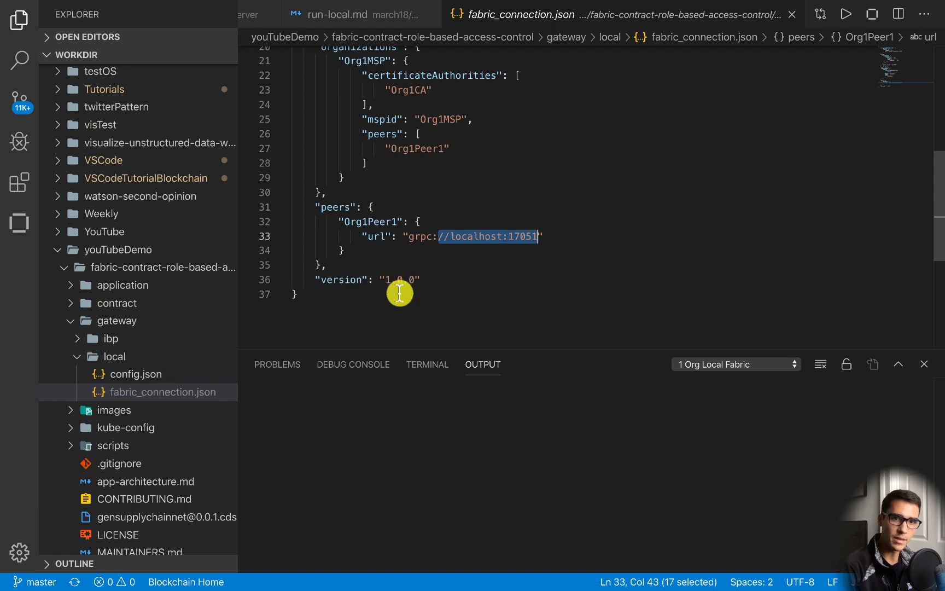
mouse_move(235, 374)
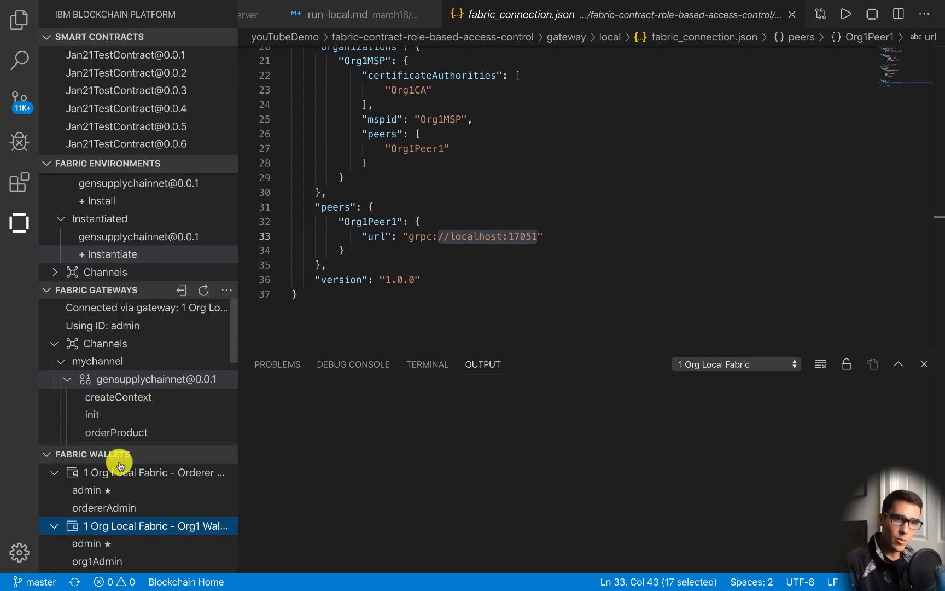
Export the Org1 wallet as gen_local_wallet into youTubeDemo's gateway/local folder.
right_click(153, 525)
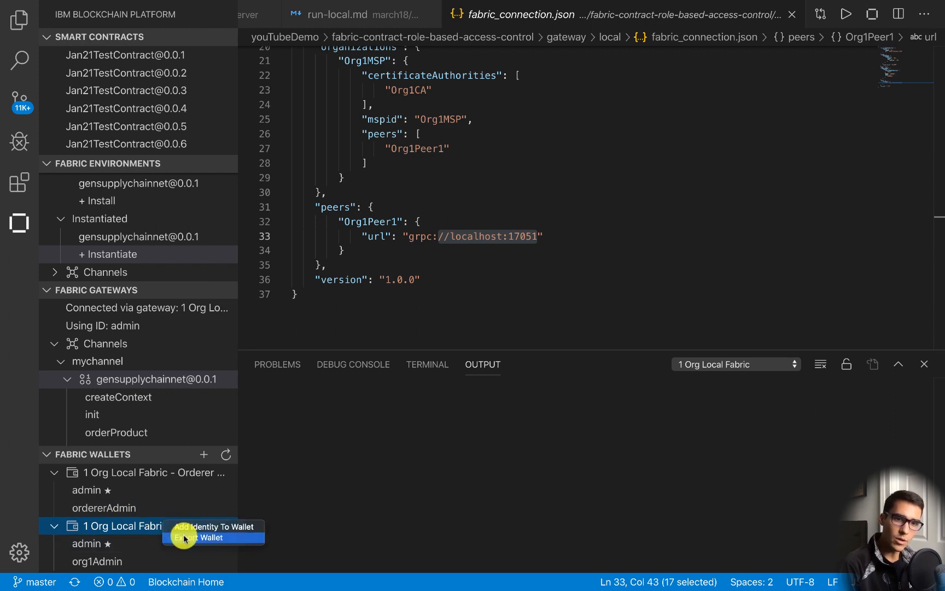
click(202, 537)
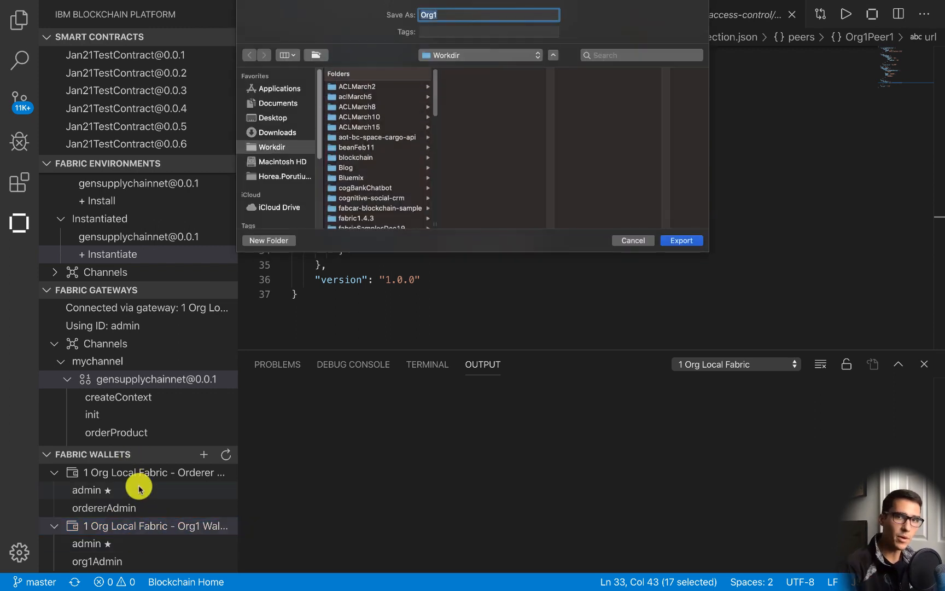
scroll(down, 3)
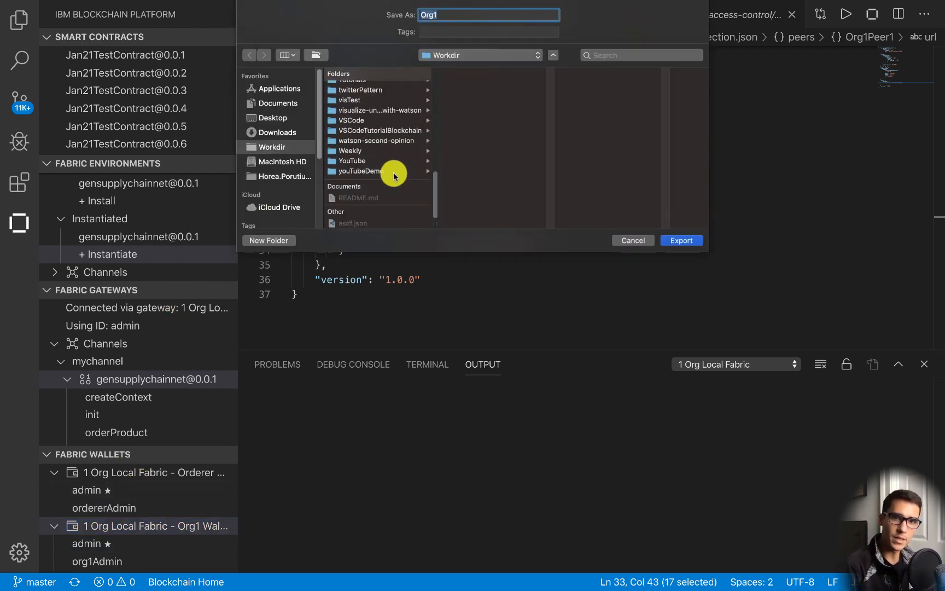
click(360, 171)
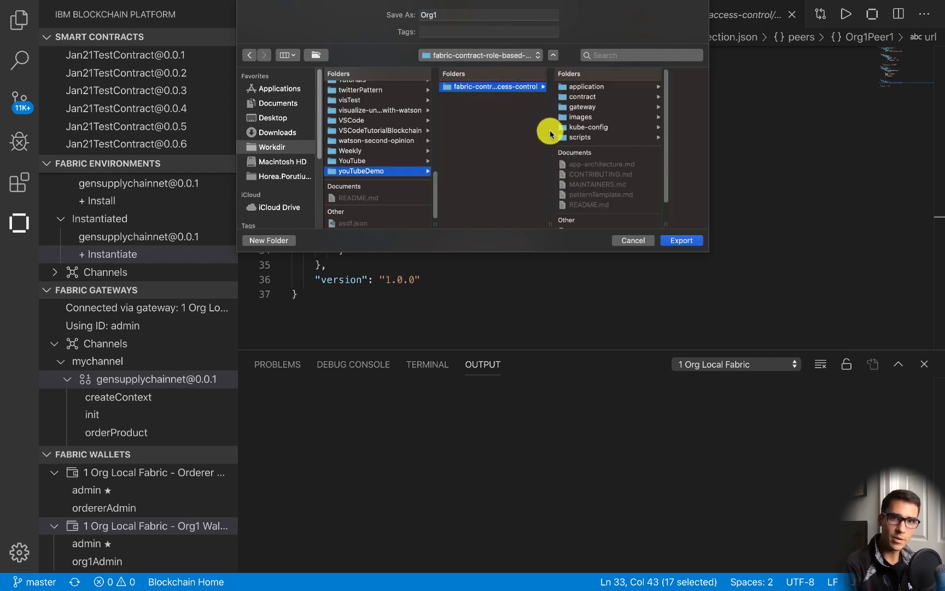
click(581, 106)
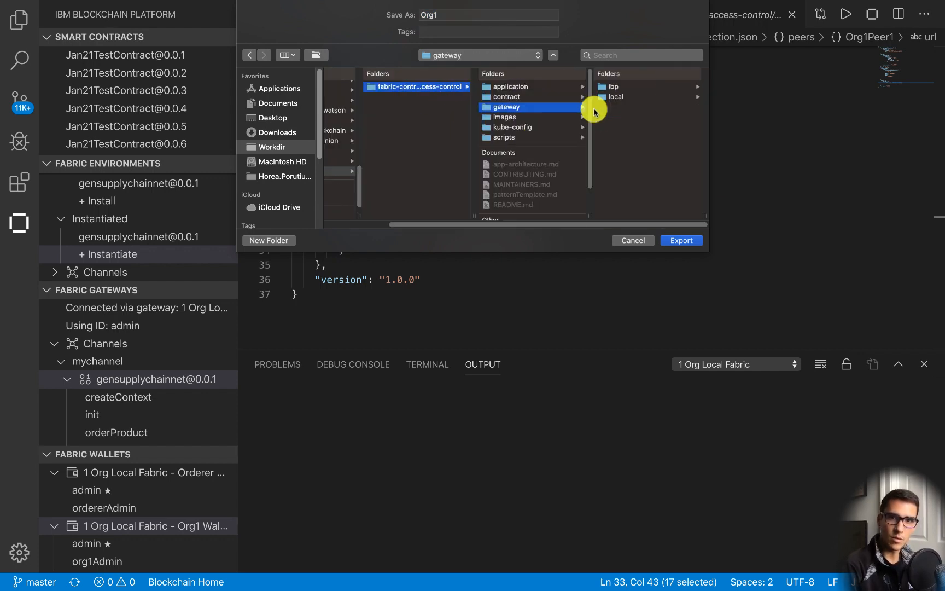
click(614, 97)
text(gen_local_wallet)
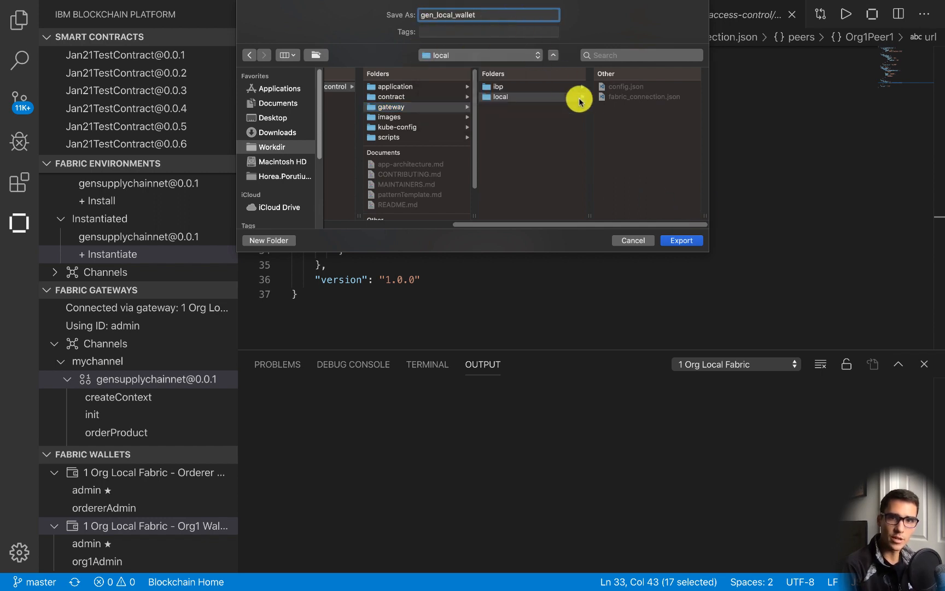
click(680, 240)
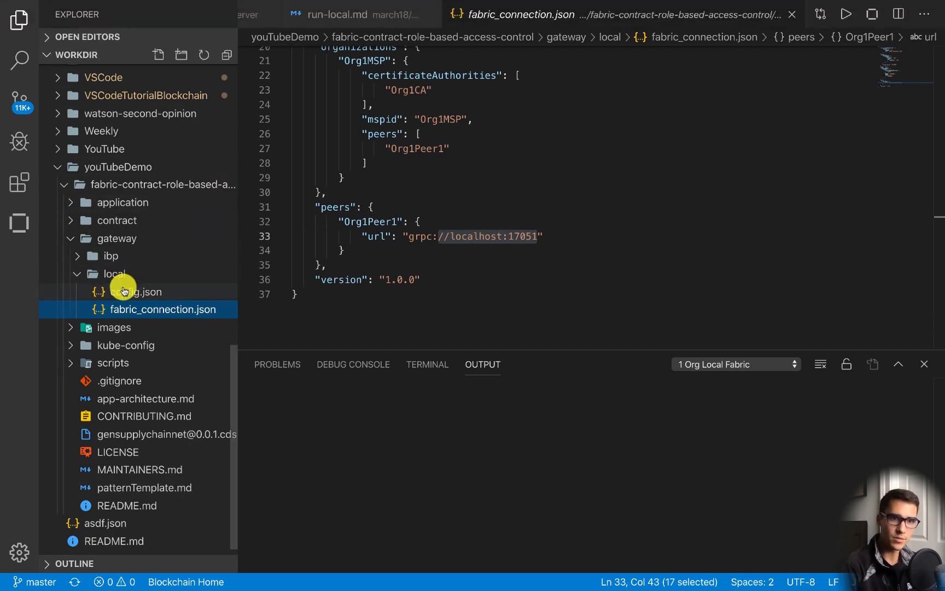
mouse_move(99, 277)
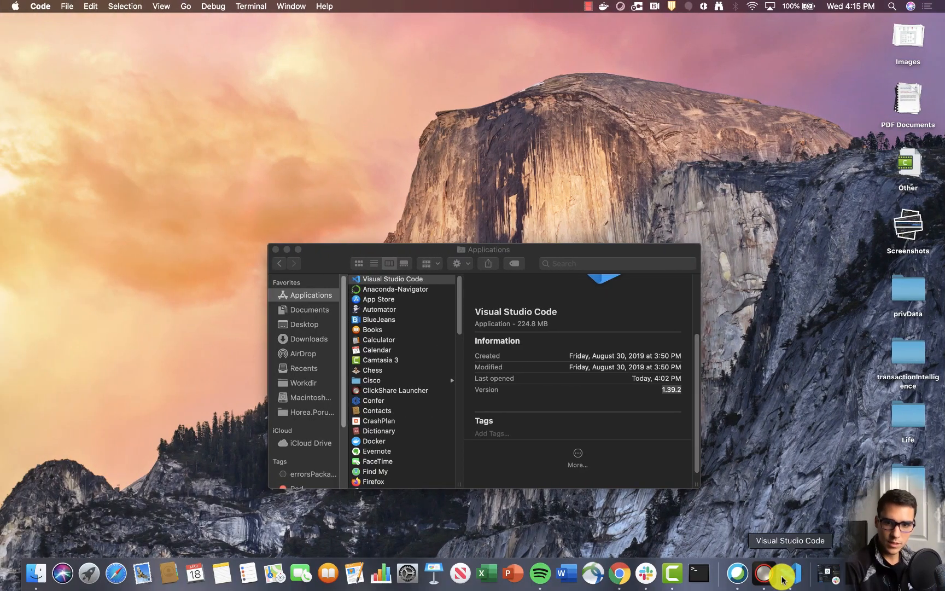
Return to Visual Studio Code from the Dock to see gen_local_wallet under gateway/local.
click(781, 574)
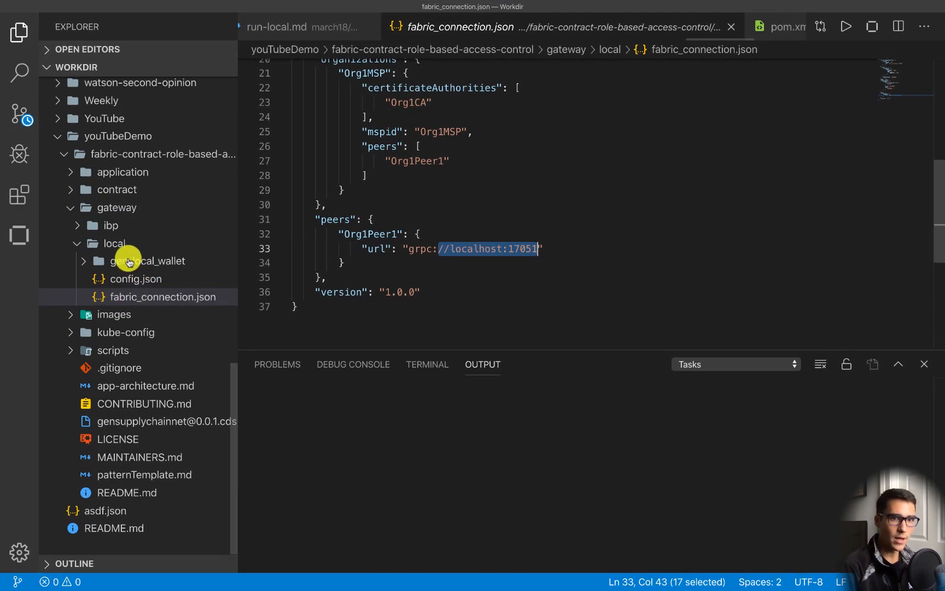
mouse_move(146, 261)
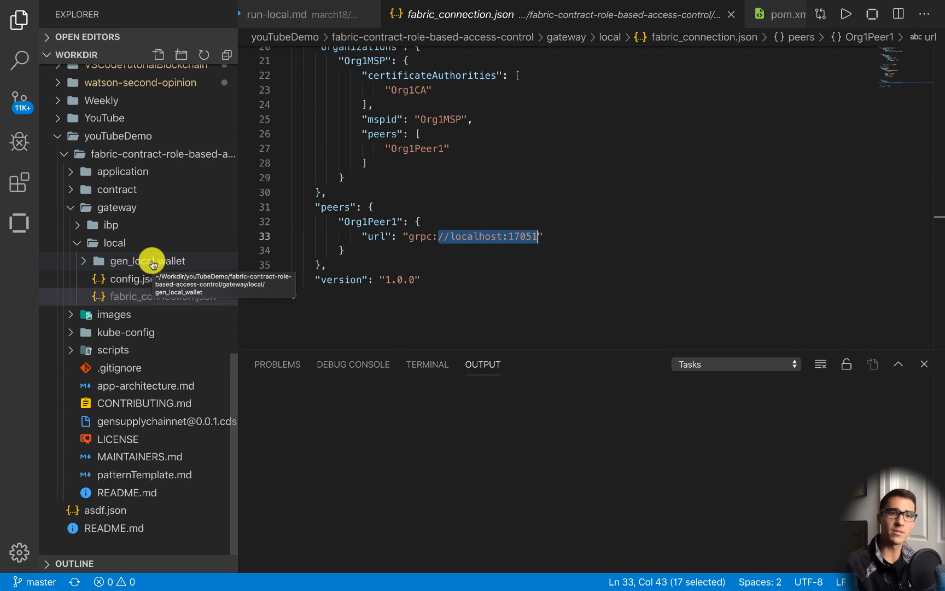
Expand gen_local_wallet and admin, open the admin public key file, and collapse gateway.
click(147, 260)
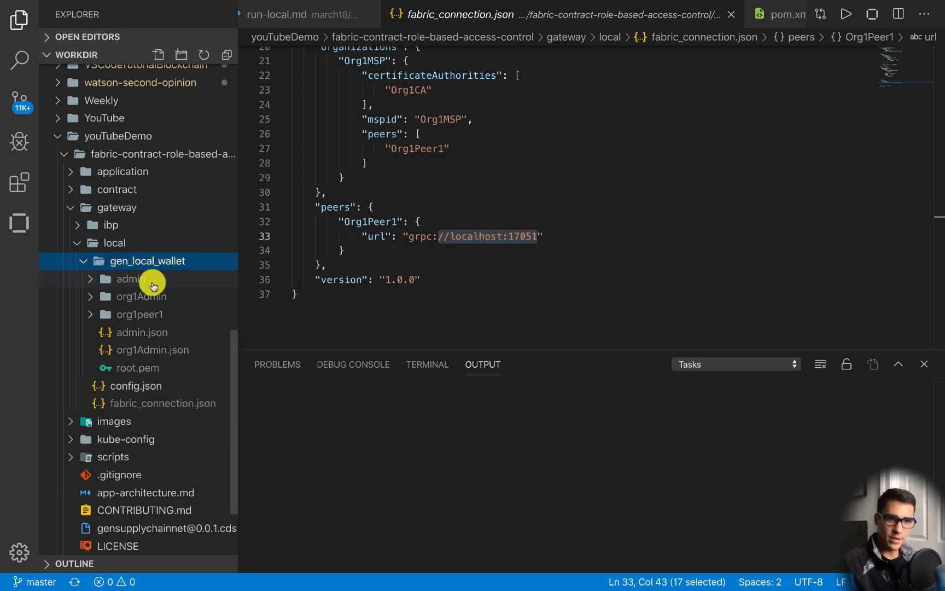
click(128, 278)
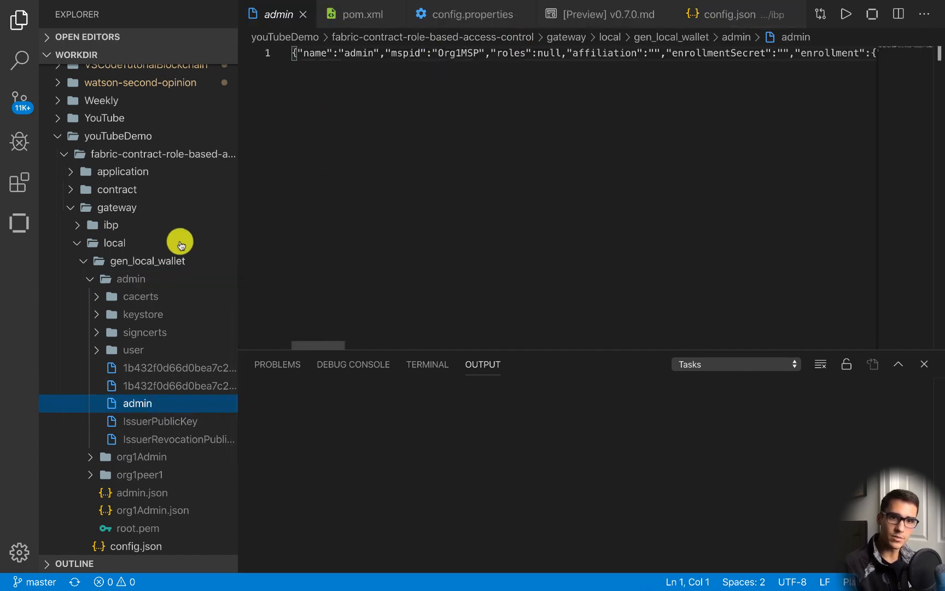
click(179, 367)
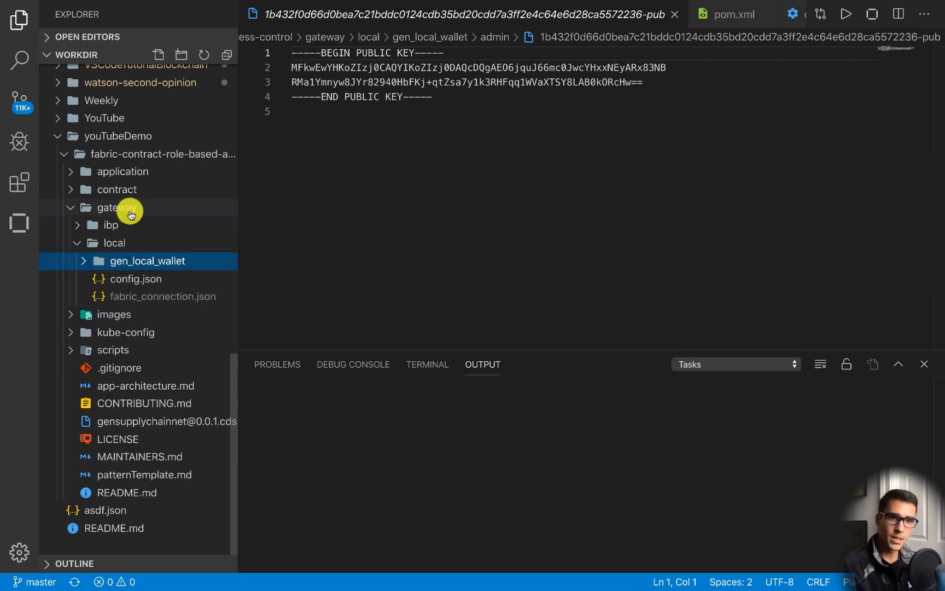
click(119, 206)
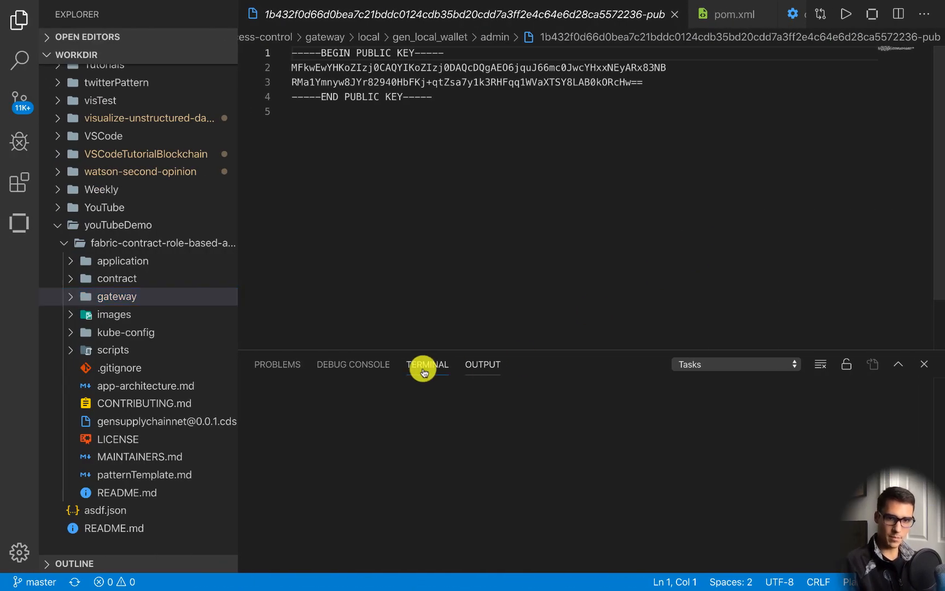
In the integrated terminal, enter fabric-contract-role-based-access-control, run npm install, and start node server.js.
click(426, 364)
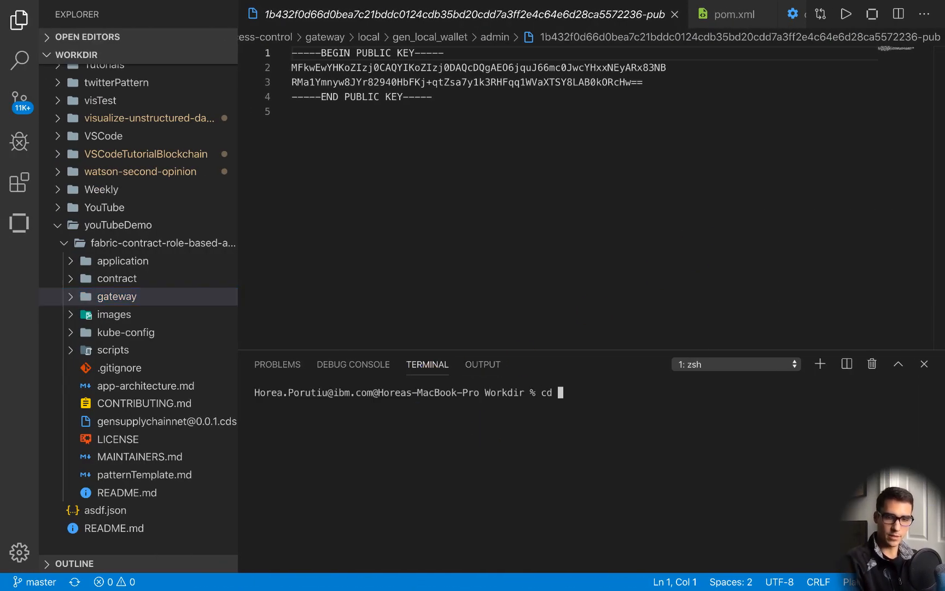
text(youTubeDemo/fabric-contract-role-based-access-control/application/server)
text(npm ins)
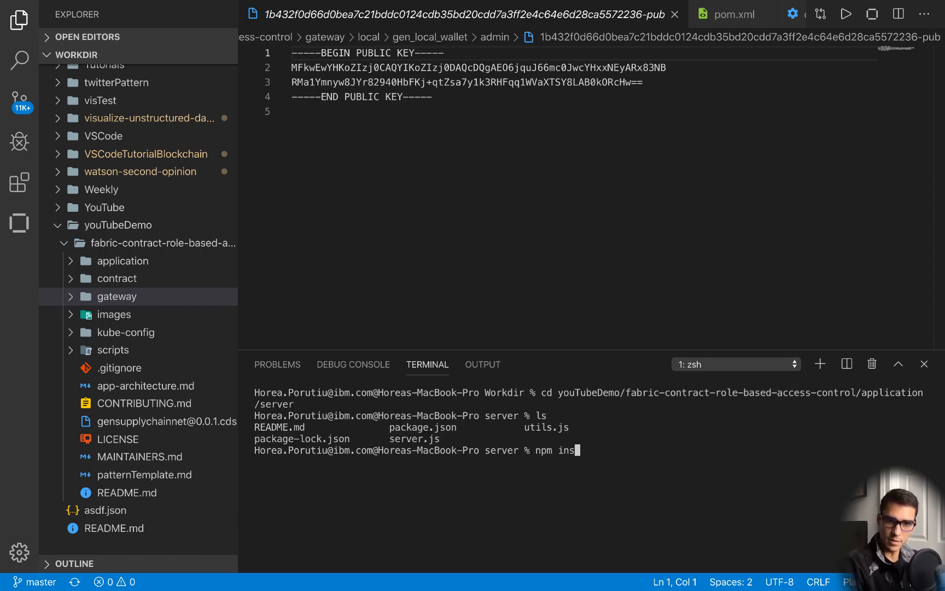
key(Return)
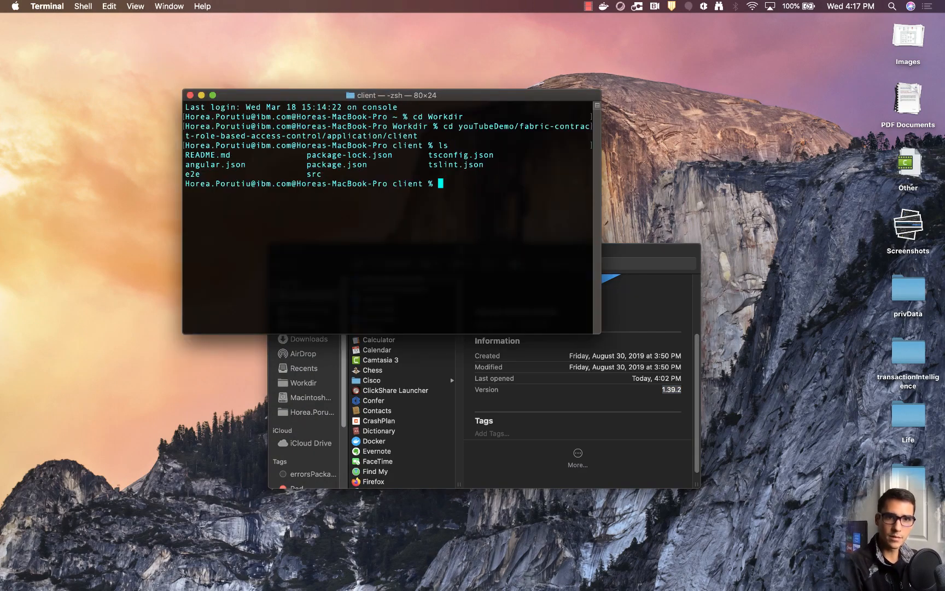
text(npm install)
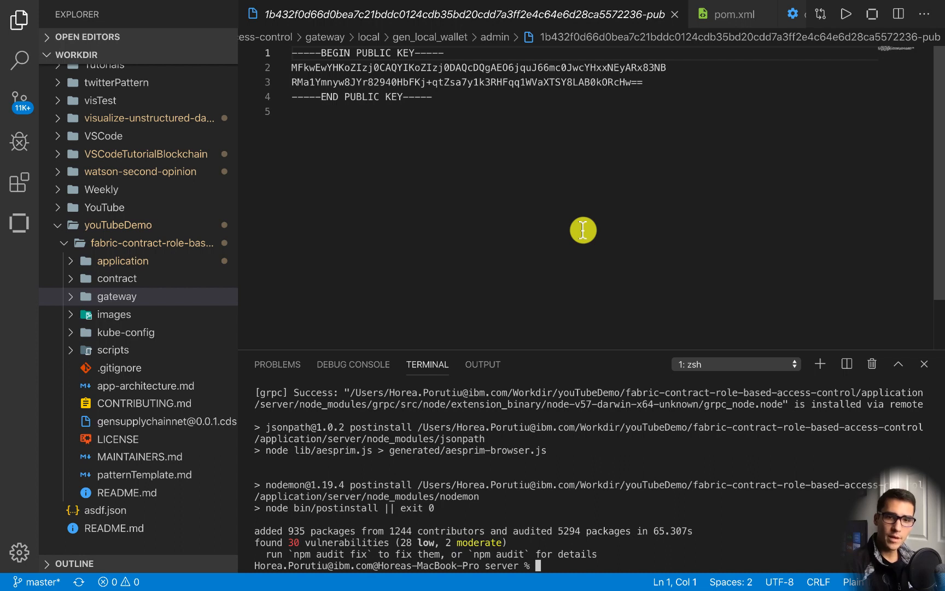
text(node server.js)
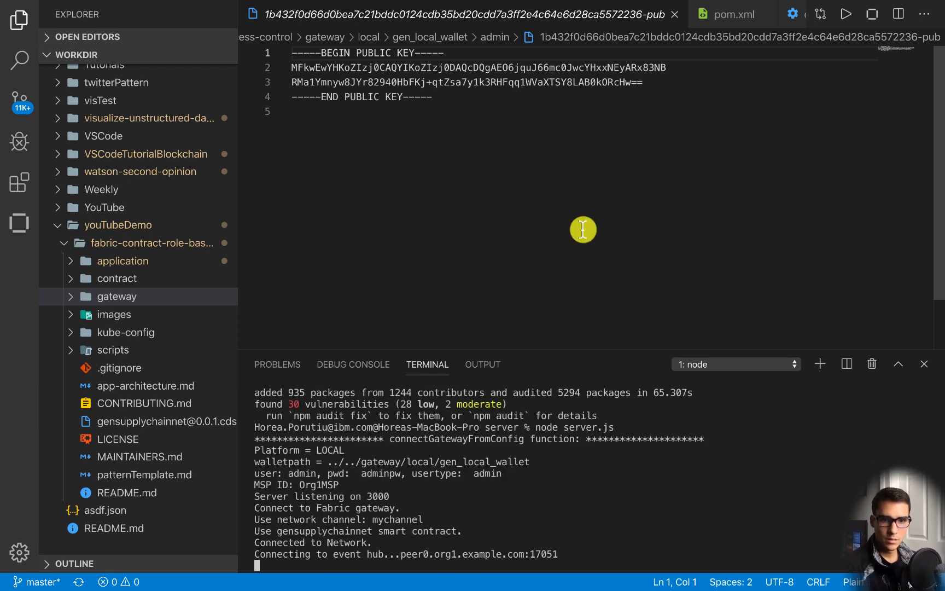
mouse_move(368, 461)
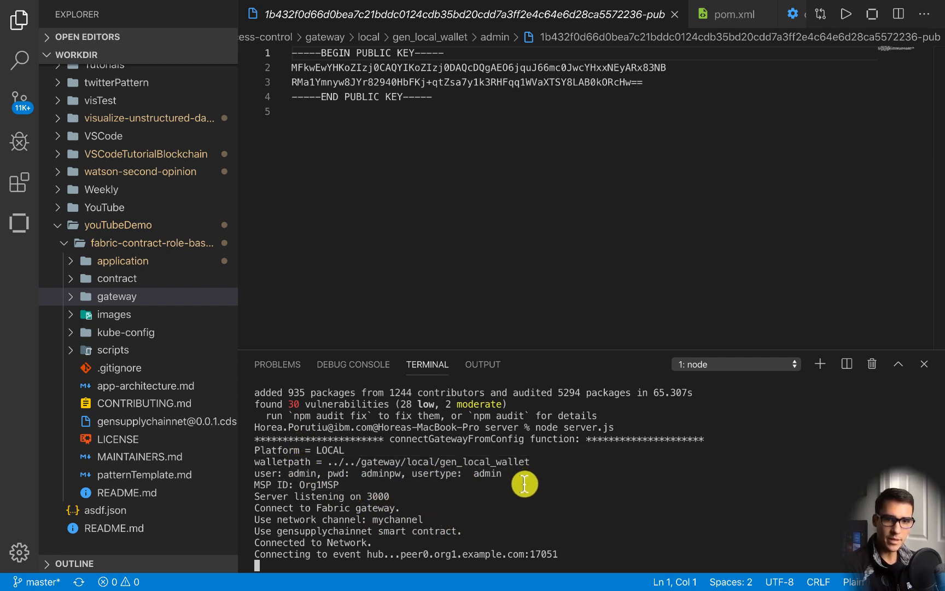
mouse_move(311, 504)
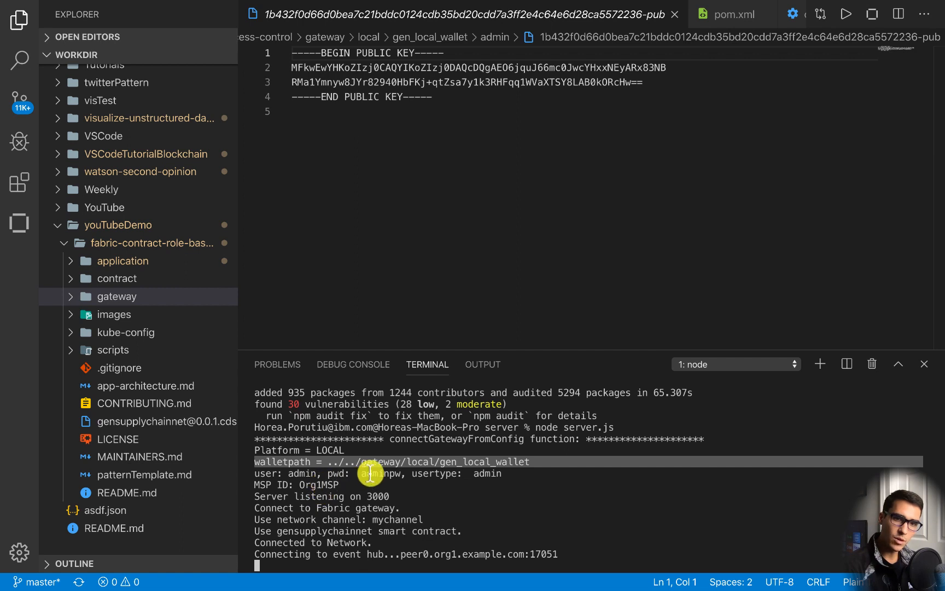
mouse_move(380, 462)
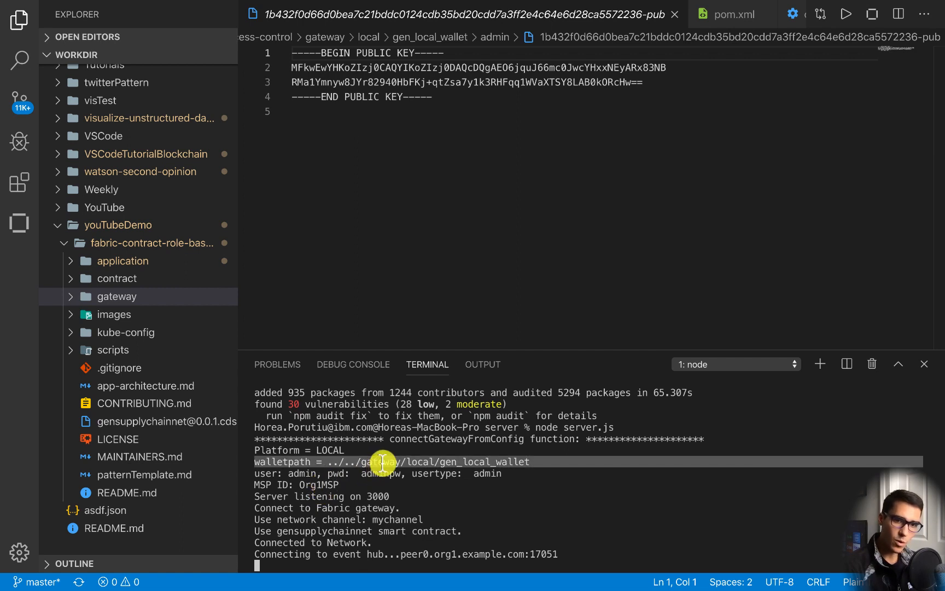
mouse_move(383, 455)
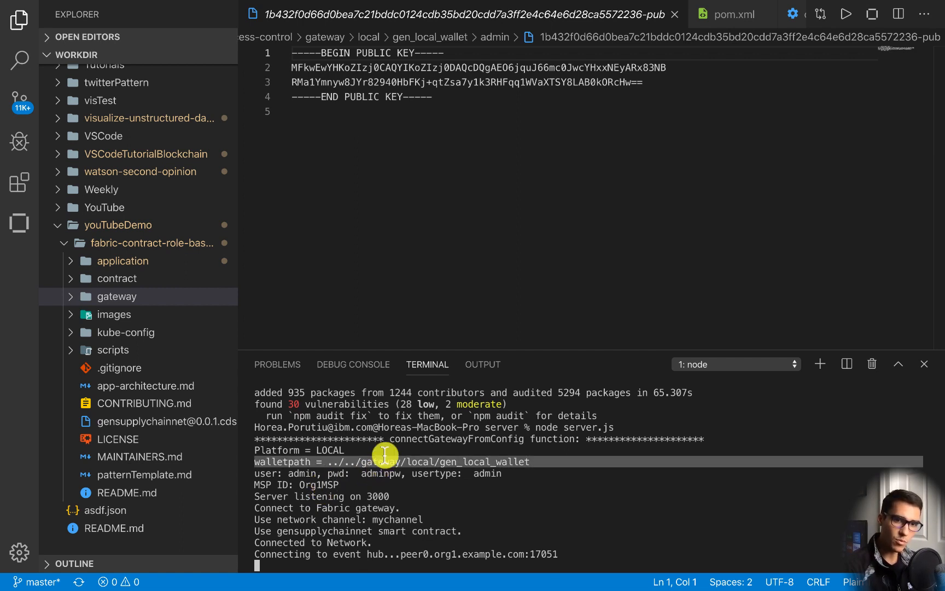
mouse_move(345, 563)
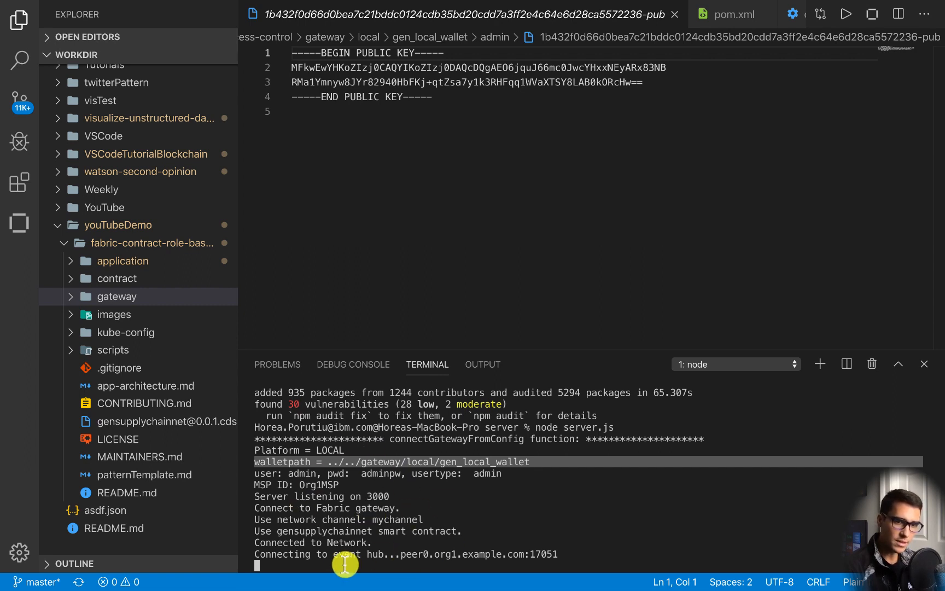
mouse_move(378, 492)
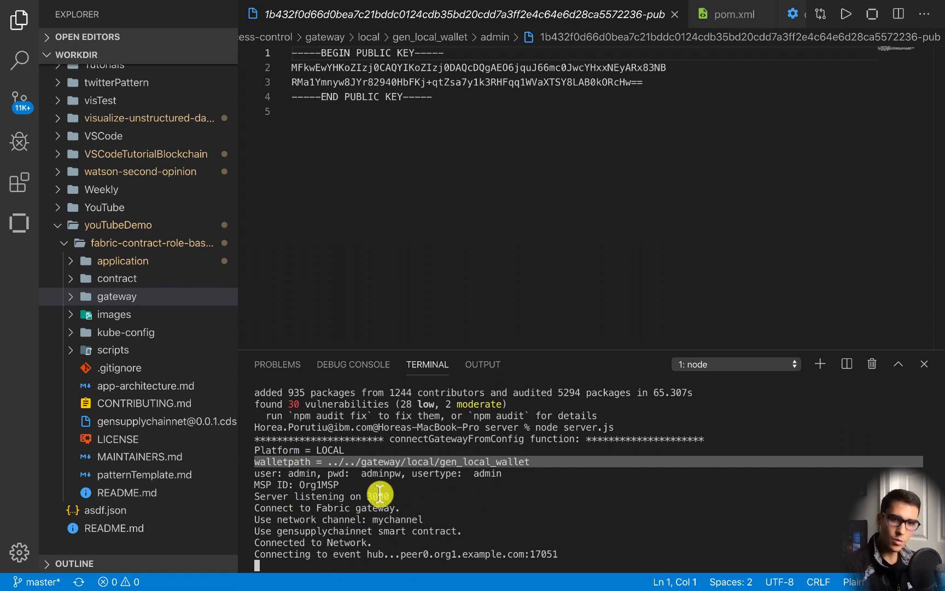
mouse_move(411, 531)
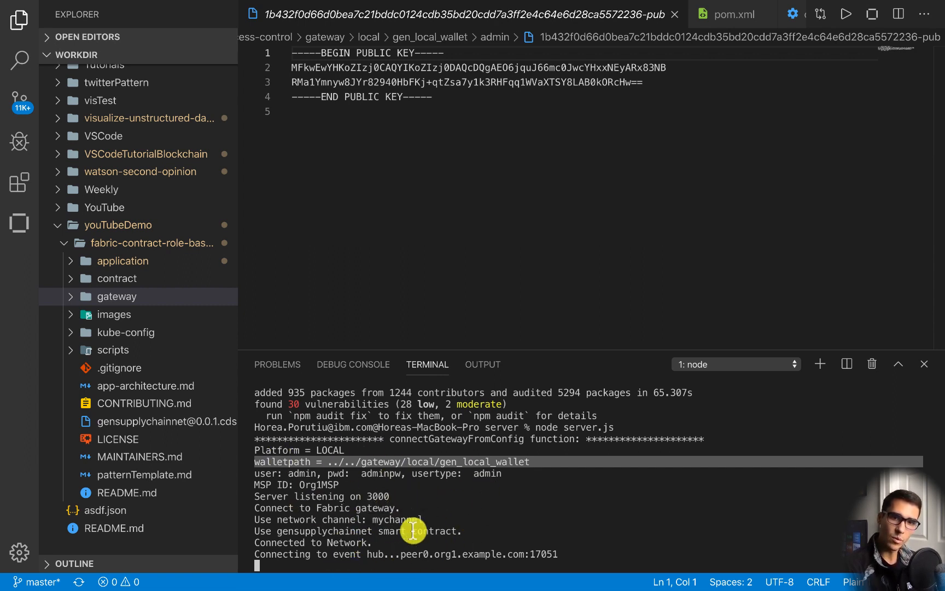
mouse_move(404, 509)
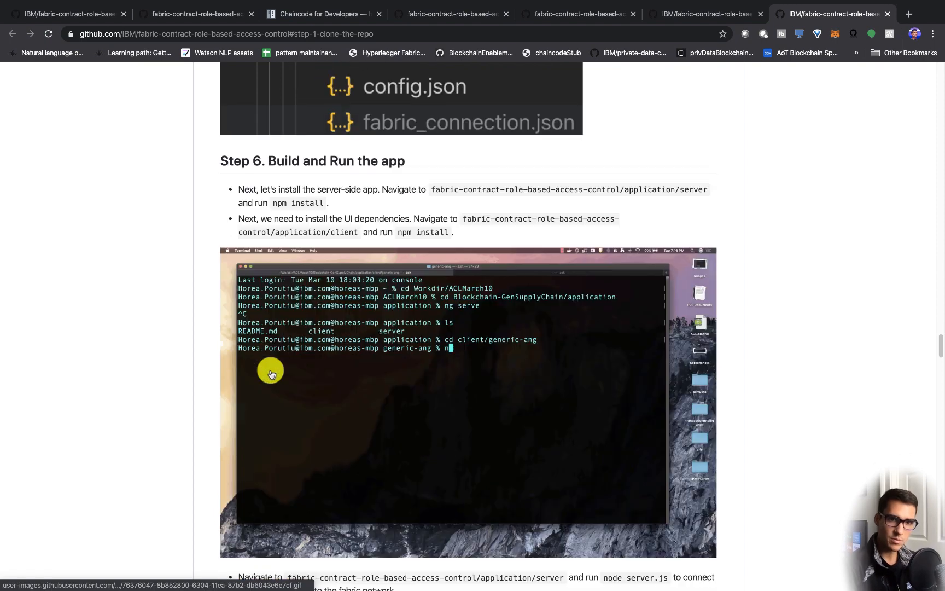
Scroll the GitHub README through Step 6 and Step 7's client run and test scenarios.
scroll(down, 3)
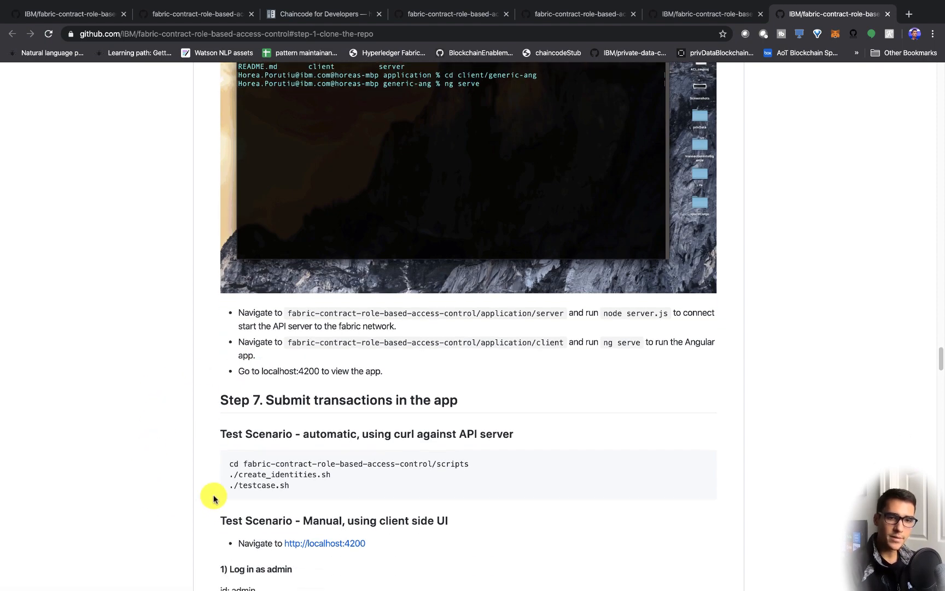
scroll(down, 3)
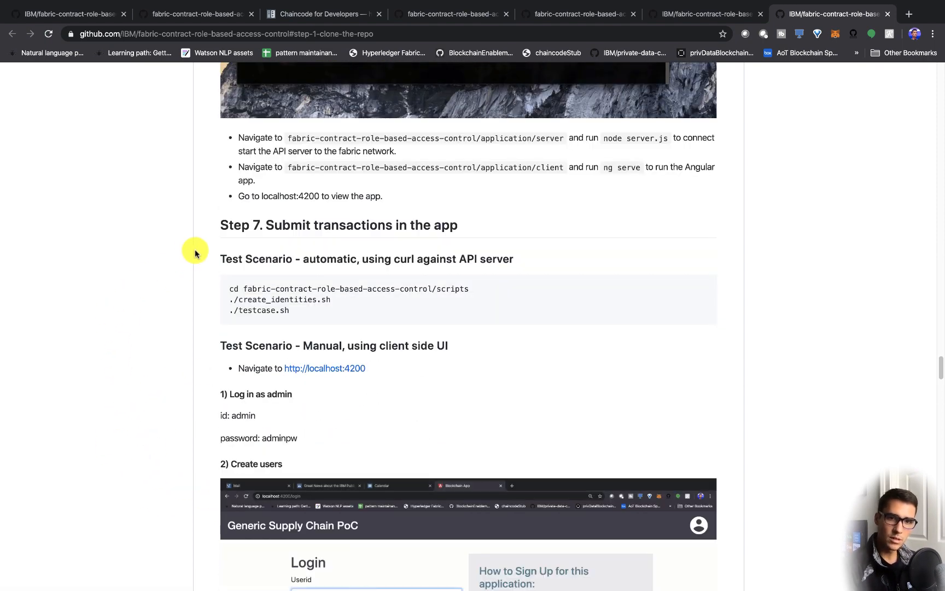
mouse_move(191, 279)
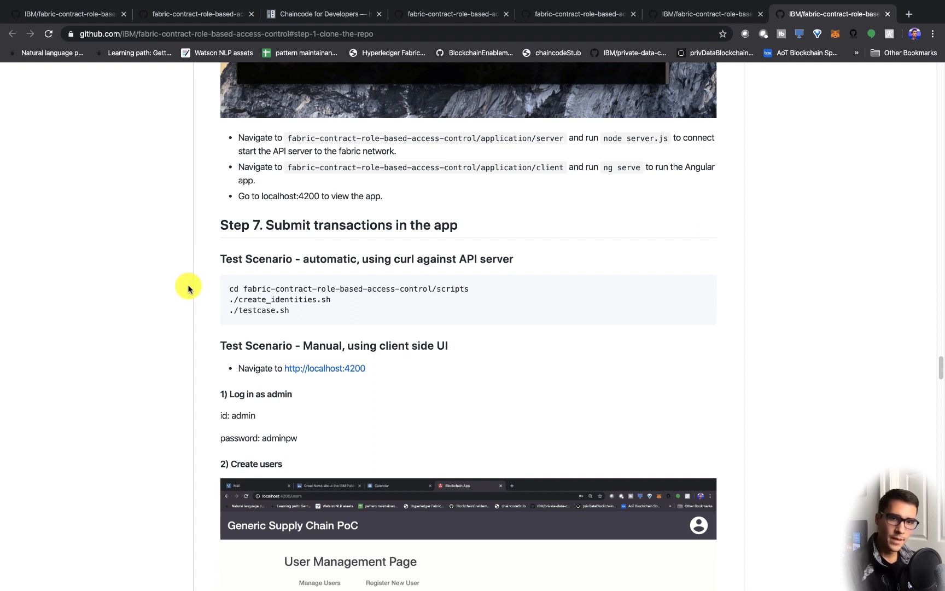
mouse_move(262, 296)
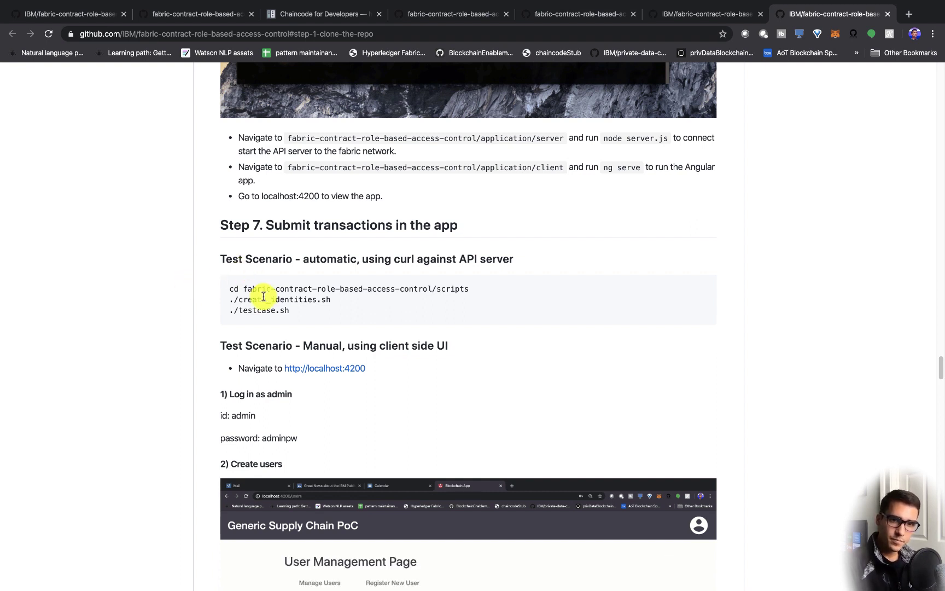
mouse_move(320, 326)
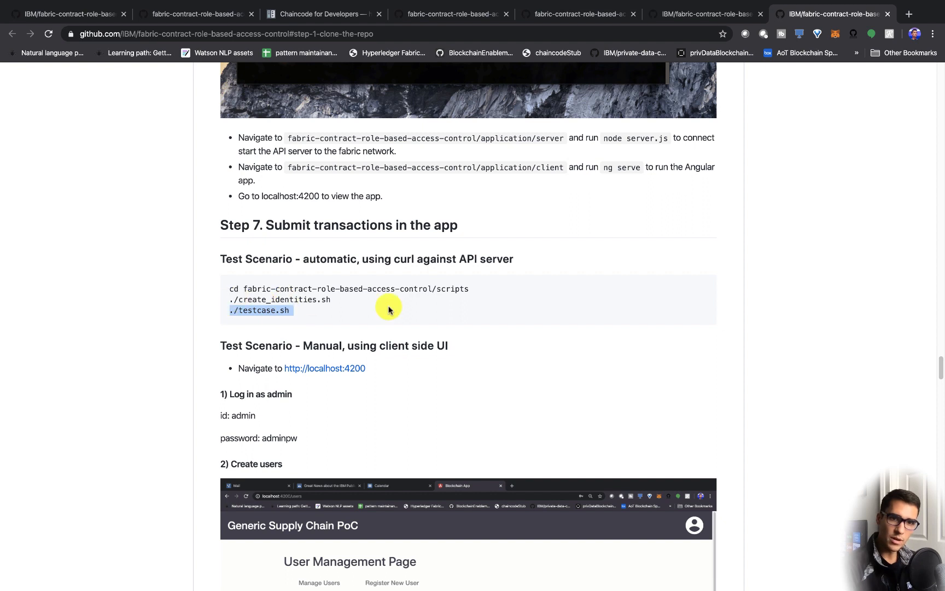
scroll(down, 3)
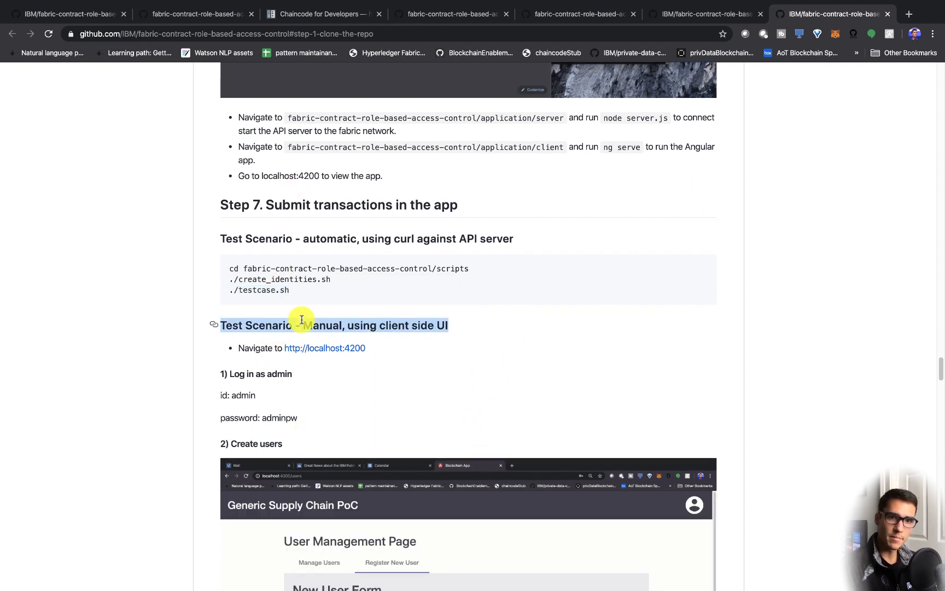
mouse_move(589, 288)
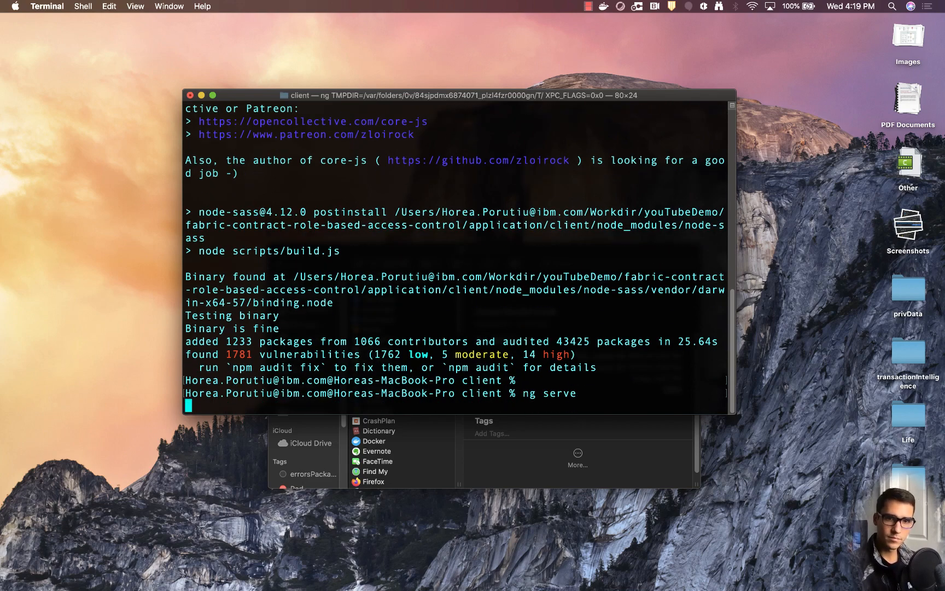
Run ng serve in application/client to start the Angular dev server.
key(Return)
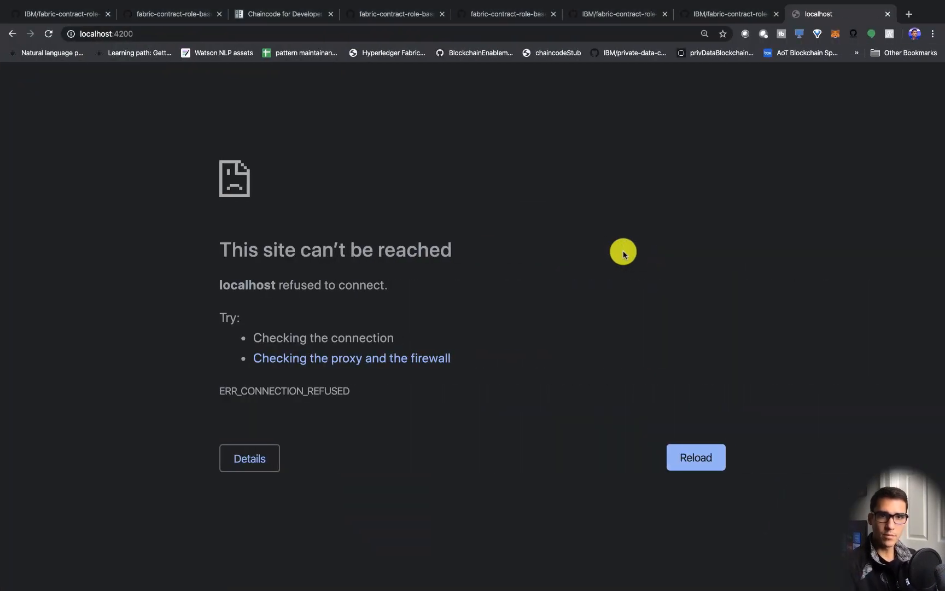
Reload localhost:4200, select admin as the user id and log in to reach User Management.
click(695, 457)
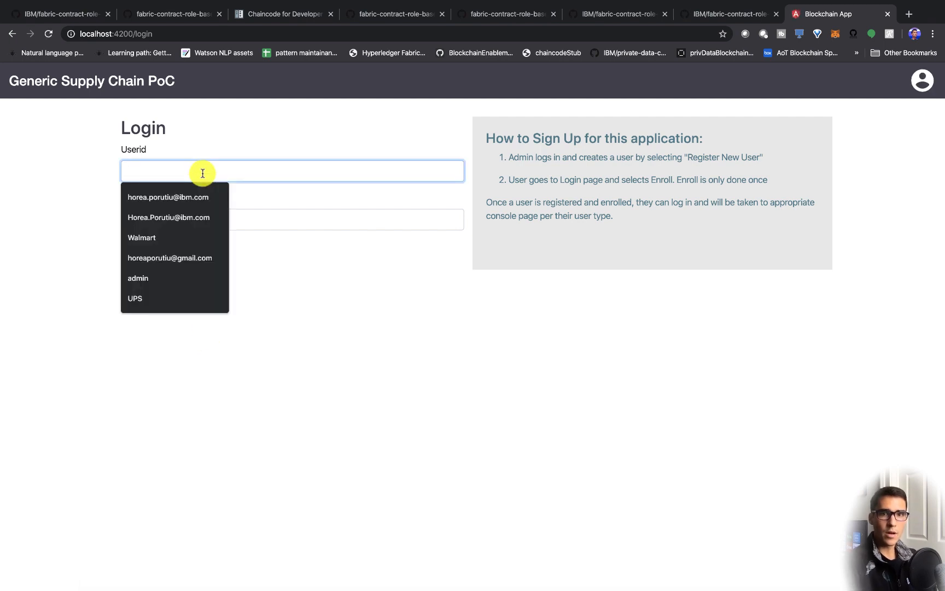
click(138, 278)
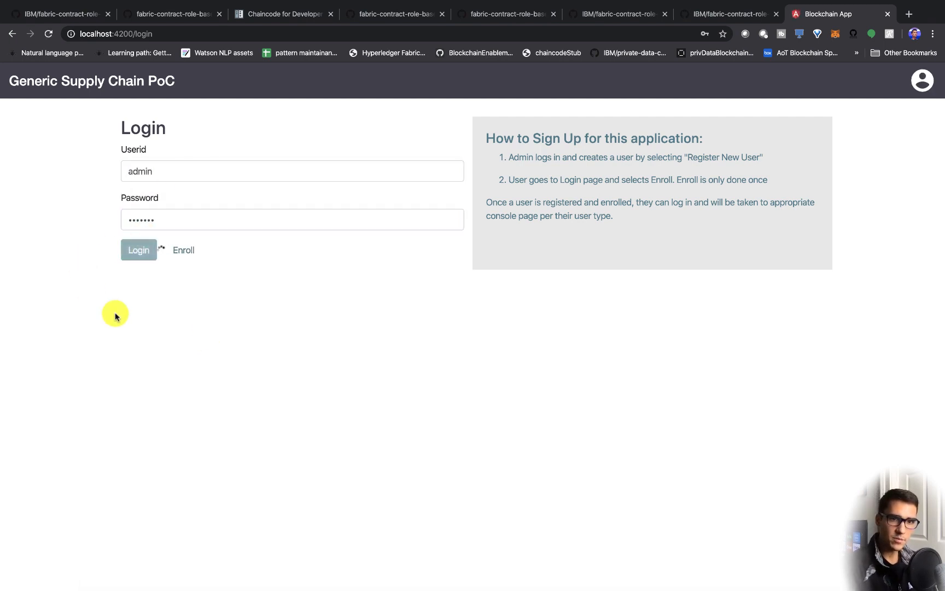
mouse_move(71, 296)
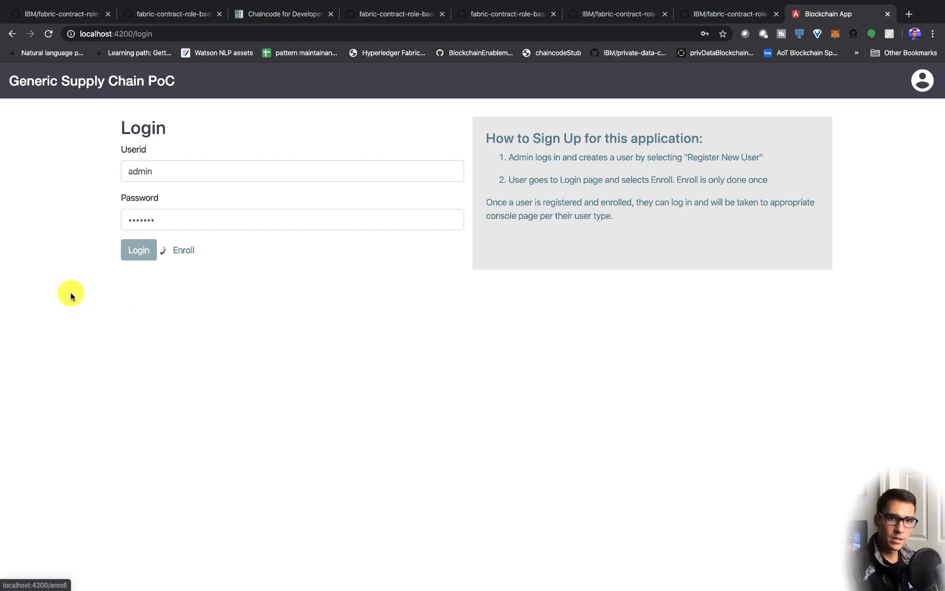
click(138, 250)
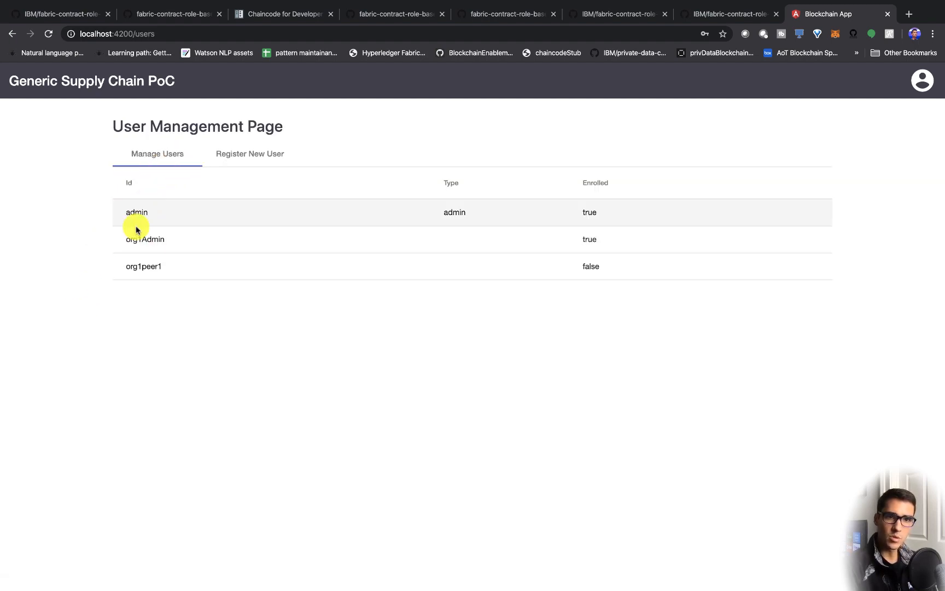